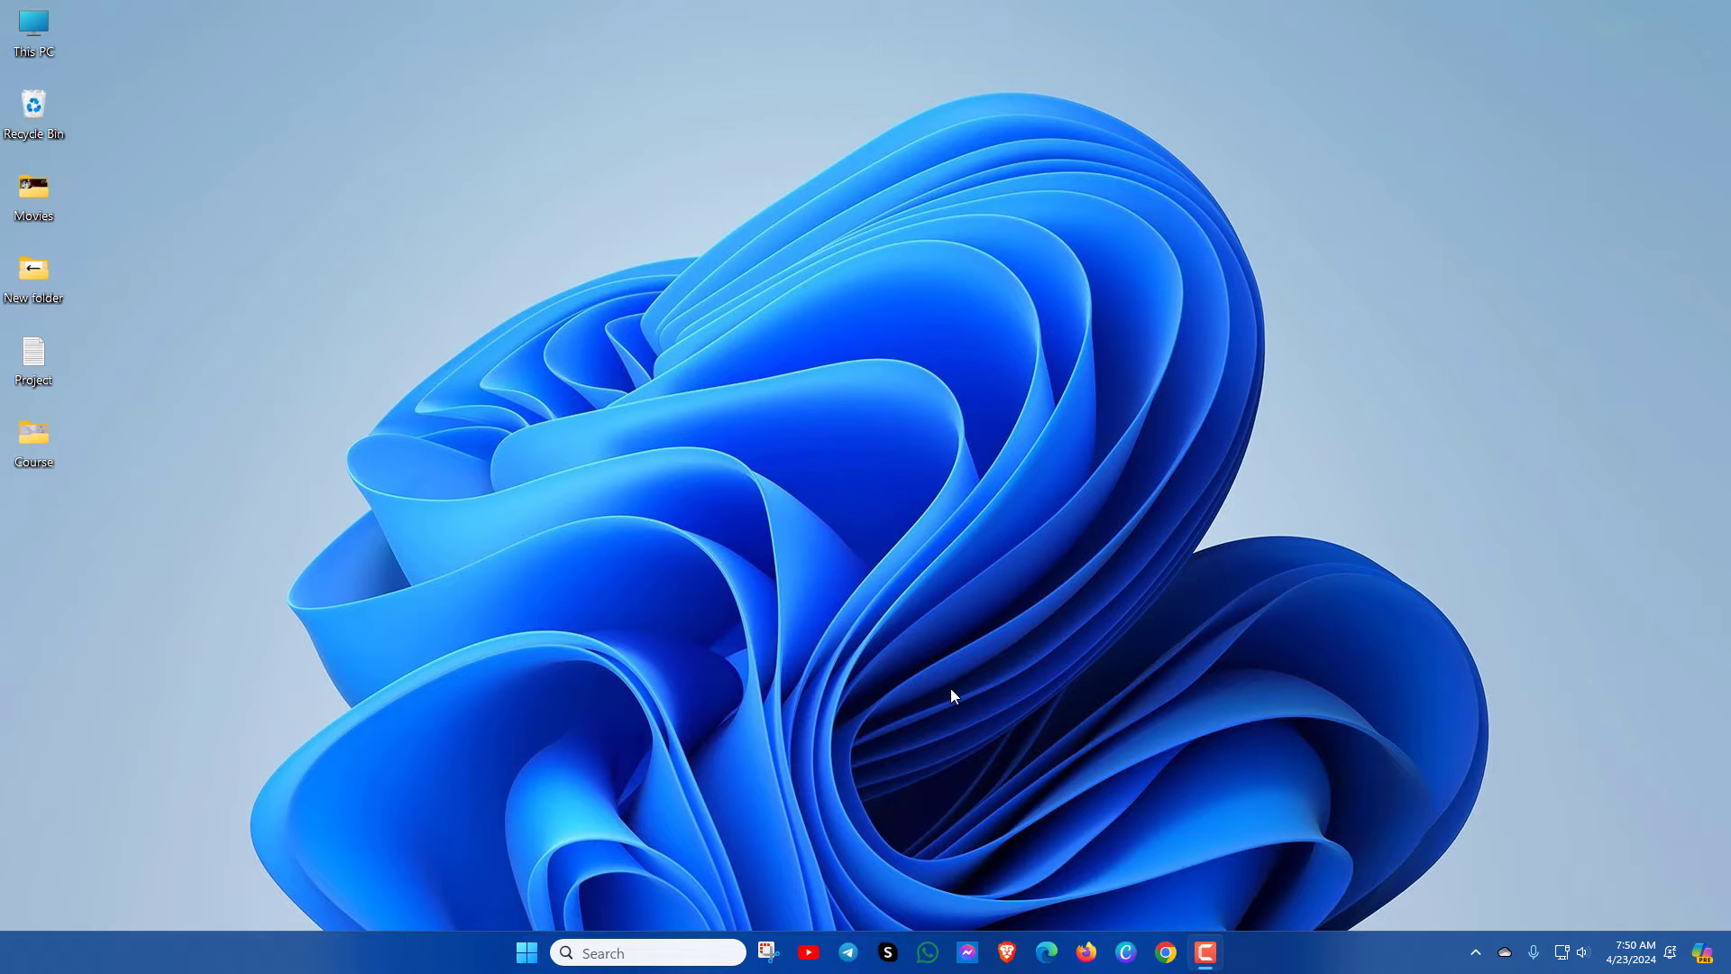
Restart the Windows Explorer process via the taskbar's Task Manager, then close Task Manager.
{"action": "right_click", "coordinate": [1104, 946]}
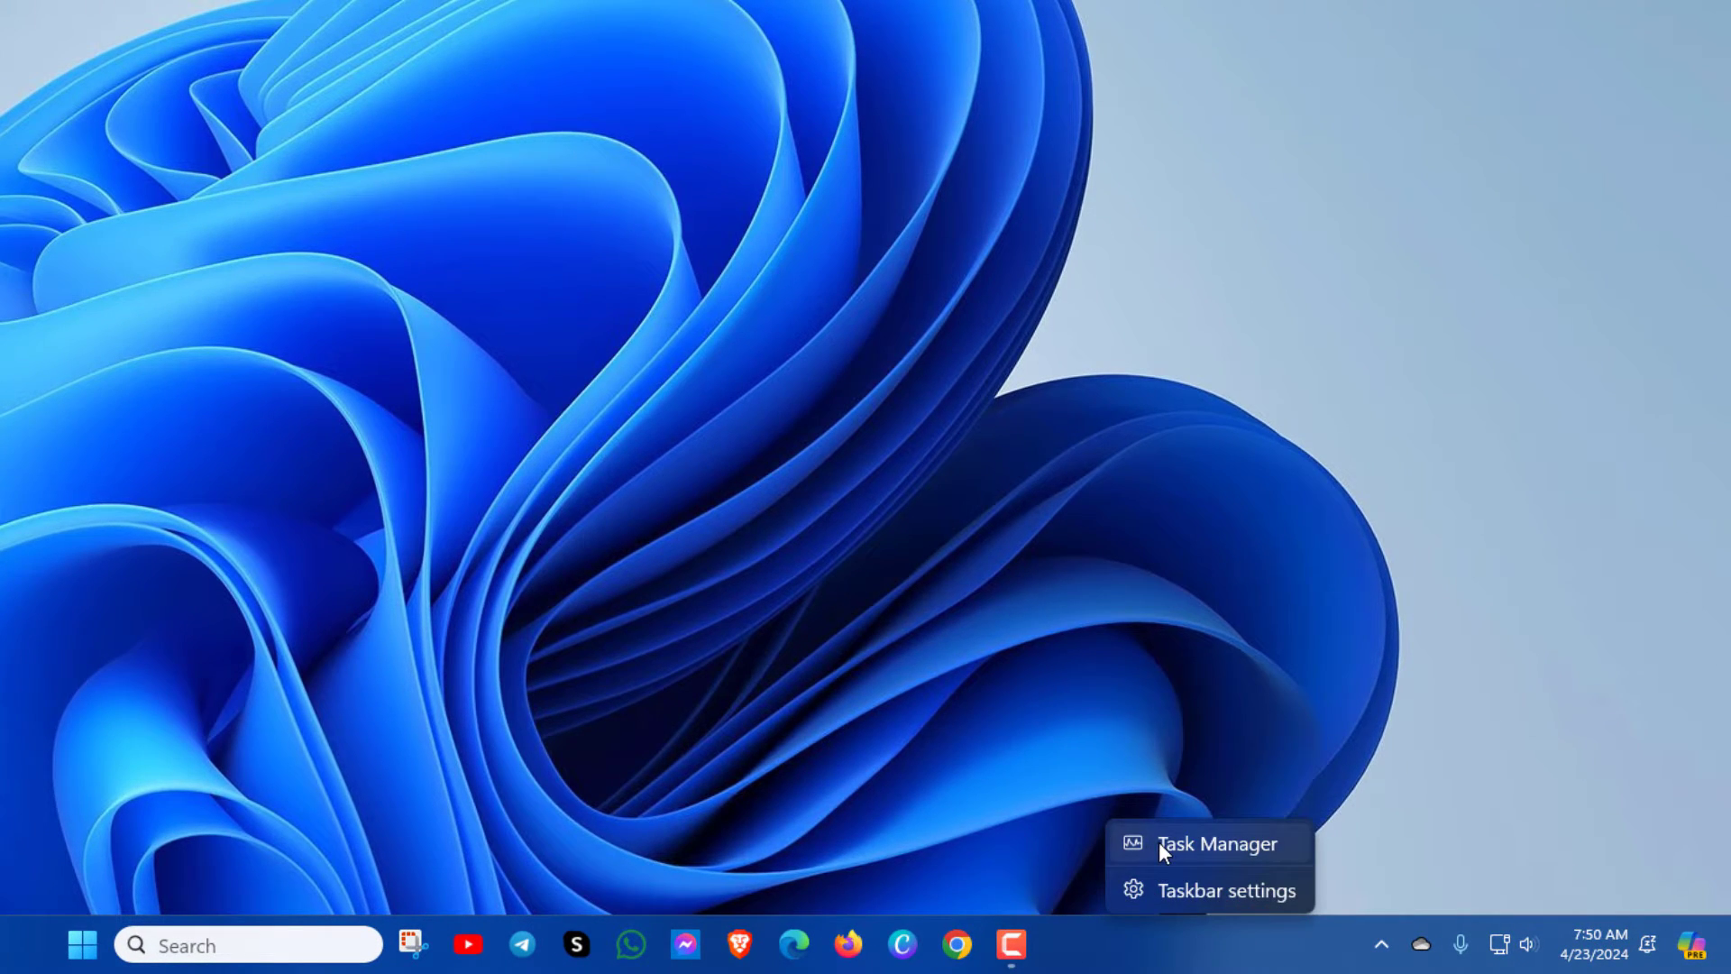
{"action": "left_click", "coordinate": [1219, 842]}
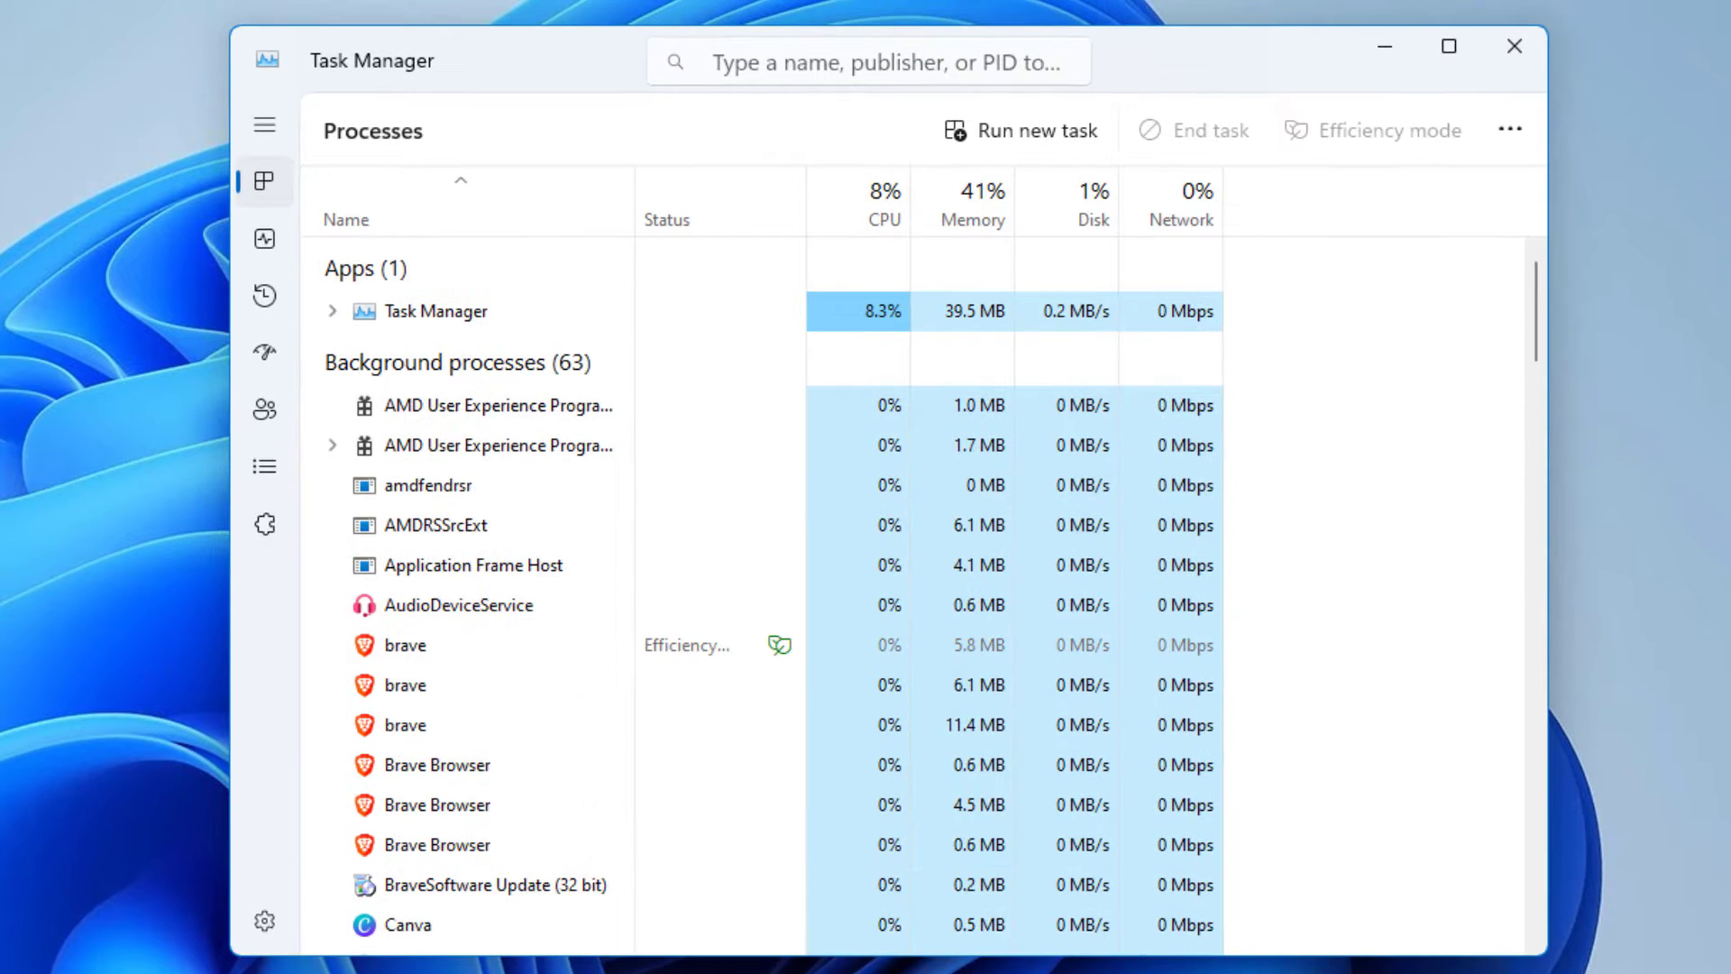
{"action": "scroll", "scroll_direction": "down", "scroll_amount": 3}
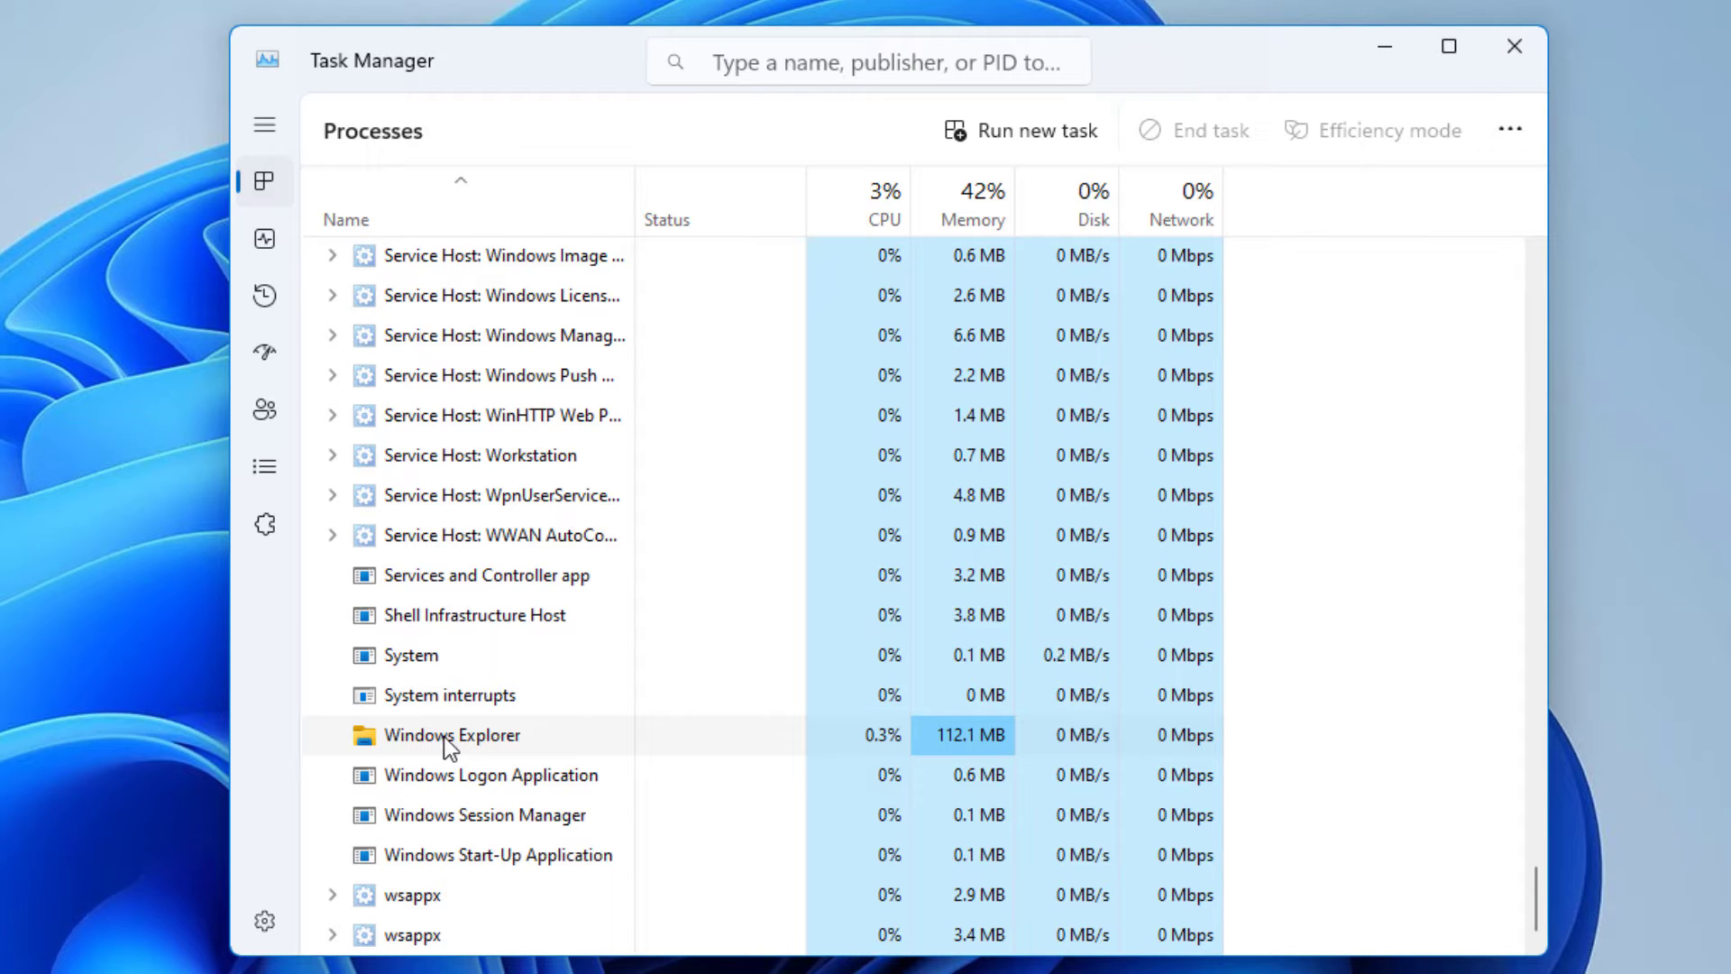
{"action": "right_click", "coordinate": [451, 736]}
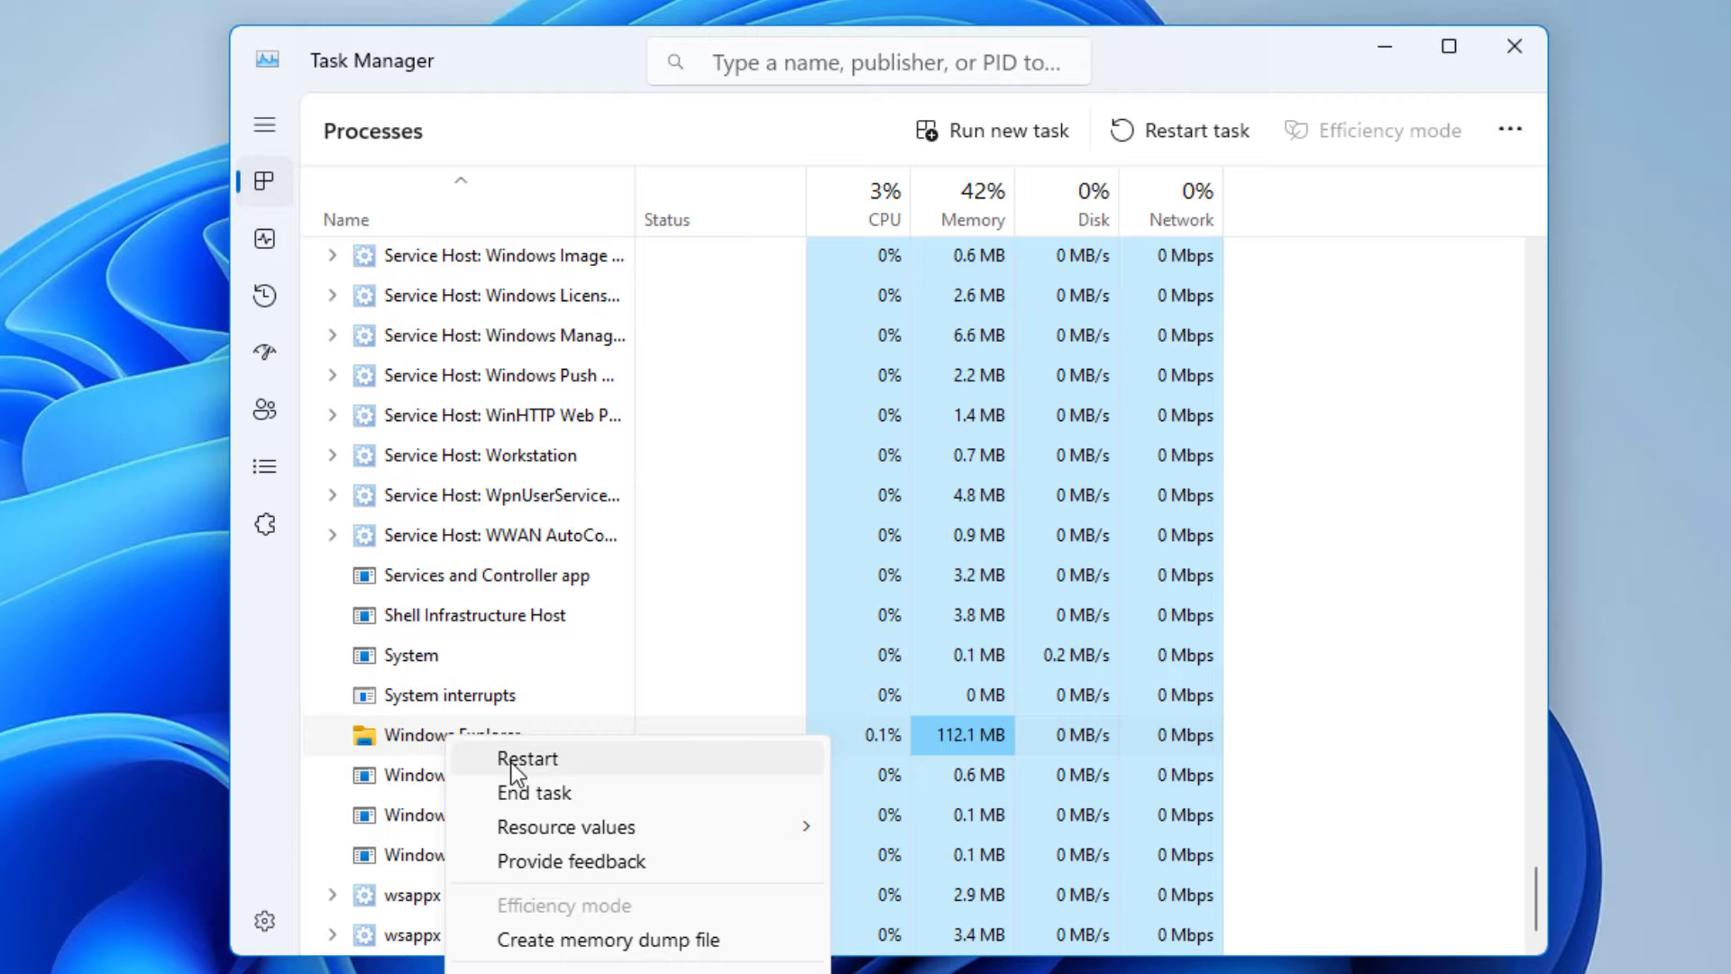
{"action": "left_click", "coordinate": [527, 758]}
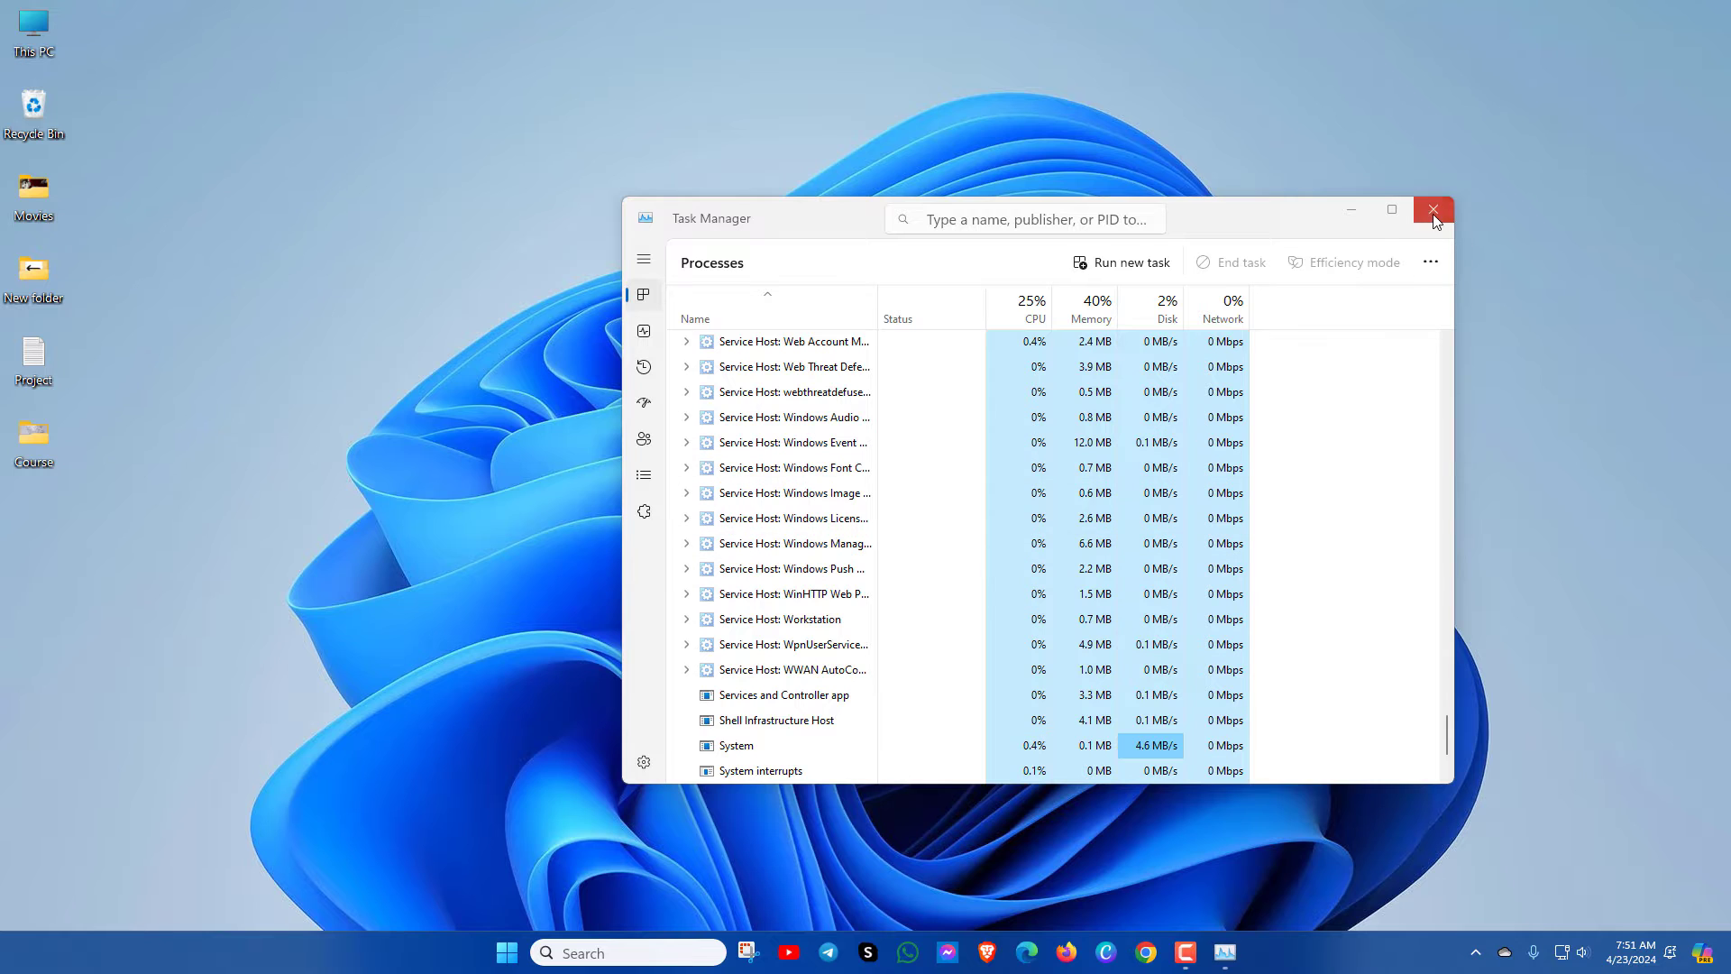
{"action": "left_click", "coordinate": [1432, 210]}
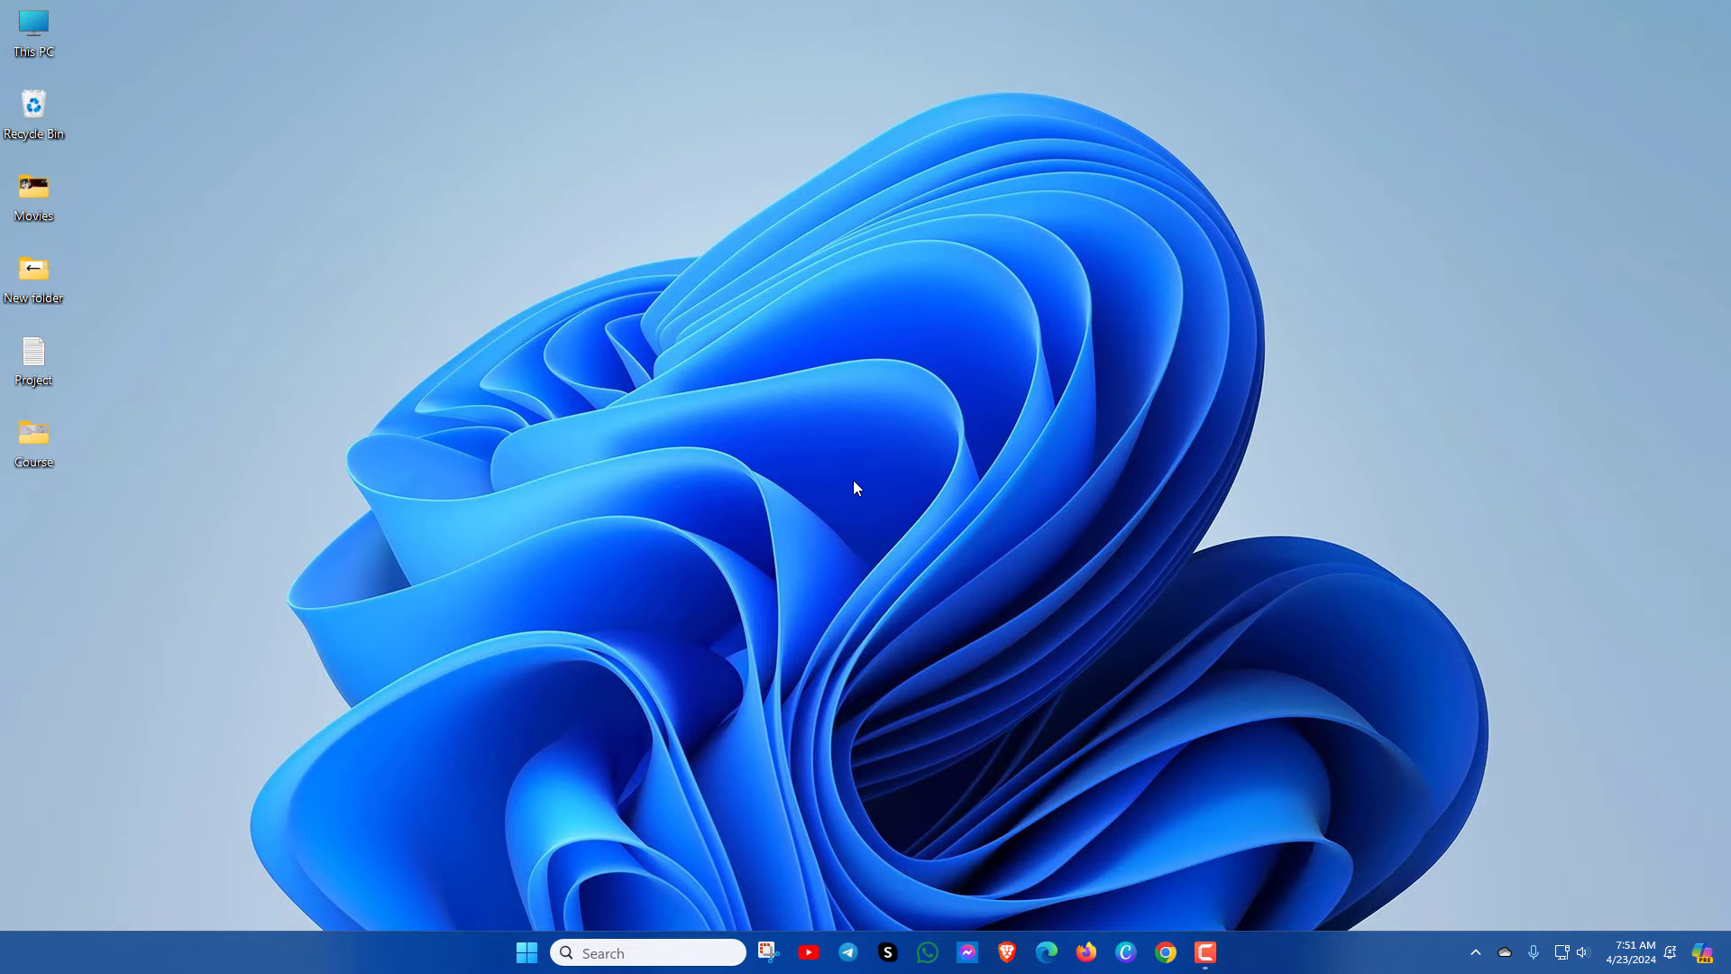
{"action": "mouse_move", "coordinate": [1242, 836]}
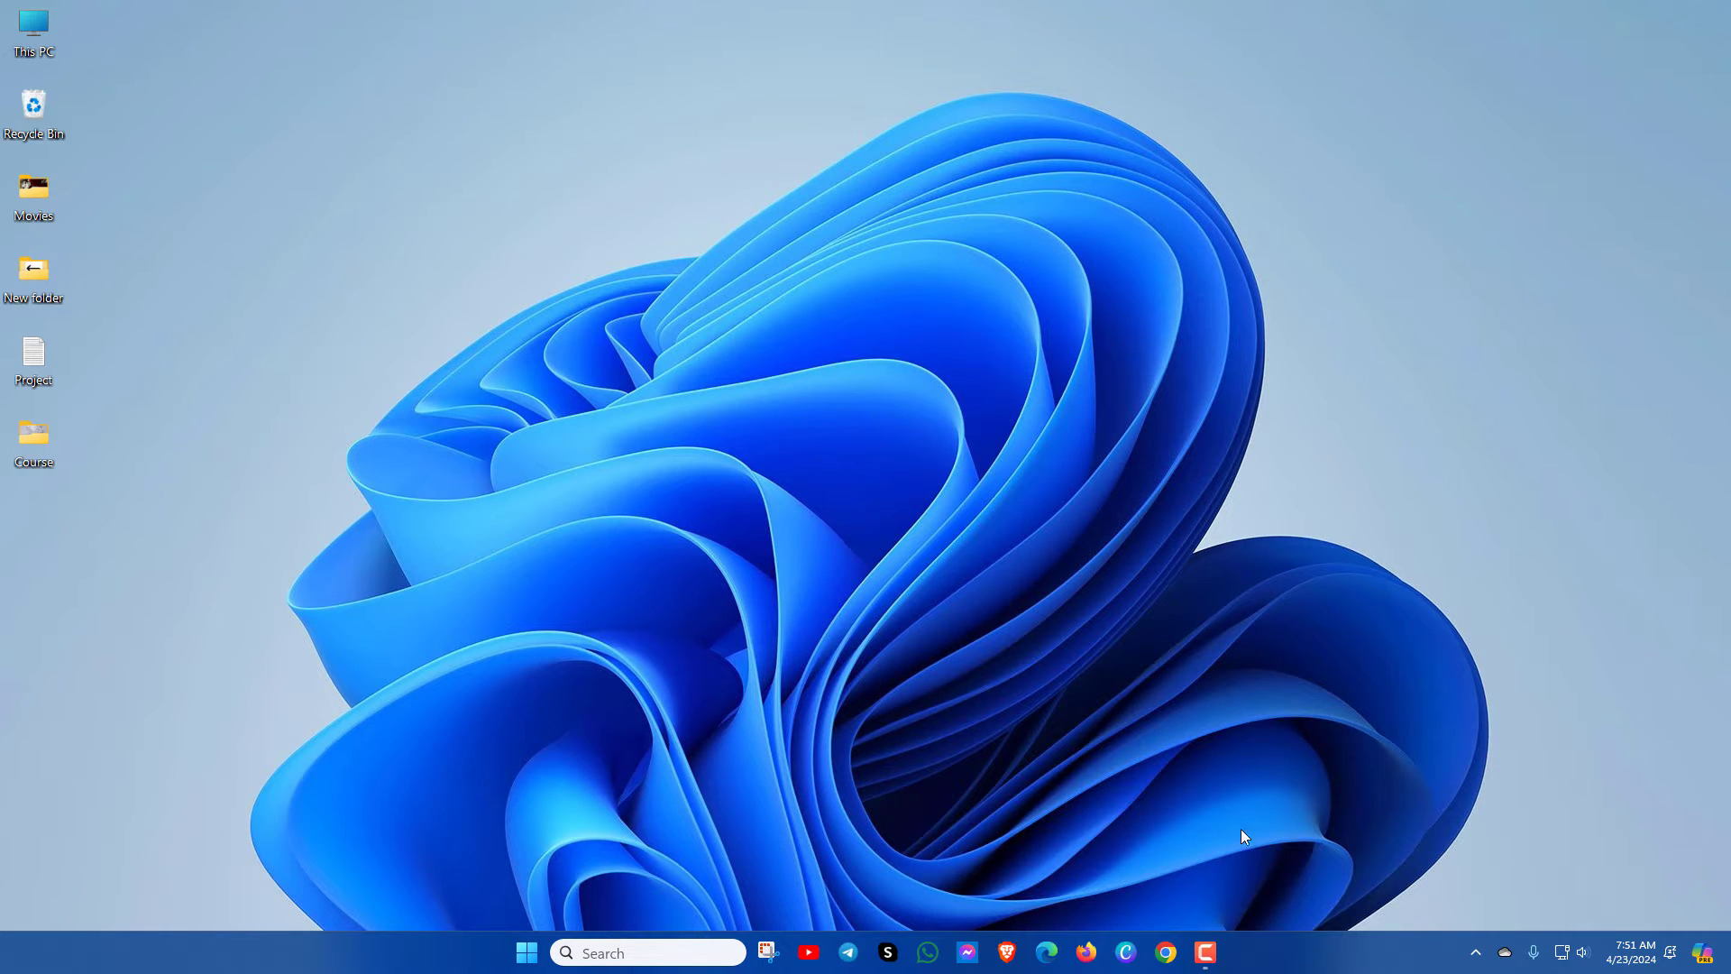
{"action": "mouse_move", "coordinate": [1311, 952]}
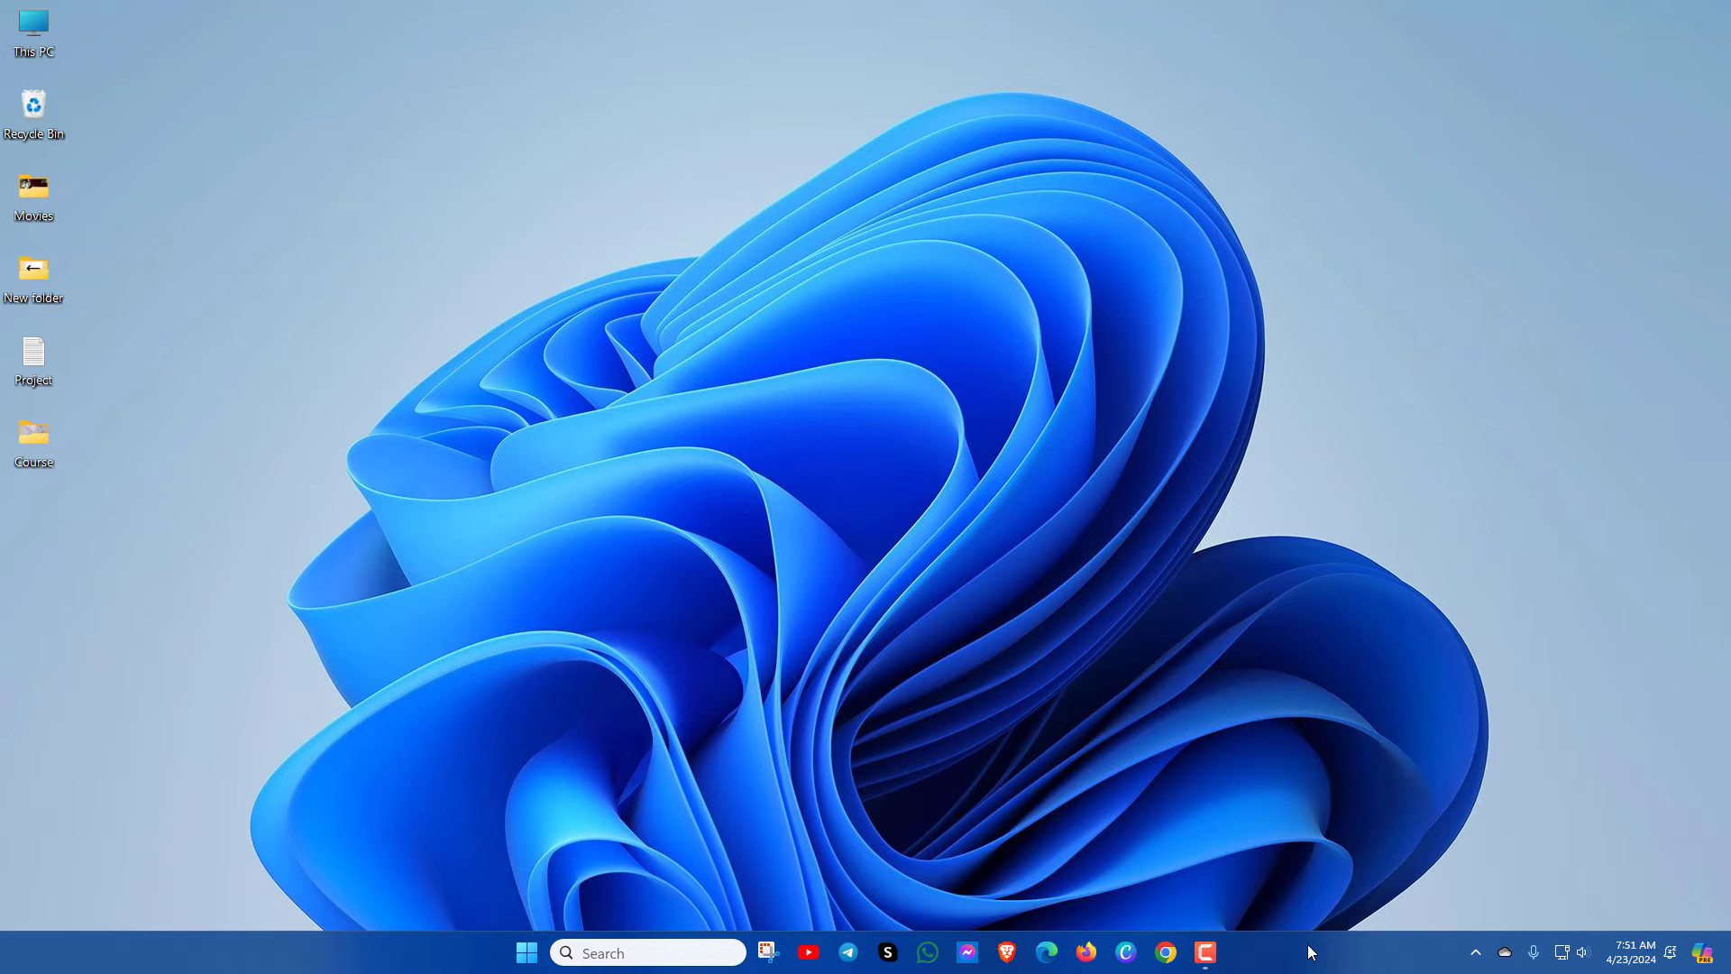
End explorer.exe from Task Manager's Details tab and confirm End process.
{"action": "right_click", "coordinate": [1312, 952]}
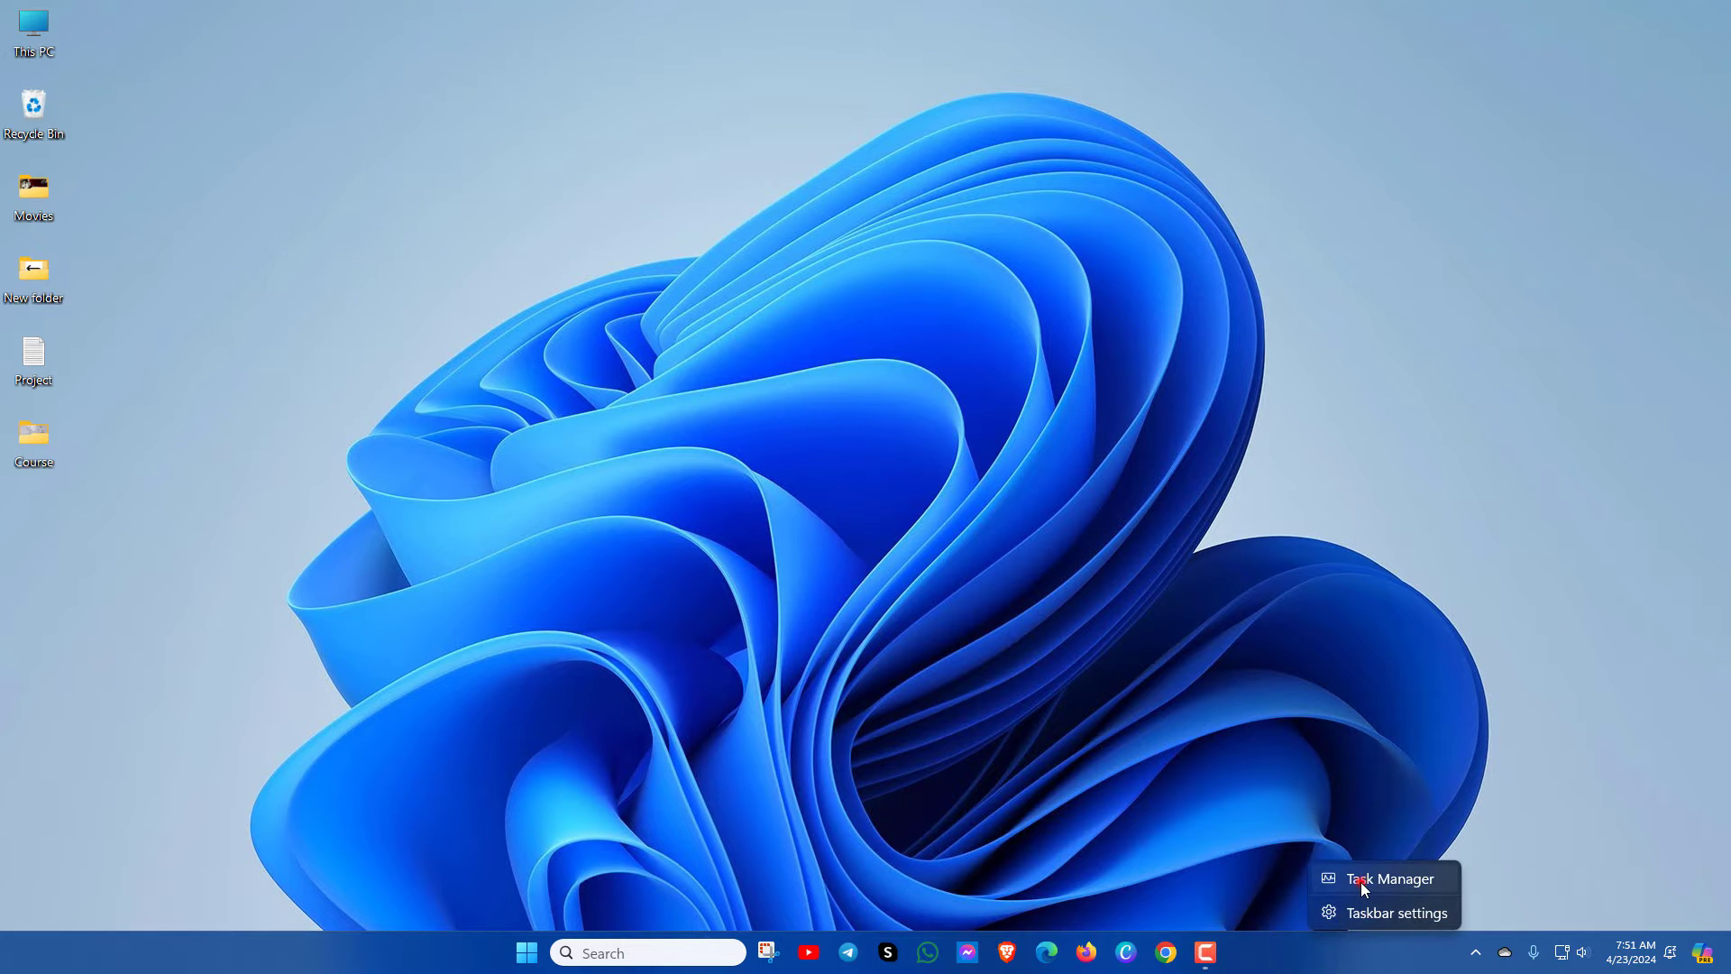
{"action": "left_click", "coordinate": [1388, 877]}
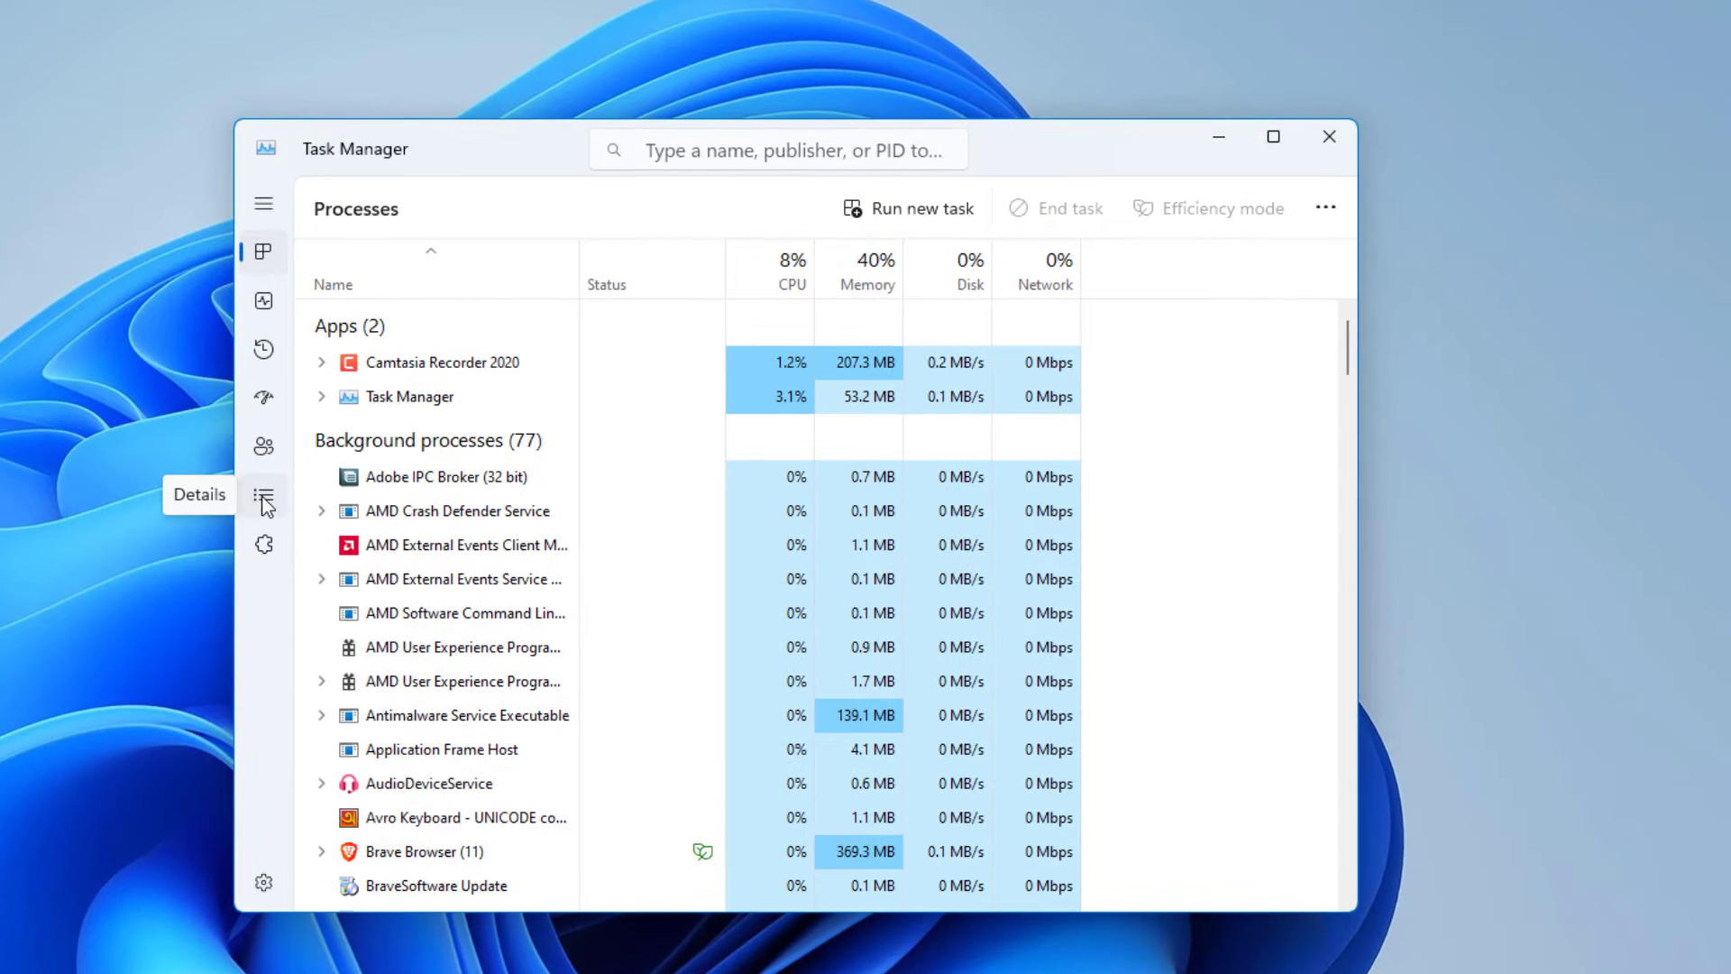
{"action": "left_click", "coordinate": [264, 495]}
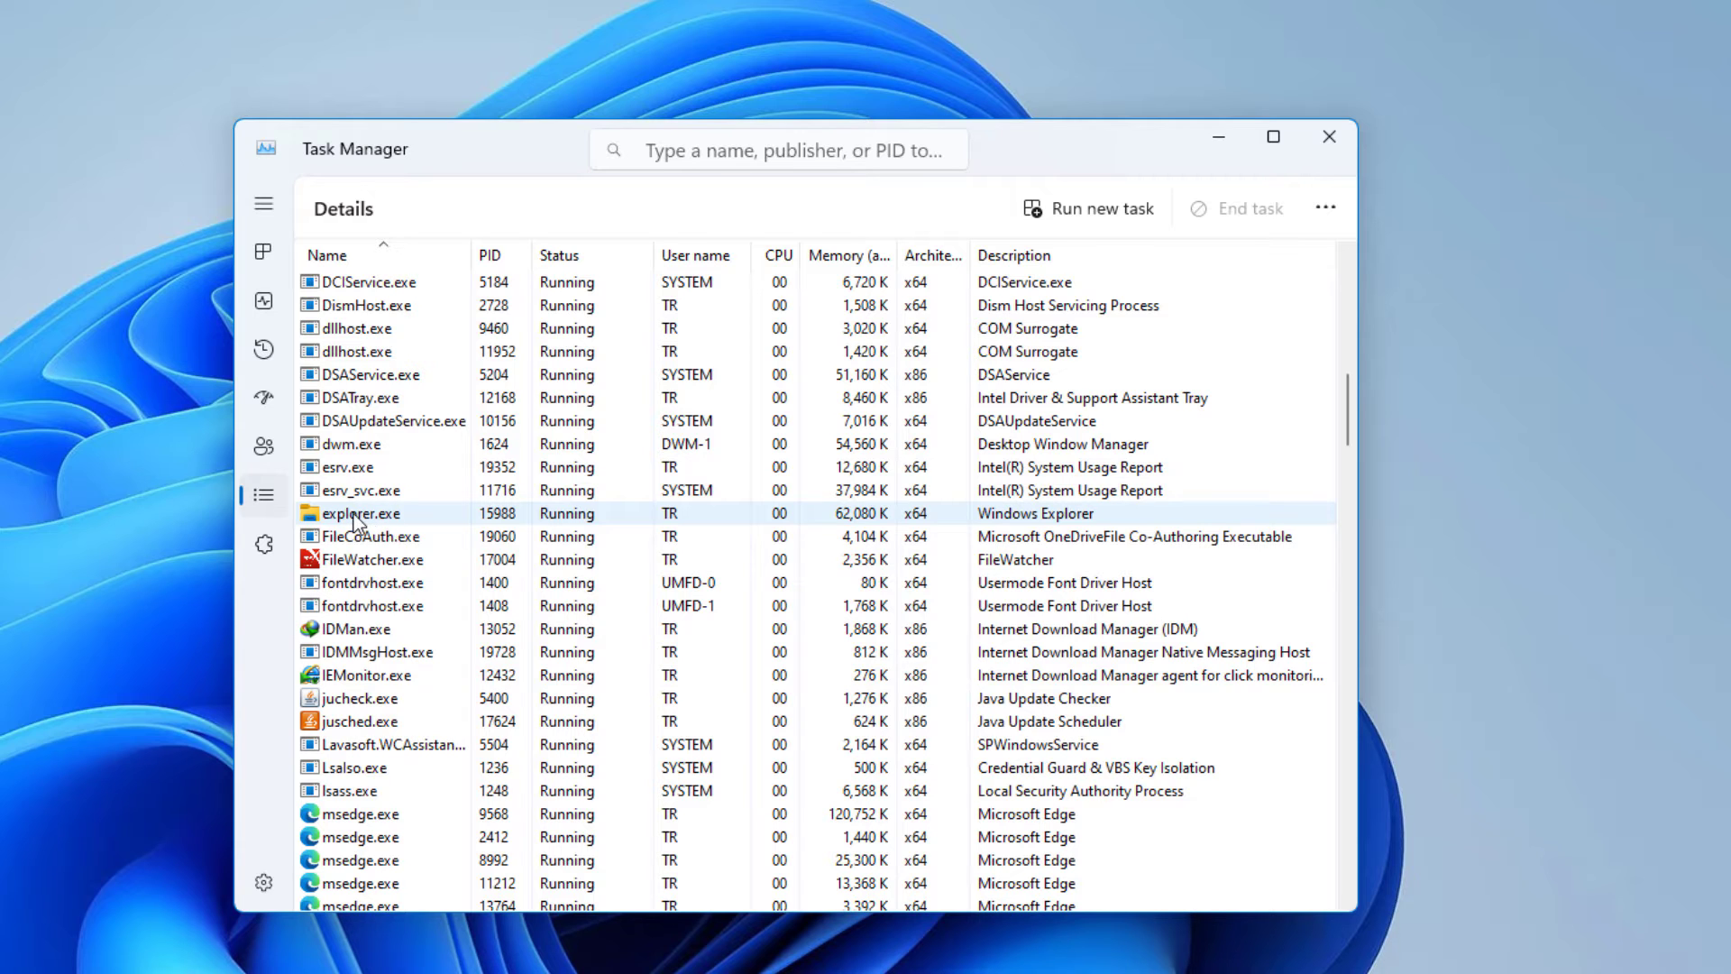
{"action": "right_click", "coordinate": [355, 512]}
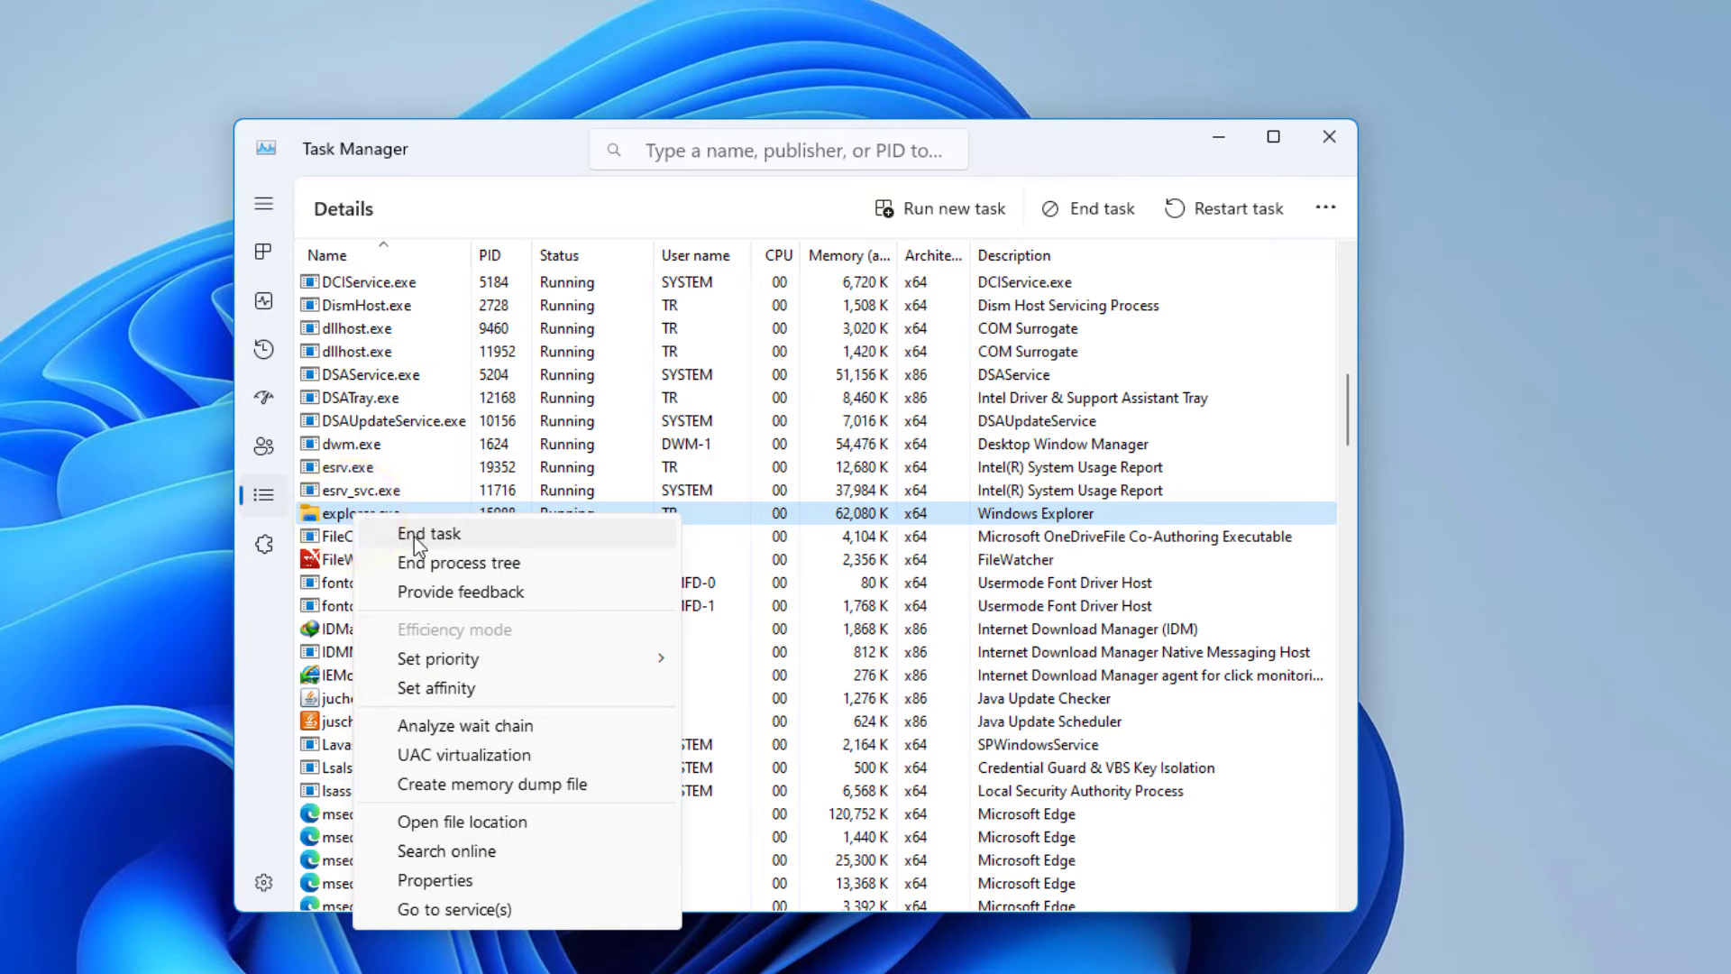
{"action": "left_click", "coordinate": [426, 535]}
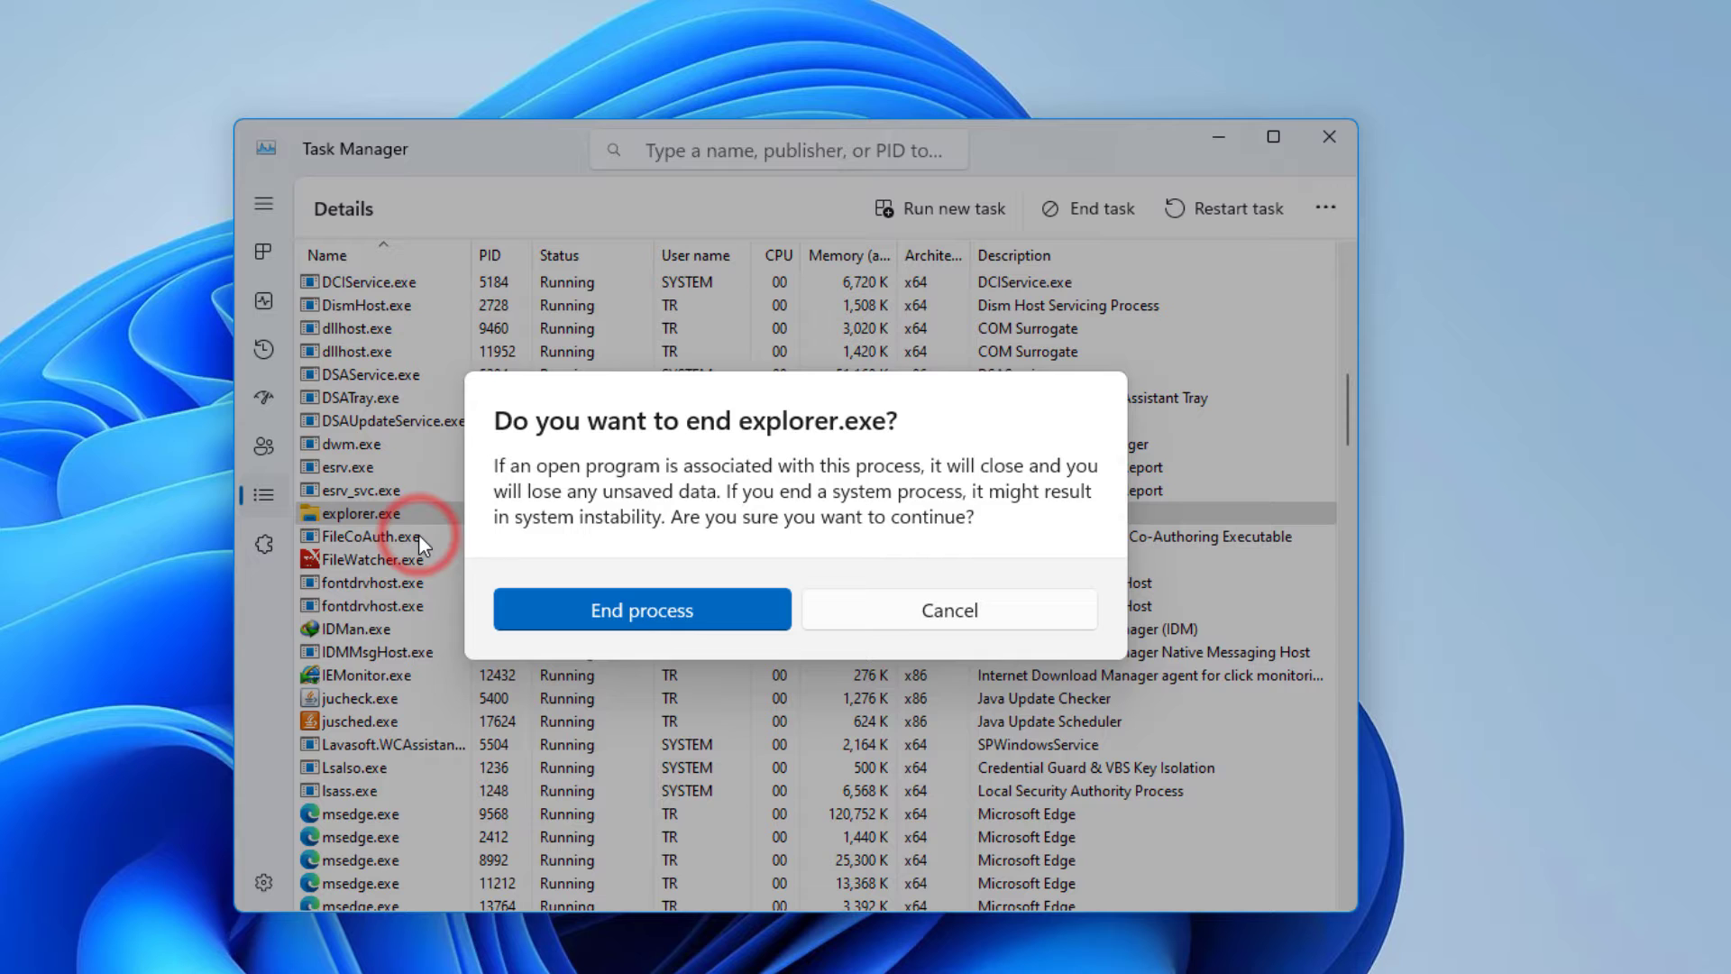
{"action": "left_click", "coordinate": [640, 609]}
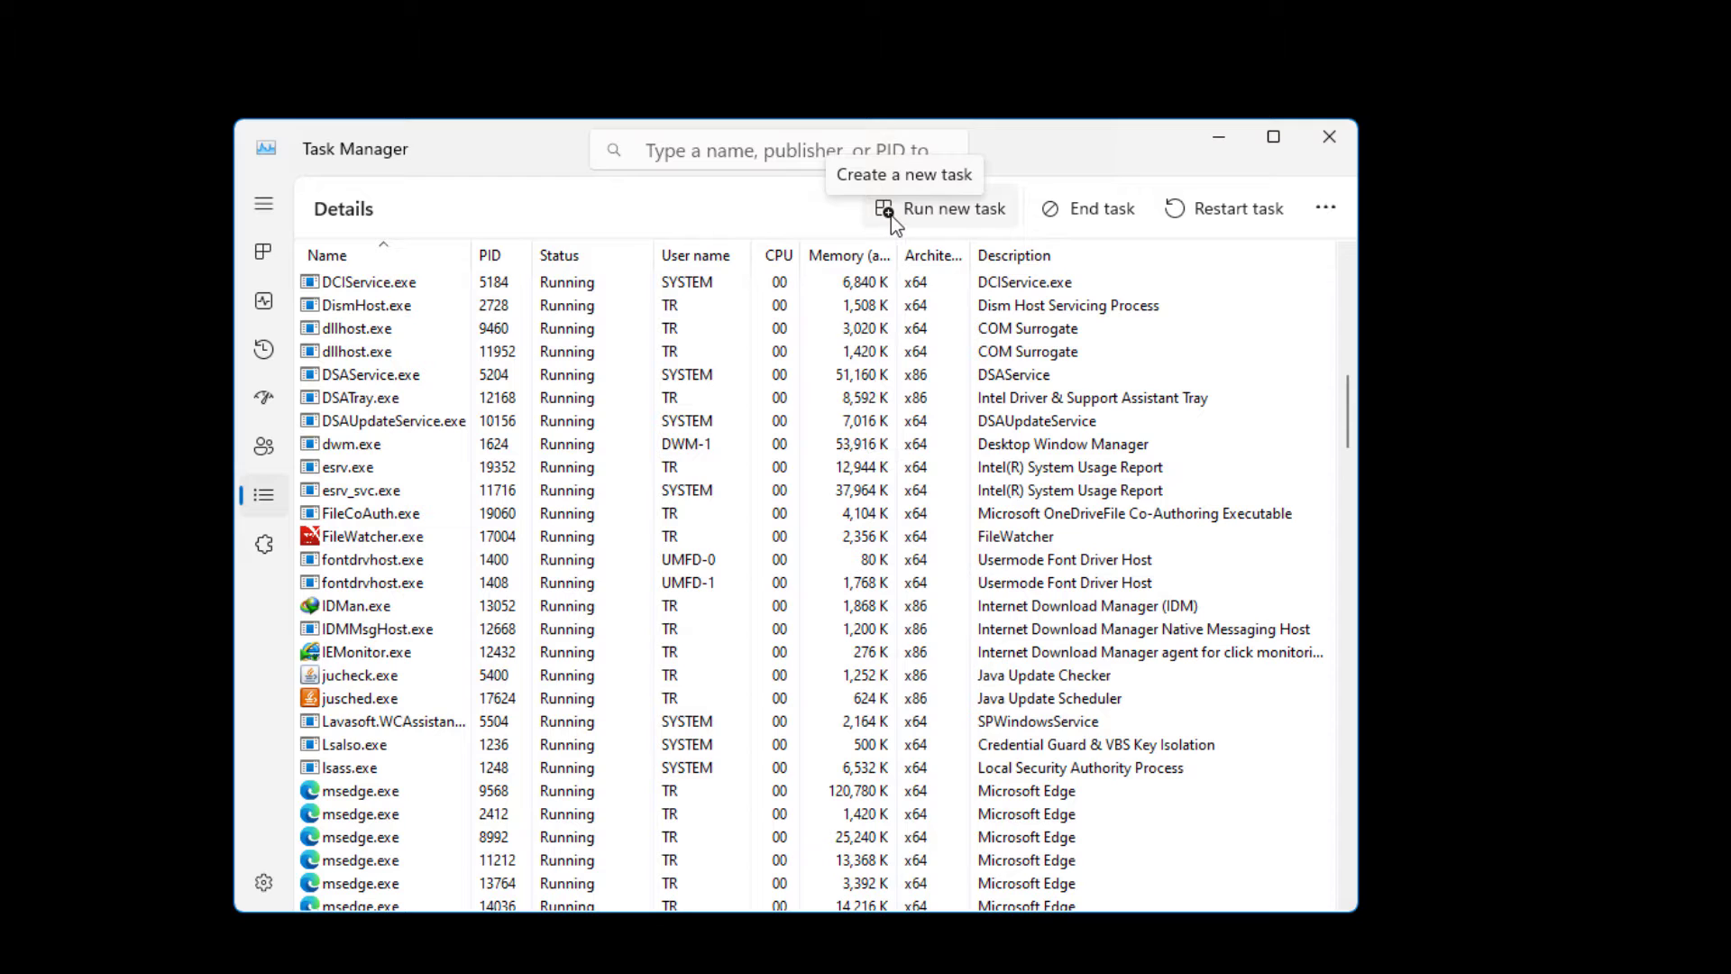
Run explorer.exe as a new task with administrative privileges, then close Task Manager.
{"action": "left_click", "coordinate": [953, 209]}
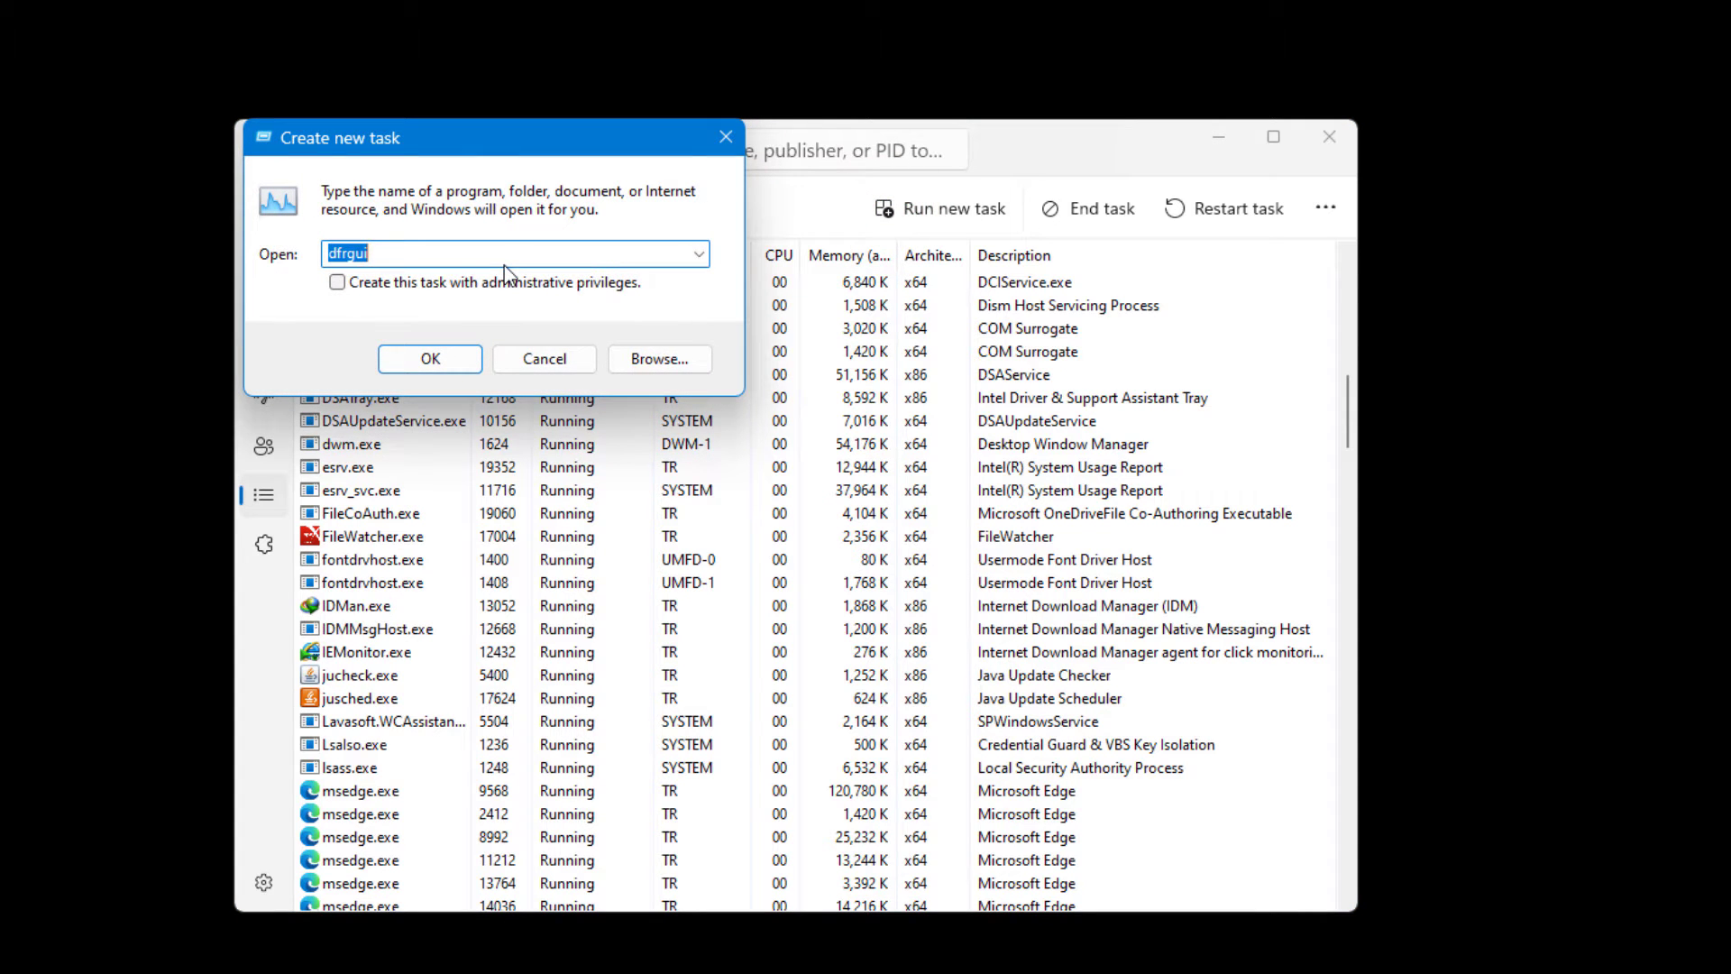
{"action": "type", "text": "explorer.exe"}
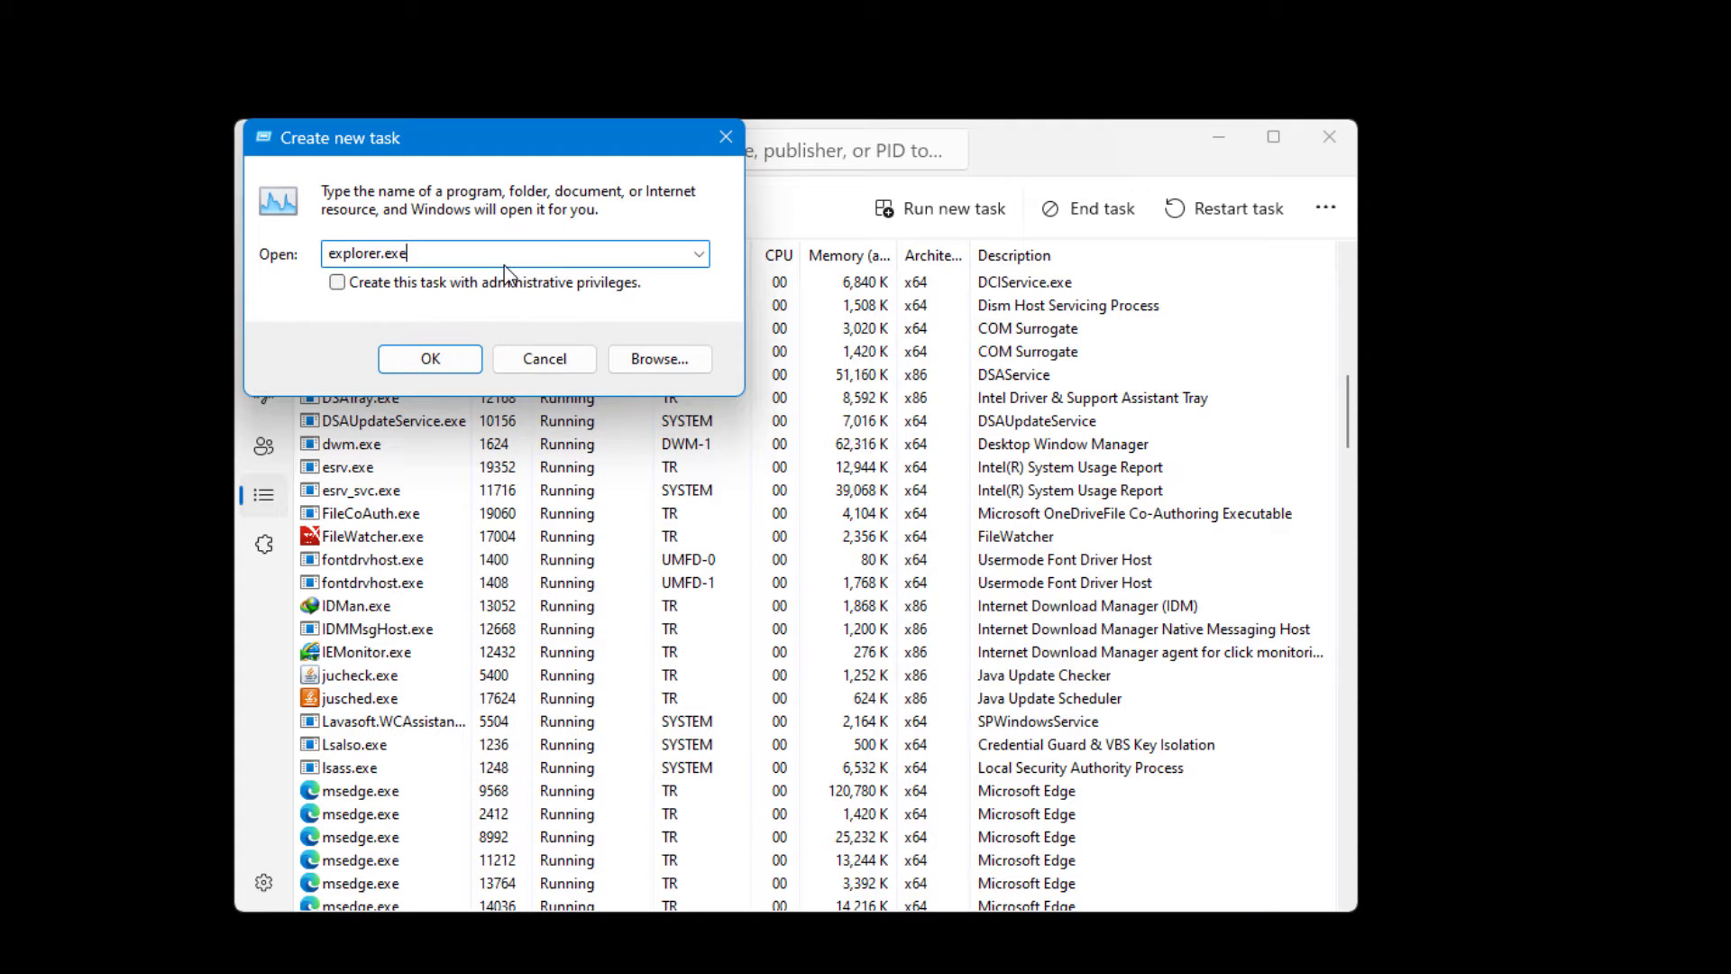
{"action": "left_click", "coordinate": [337, 281]}
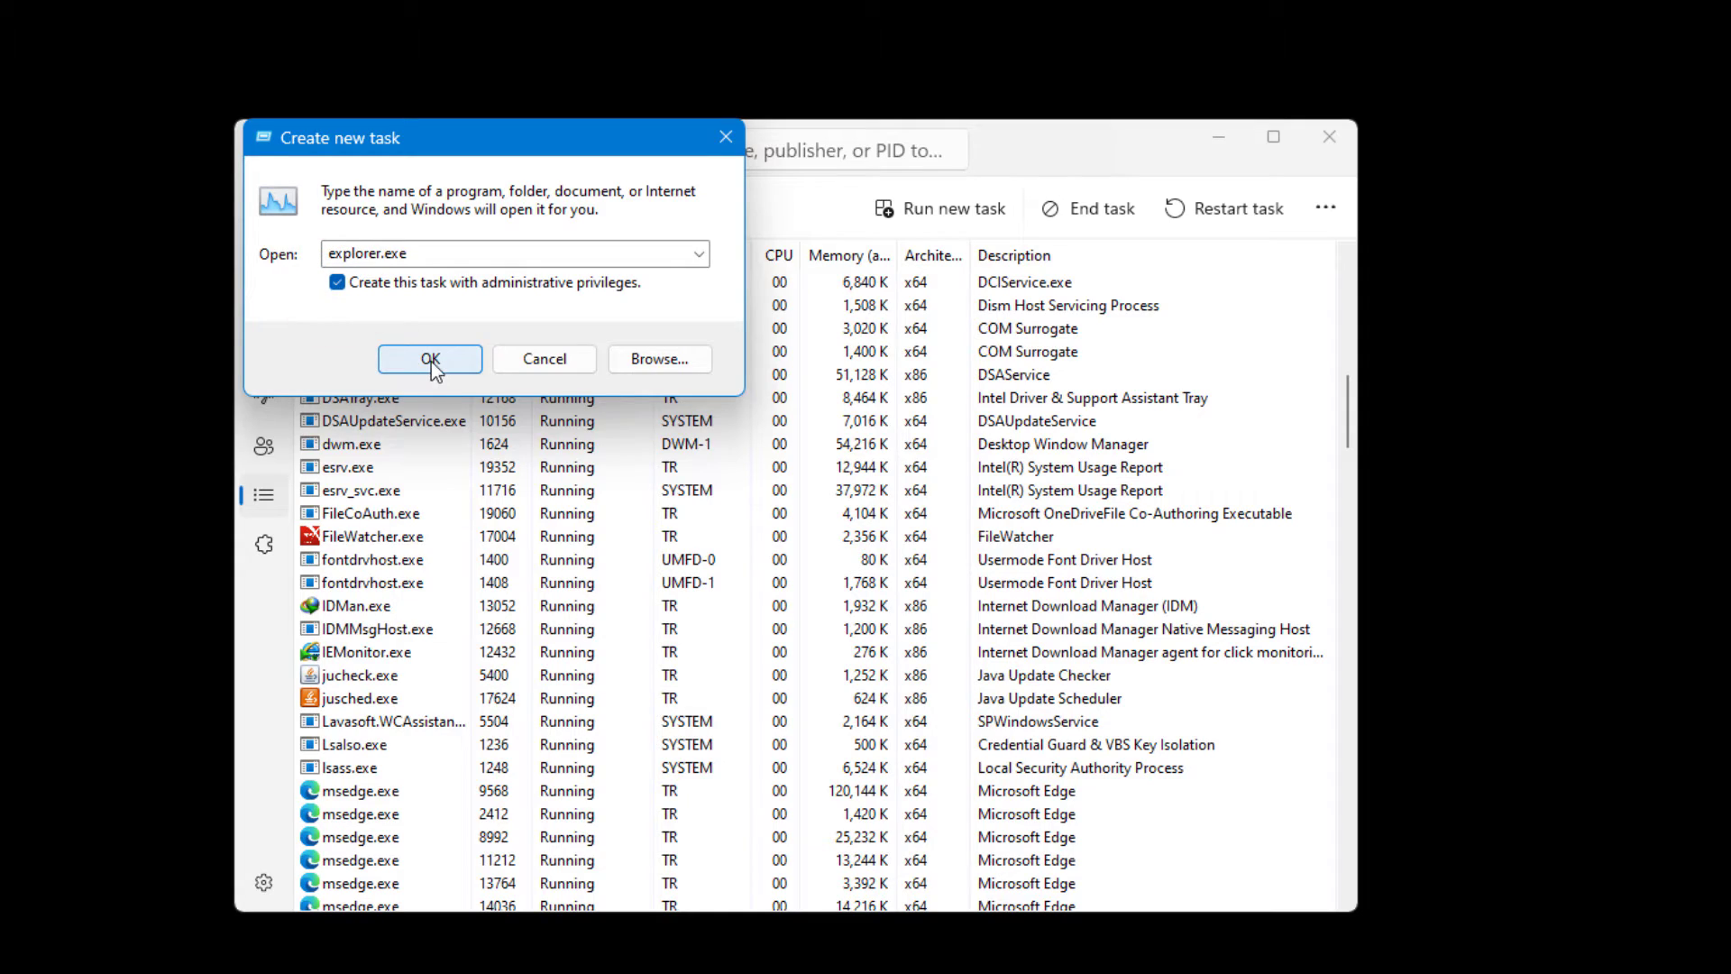
{"action": "left_click", "coordinate": [429, 359]}
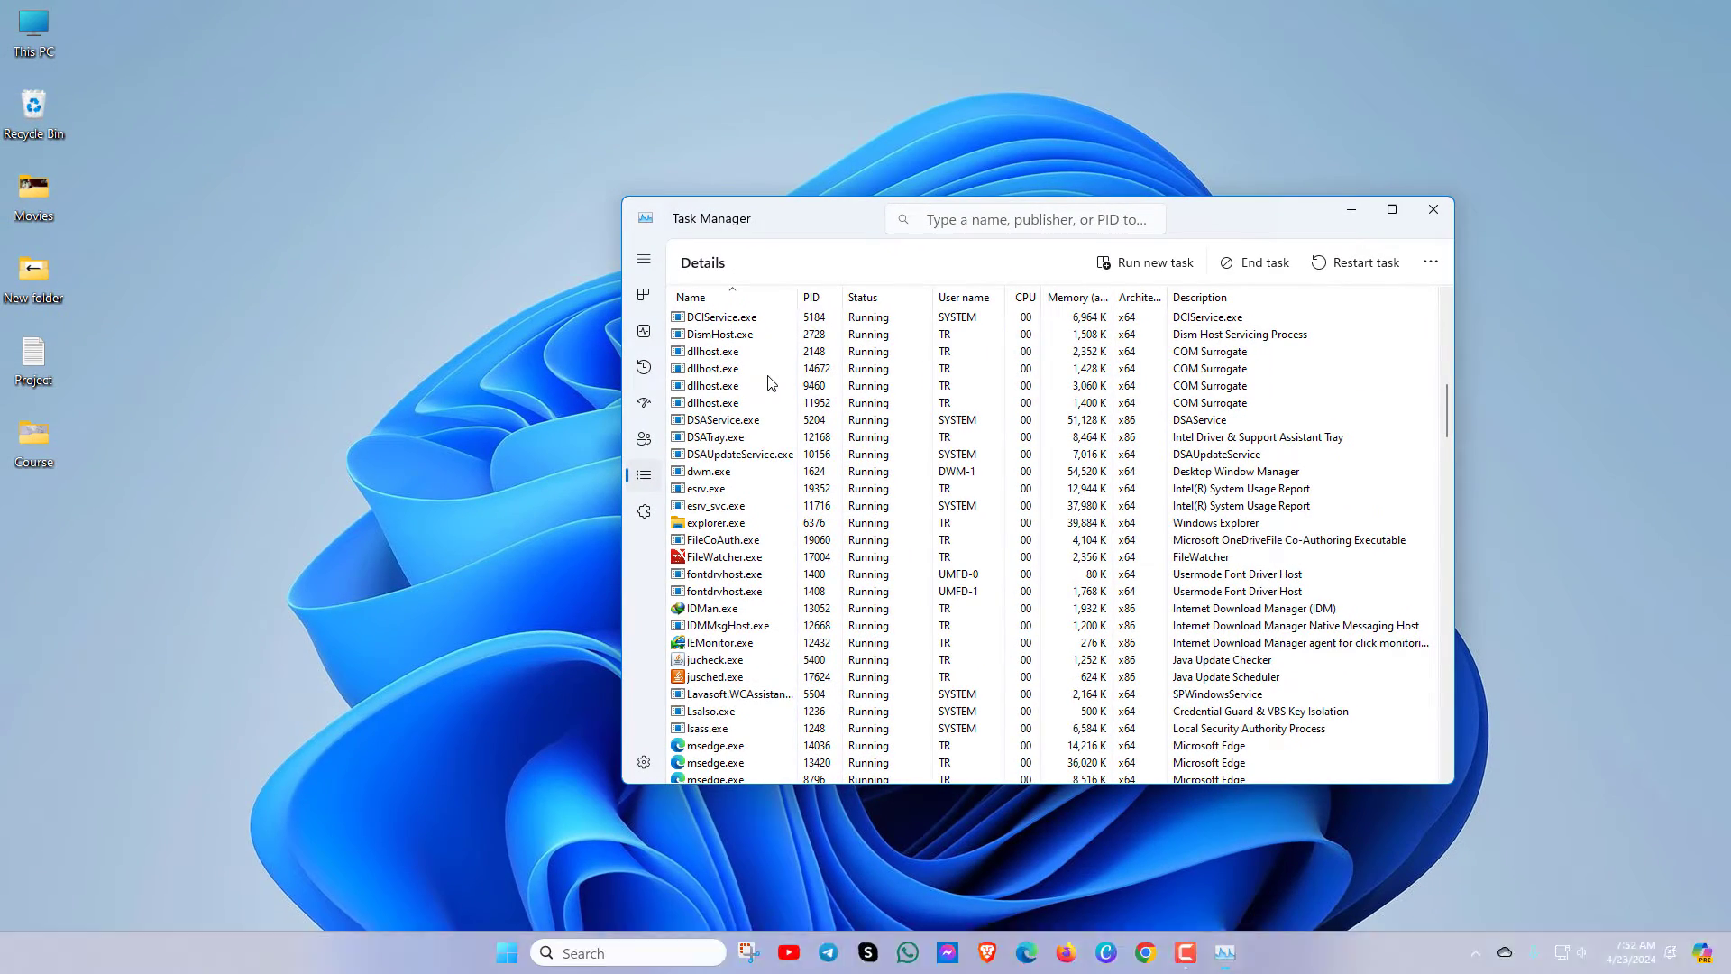
{"action": "left_click", "coordinate": [1432, 210]}
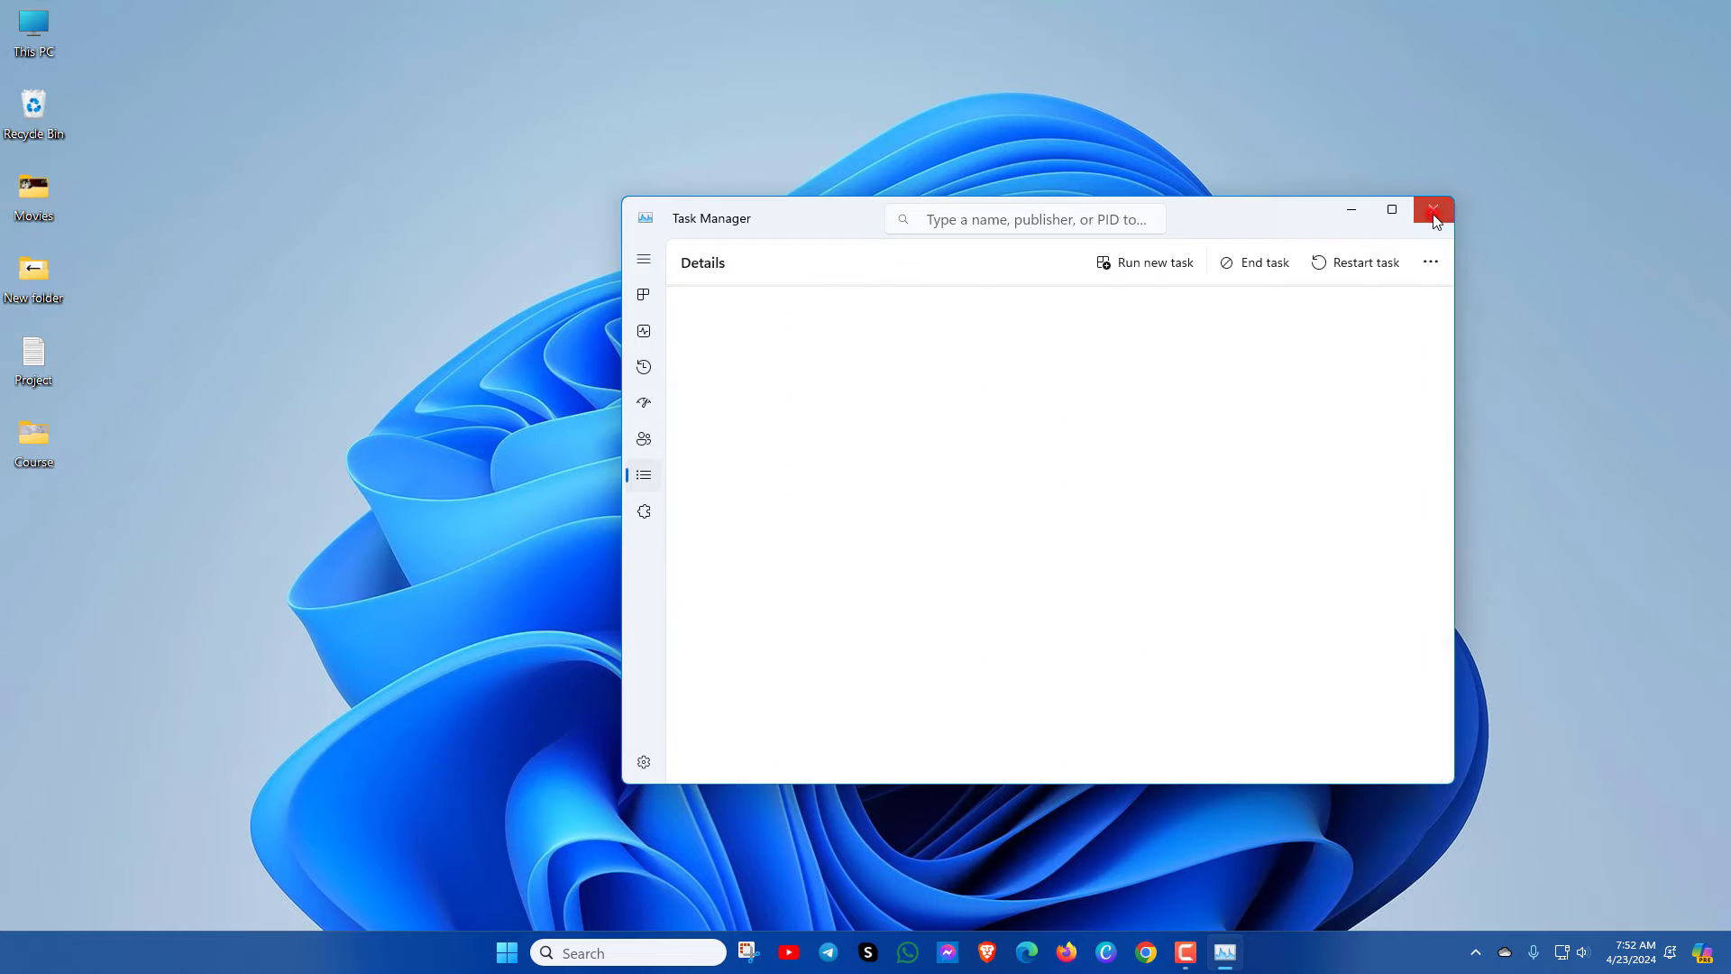
{"action": "left_click", "coordinate": [1433, 208]}
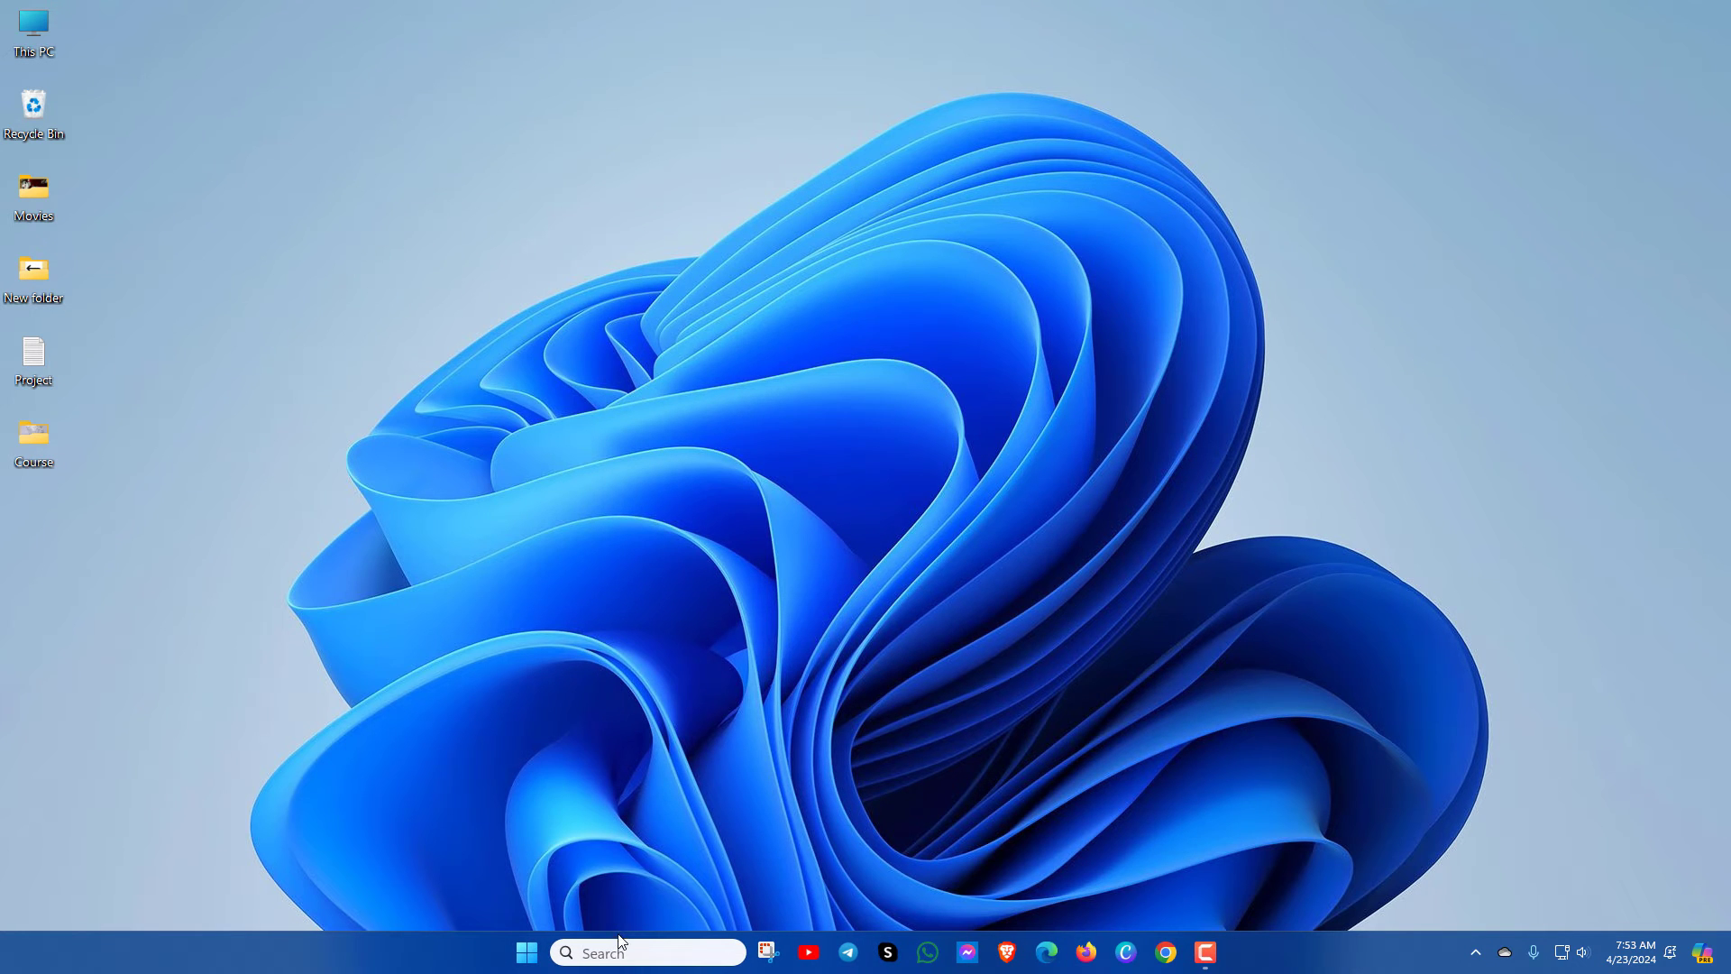
Search 'display settings' and open 'Change the resolution of the display'.
{"action": "left_click", "coordinate": [647, 952]}
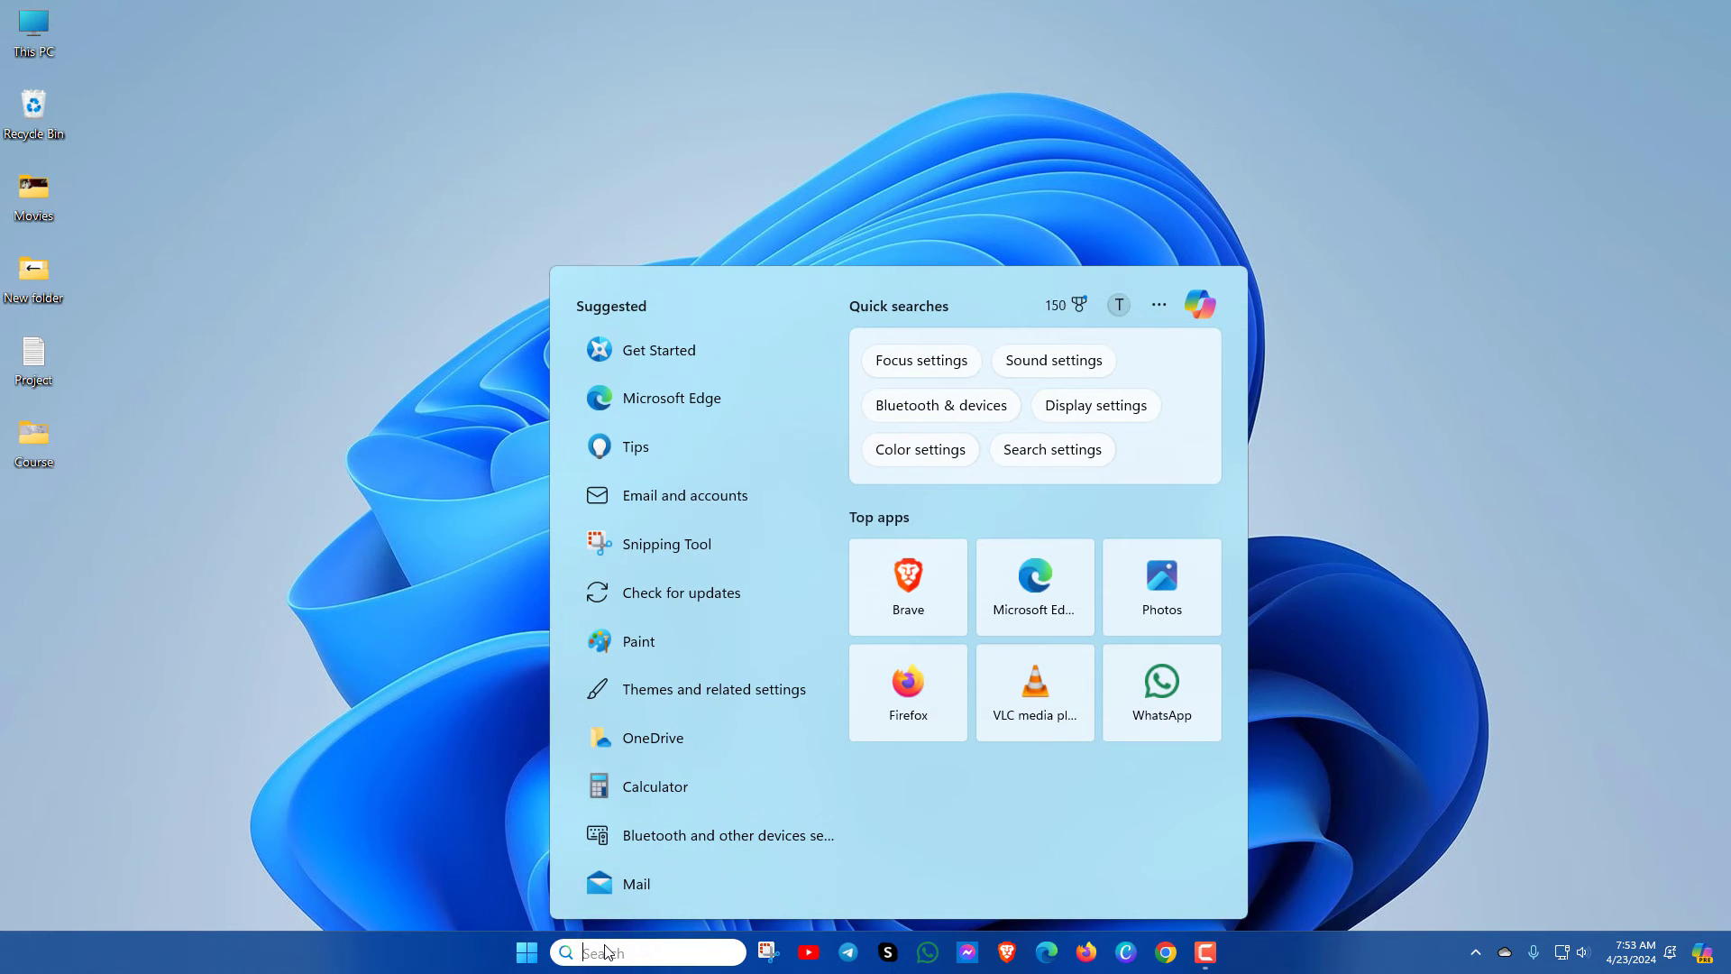
{"action": "type", "text": "display settings"}
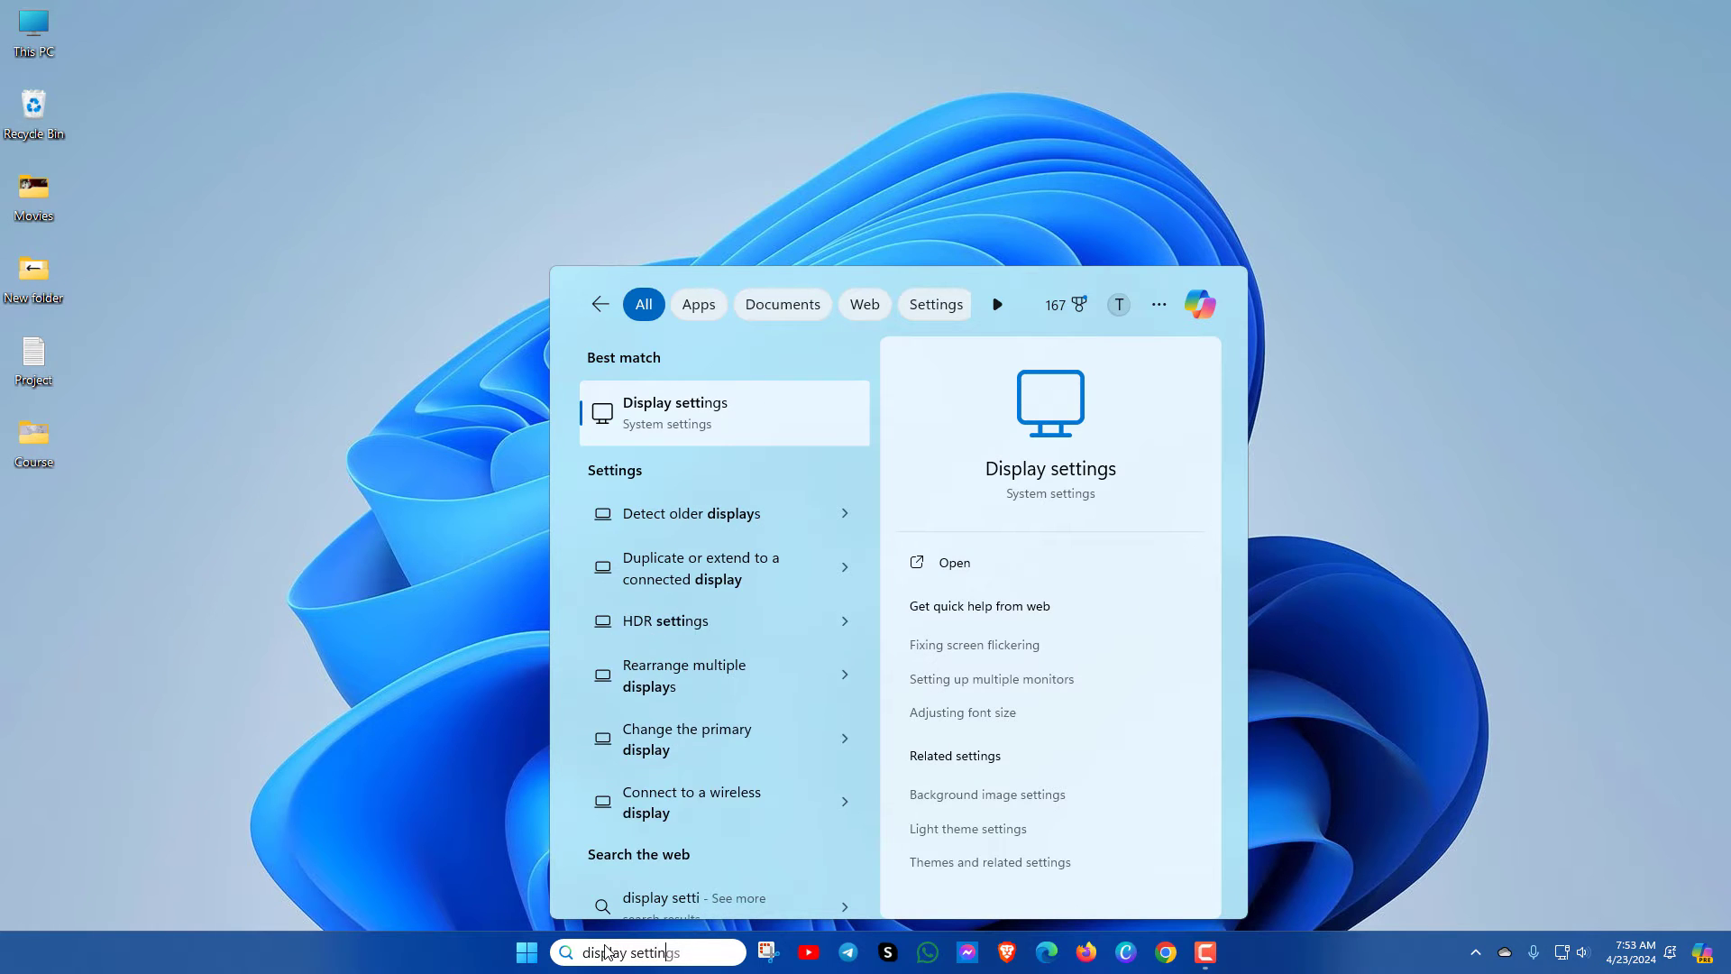
{"action": "scroll", "scroll_direction": "down", "scroll_amount": 3}
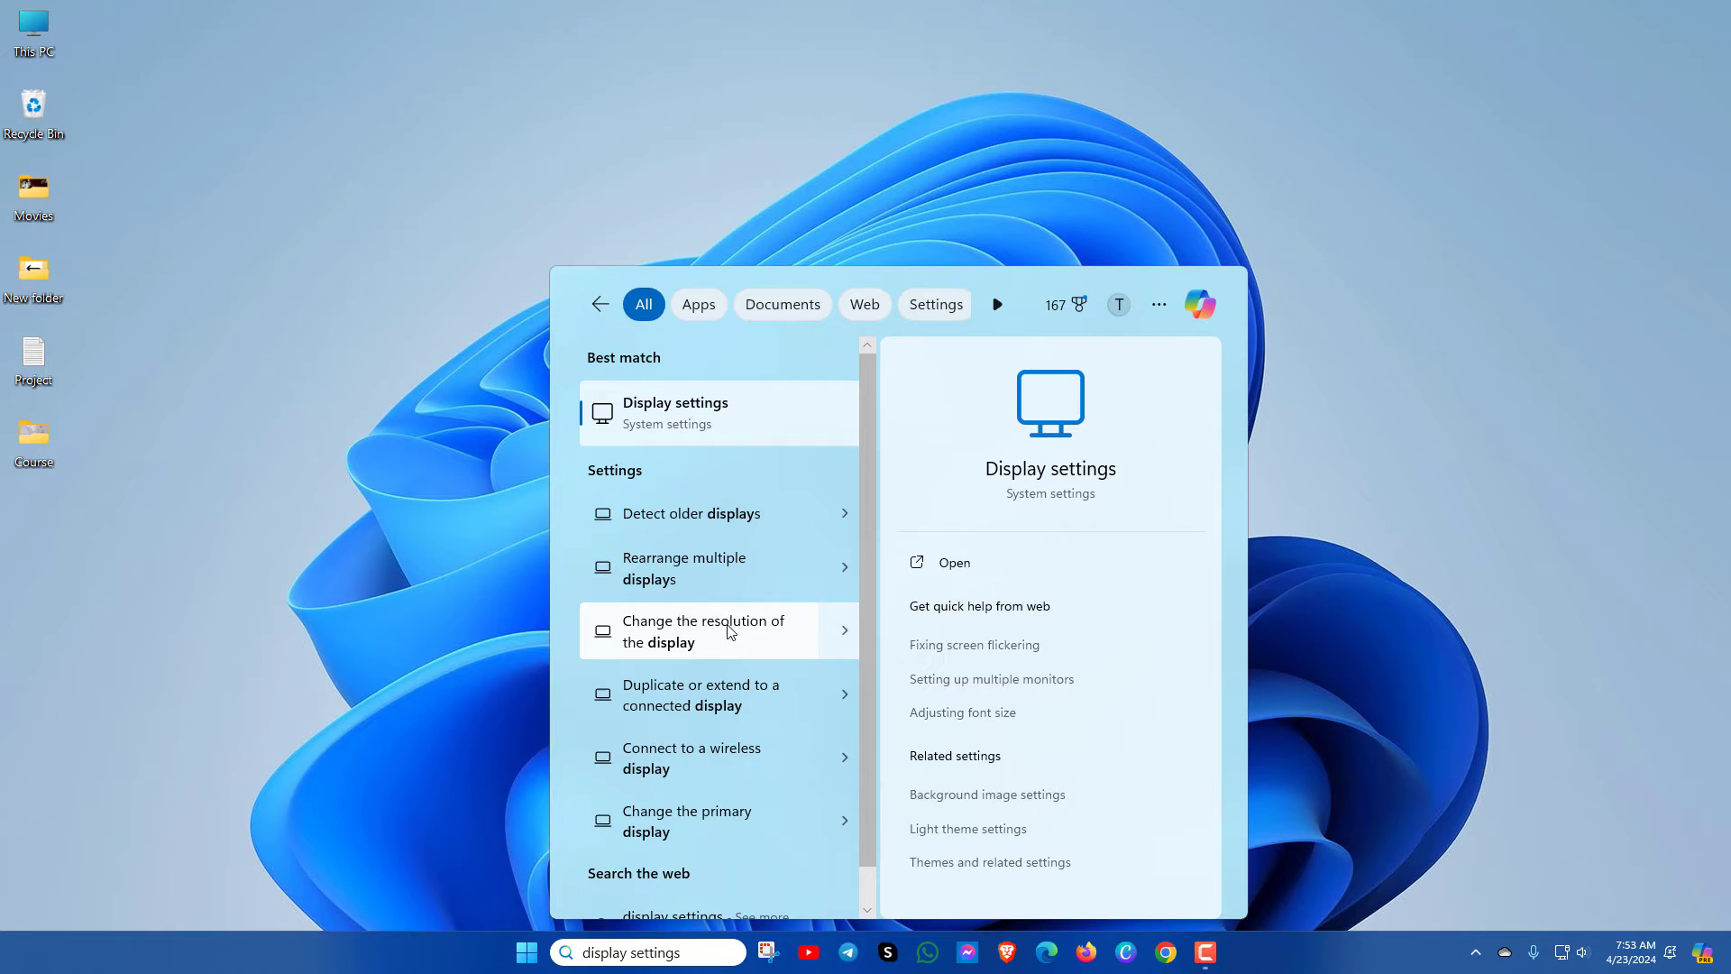
{"action": "left_click", "coordinate": [707, 630]}
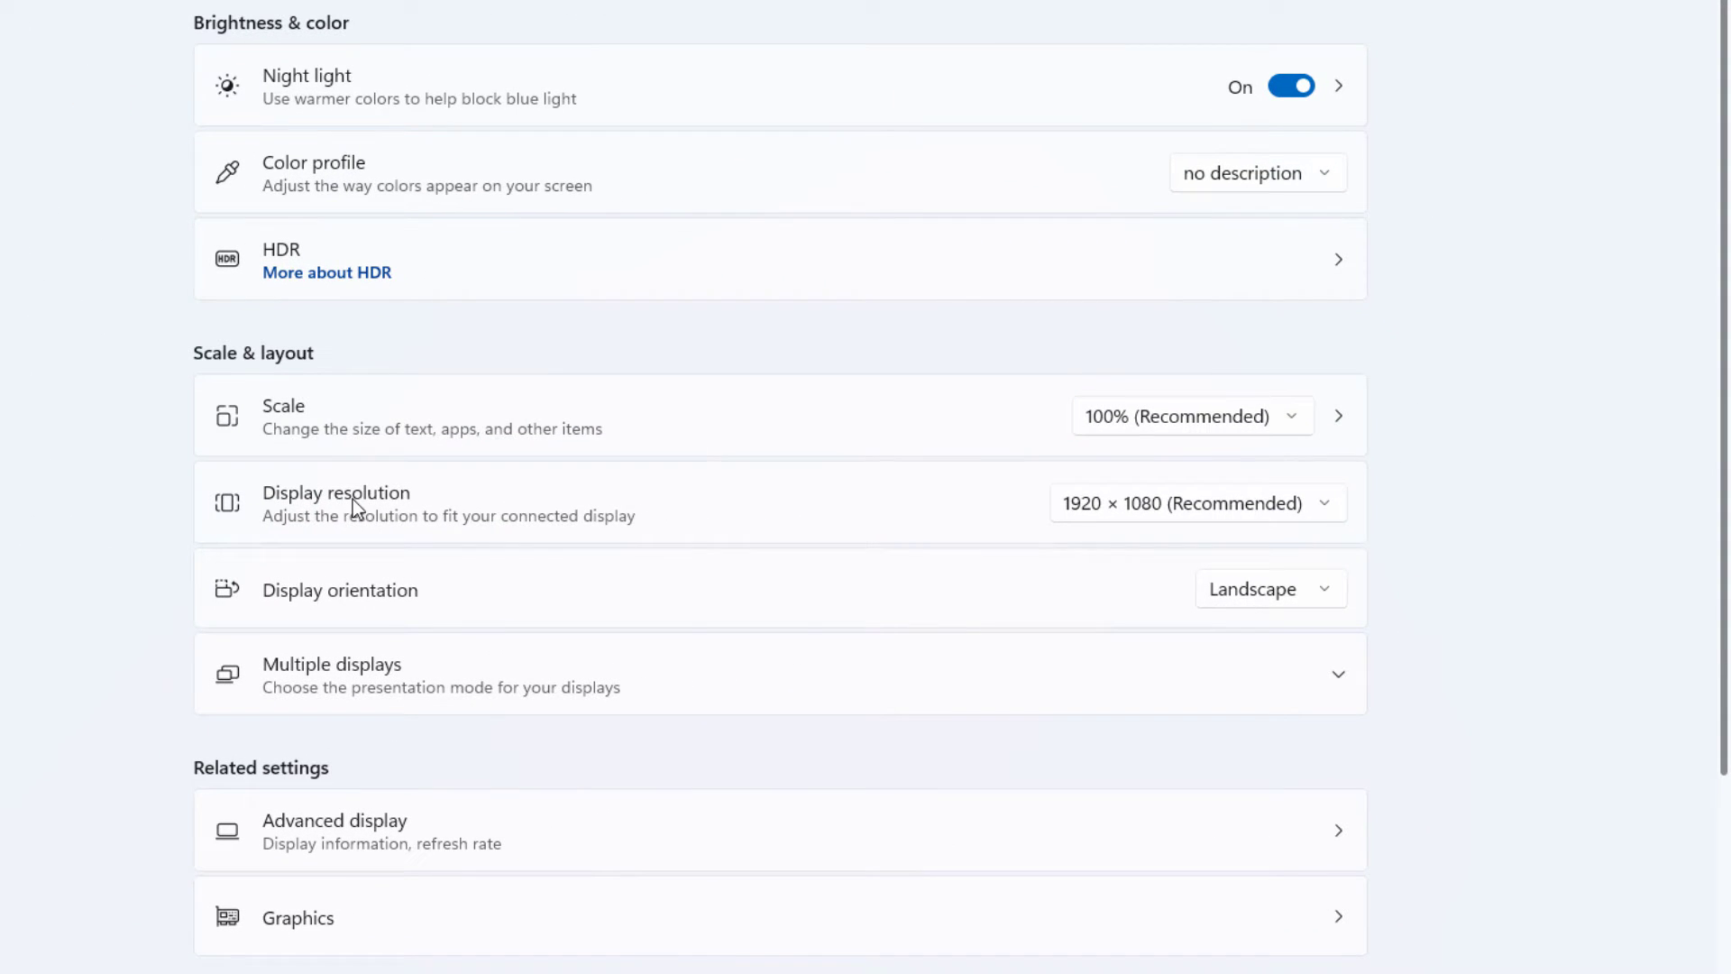
{"action": "mouse_move", "coordinate": [1154, 444]}
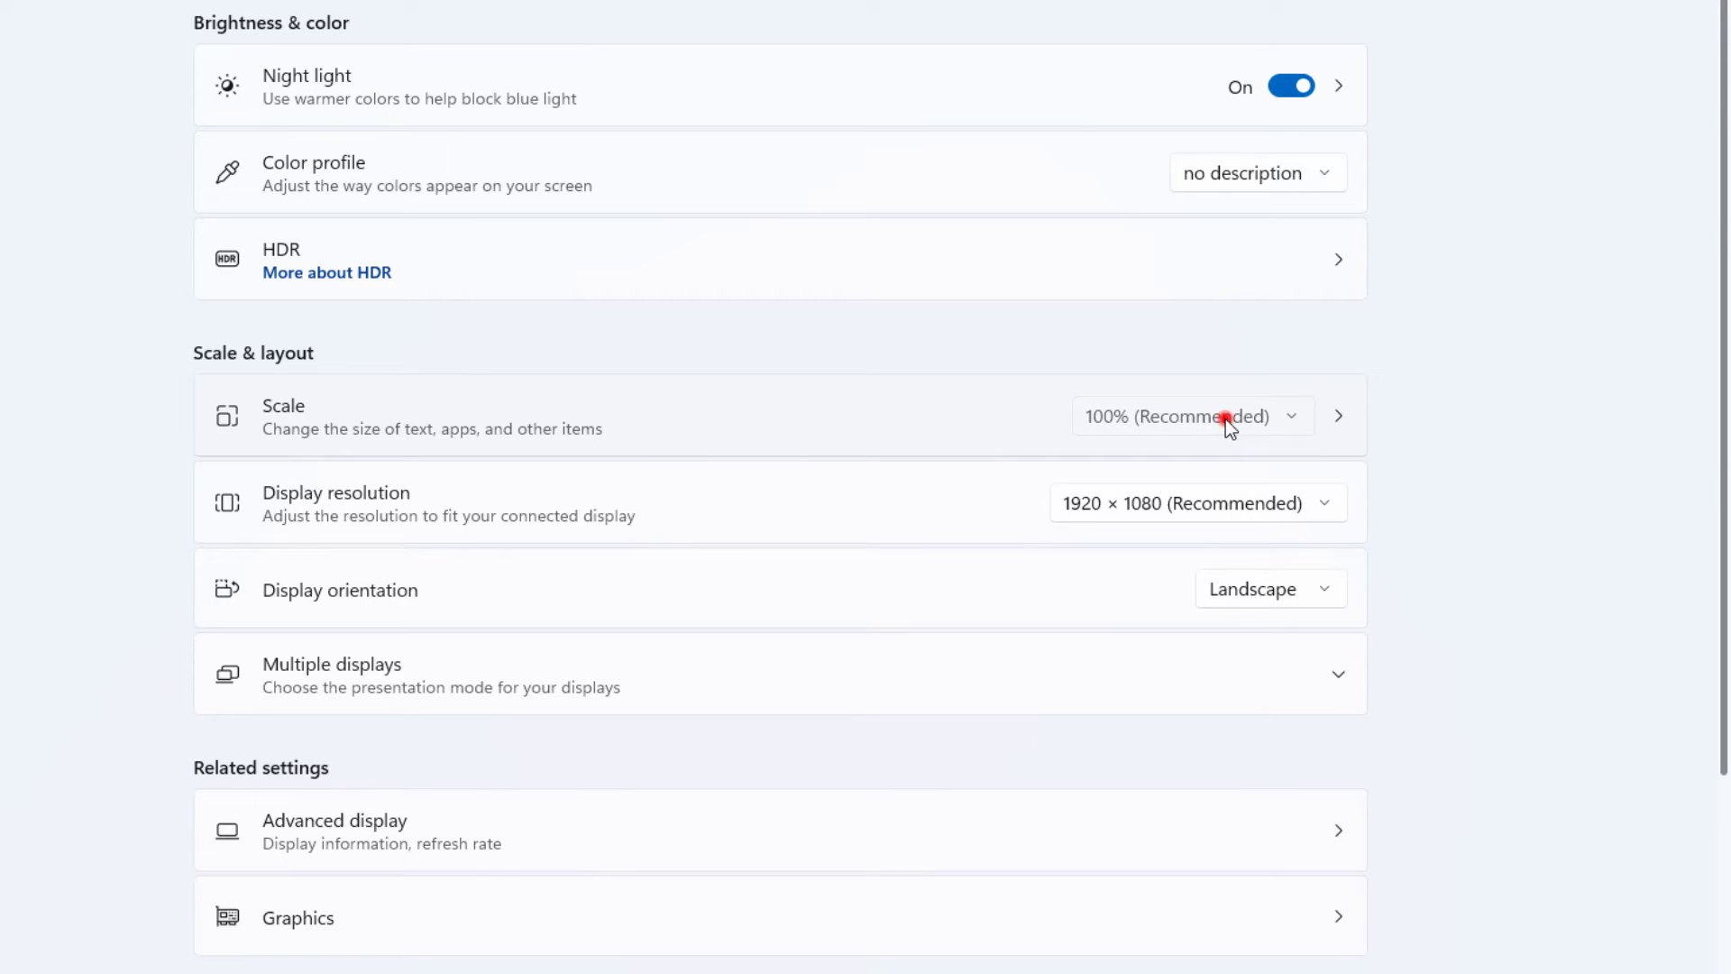
Keep the display at 1920 × 1080 resolution and 100% (Recommended) scale.
{"action": "left_click", "coordinate": [1196, 503]}
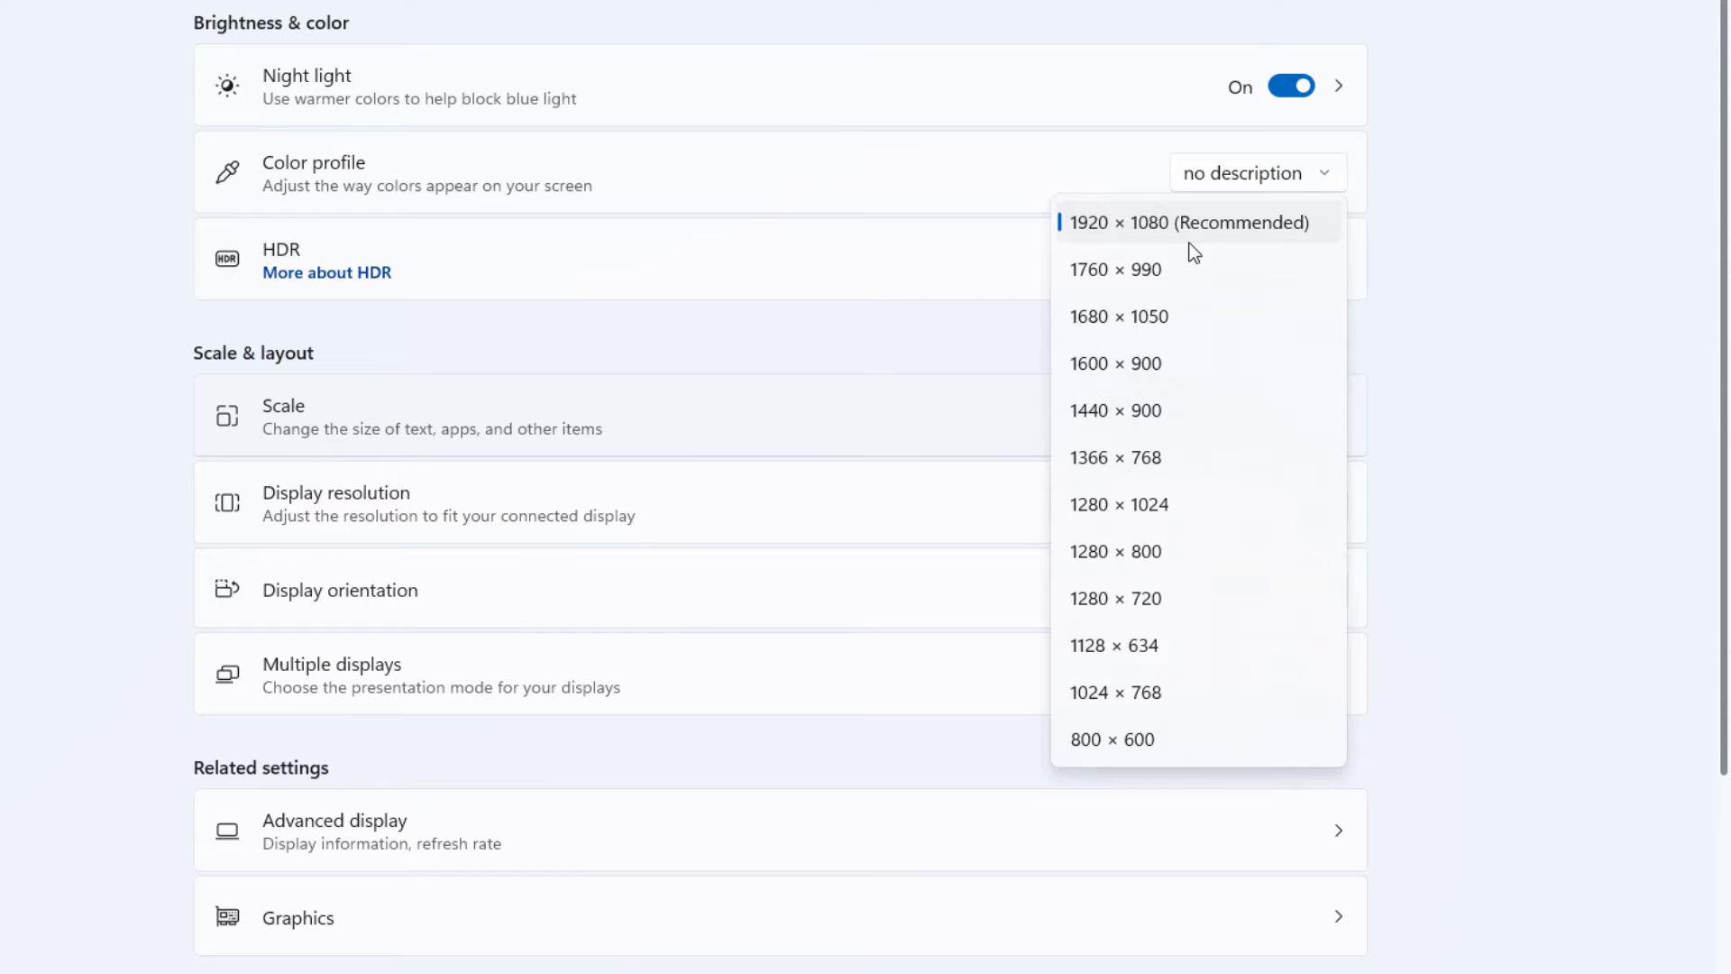
{"action": "left_click", "coordinate": [1189, 221]}
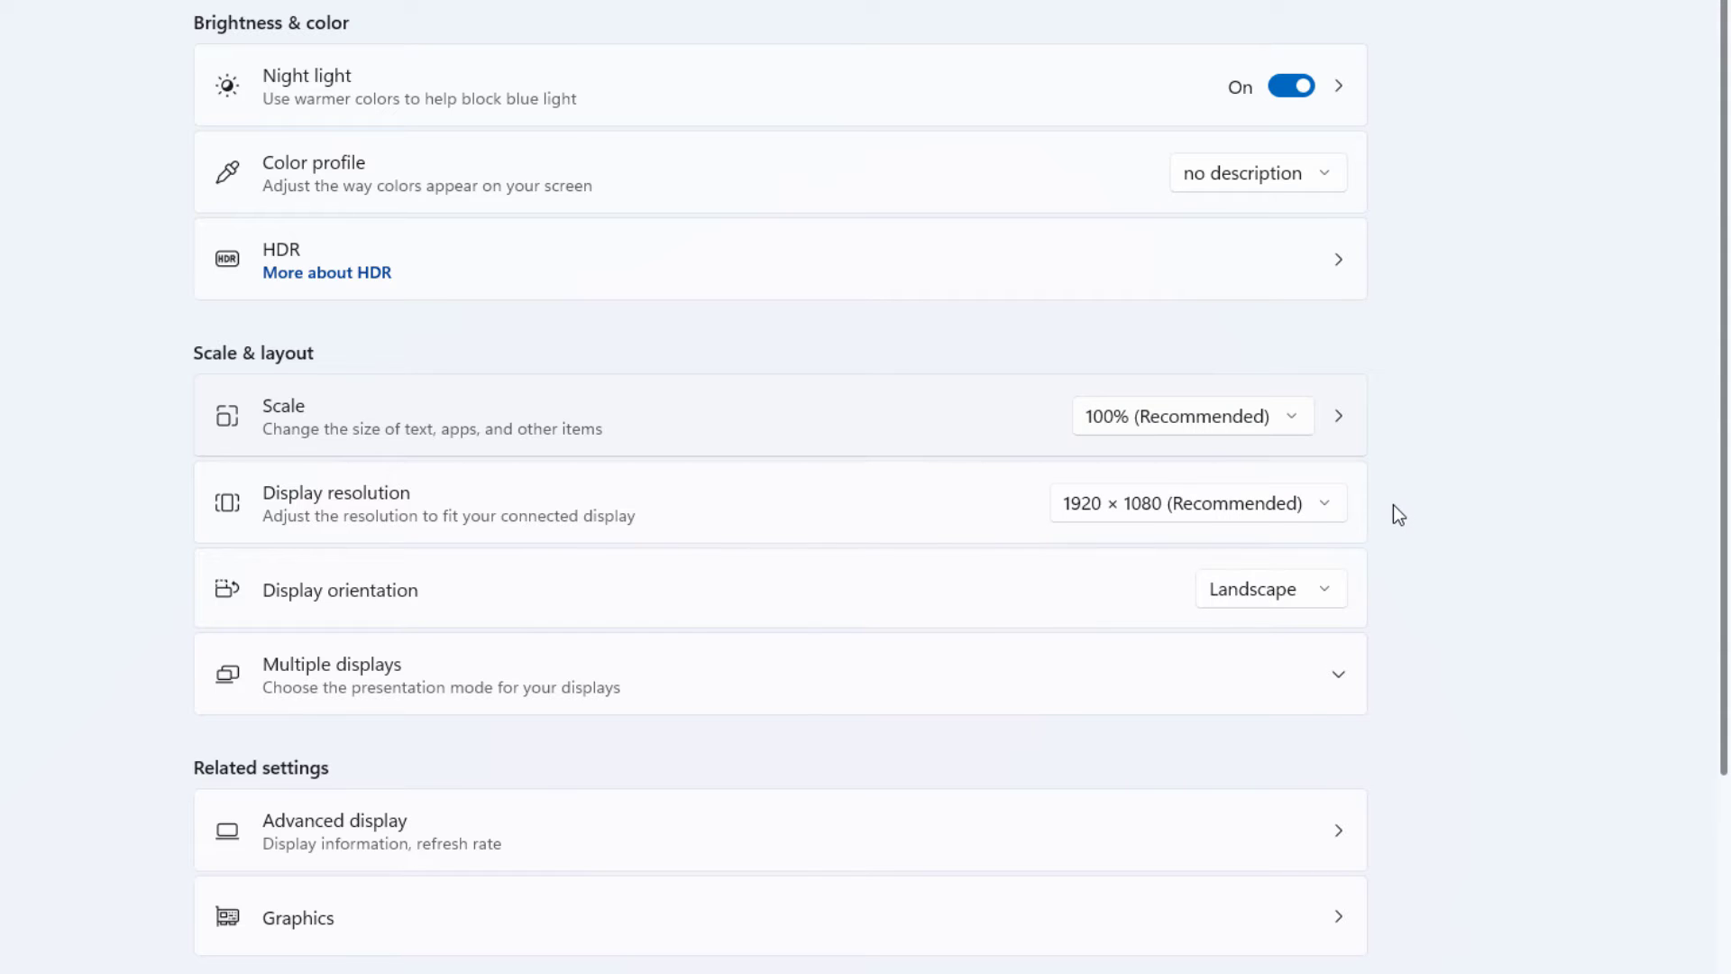
{"action": "mouse_move", "coordinate": [1204, 463]}
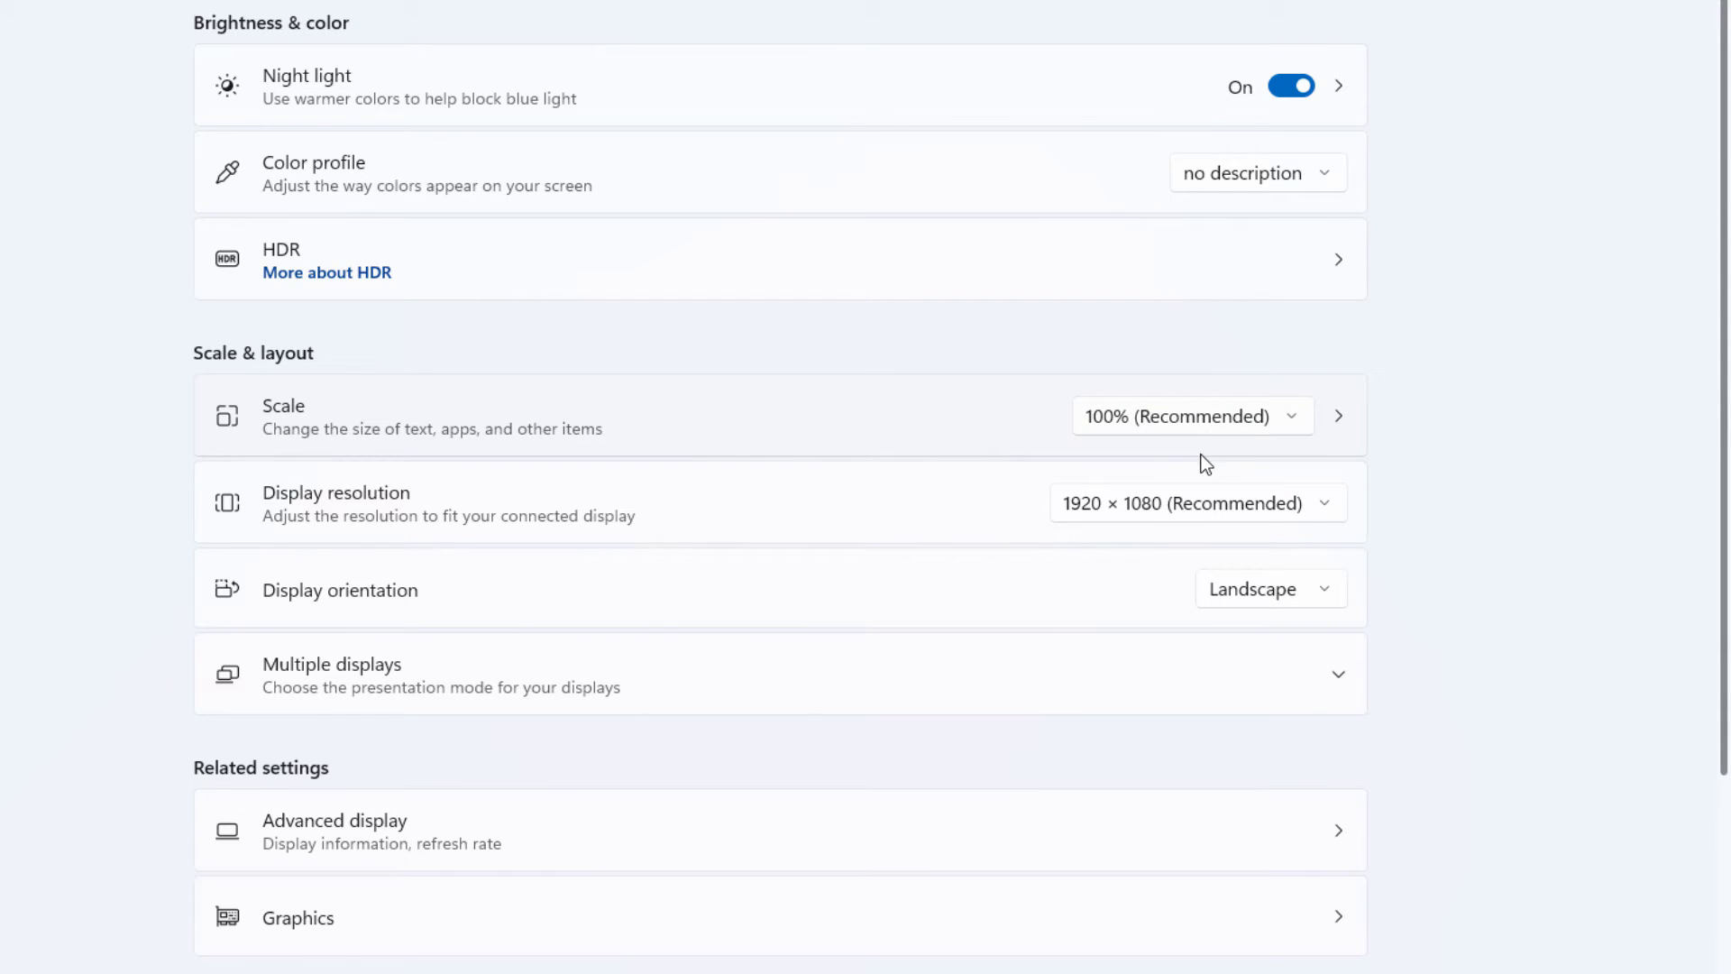
{"action": "left_click", "coordinate": [1190, 417]}
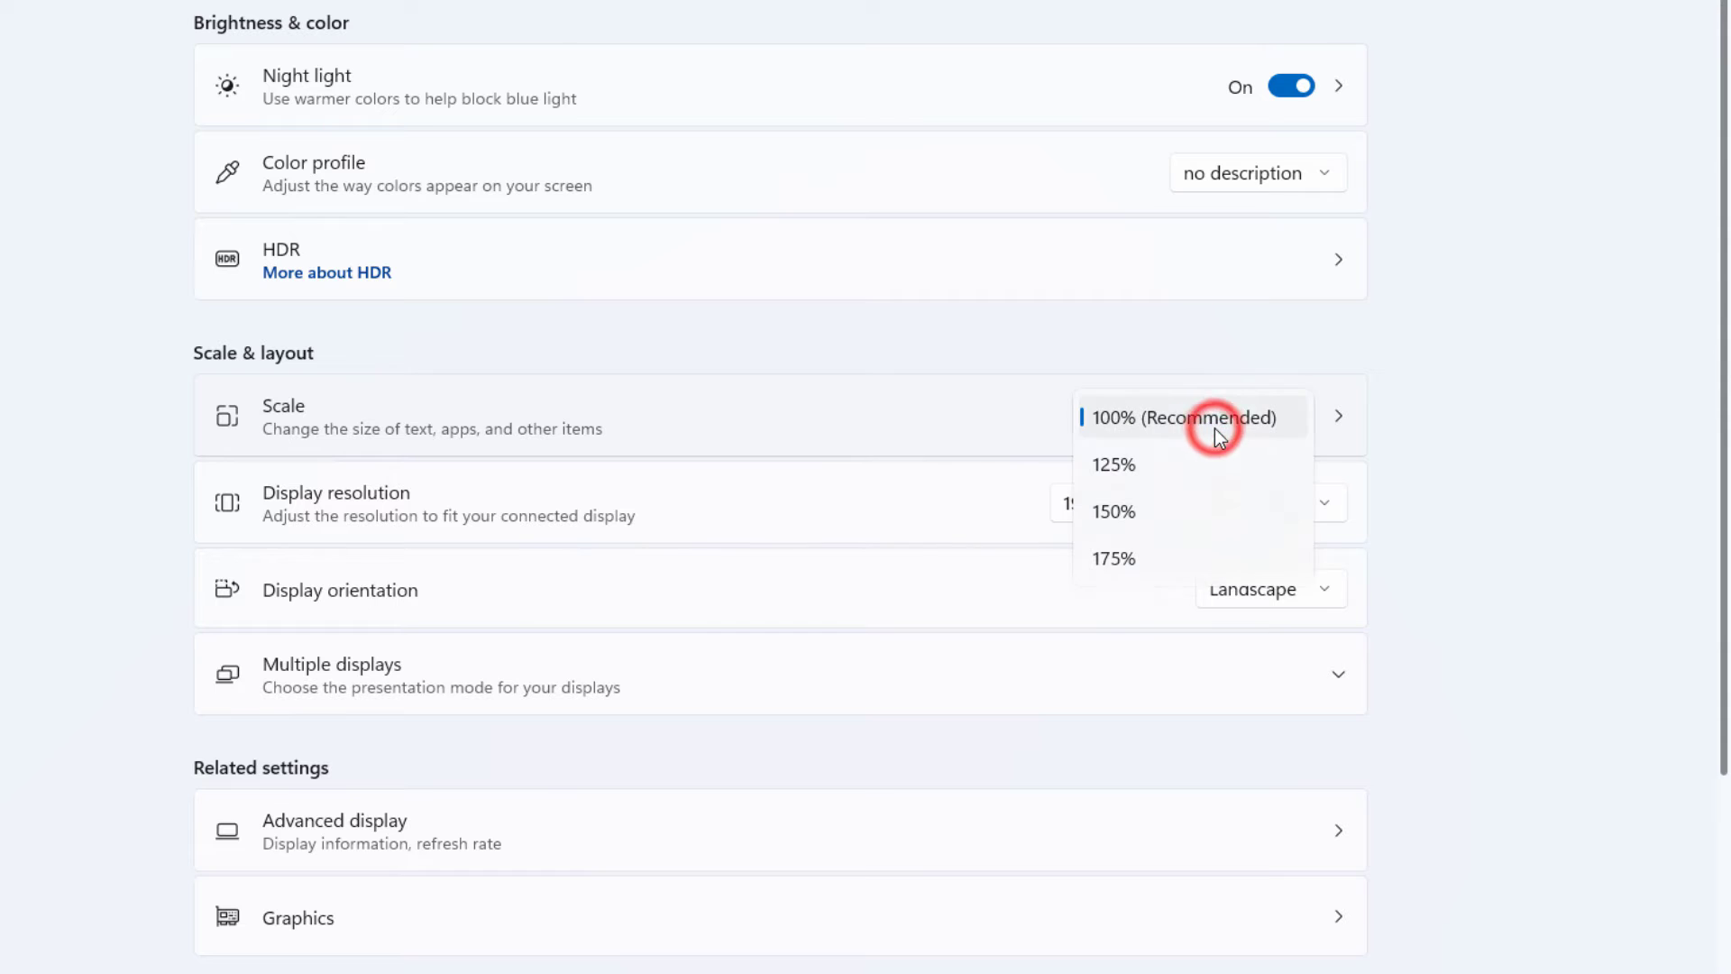
{"action": "left_click", "coordinate": [1186, 418]}
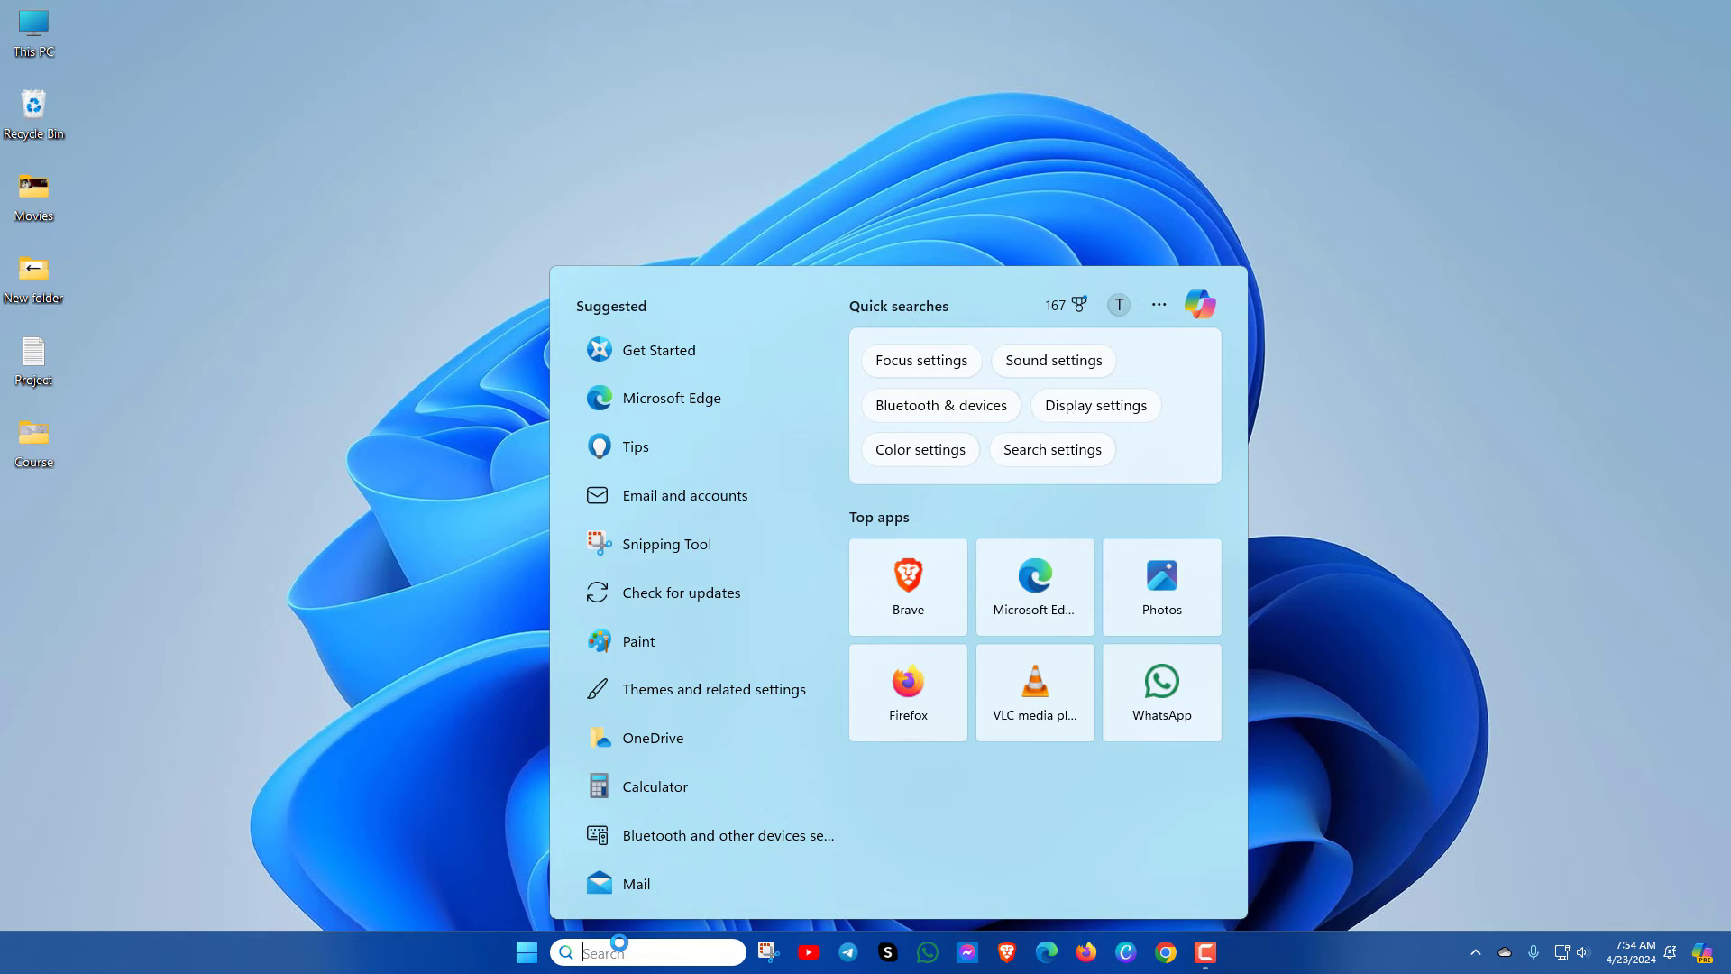
Set 'Open File Explorer to' This PC in File Explorer Options and confirm with OK.
{"action": "type", "text": "file explorer options"}
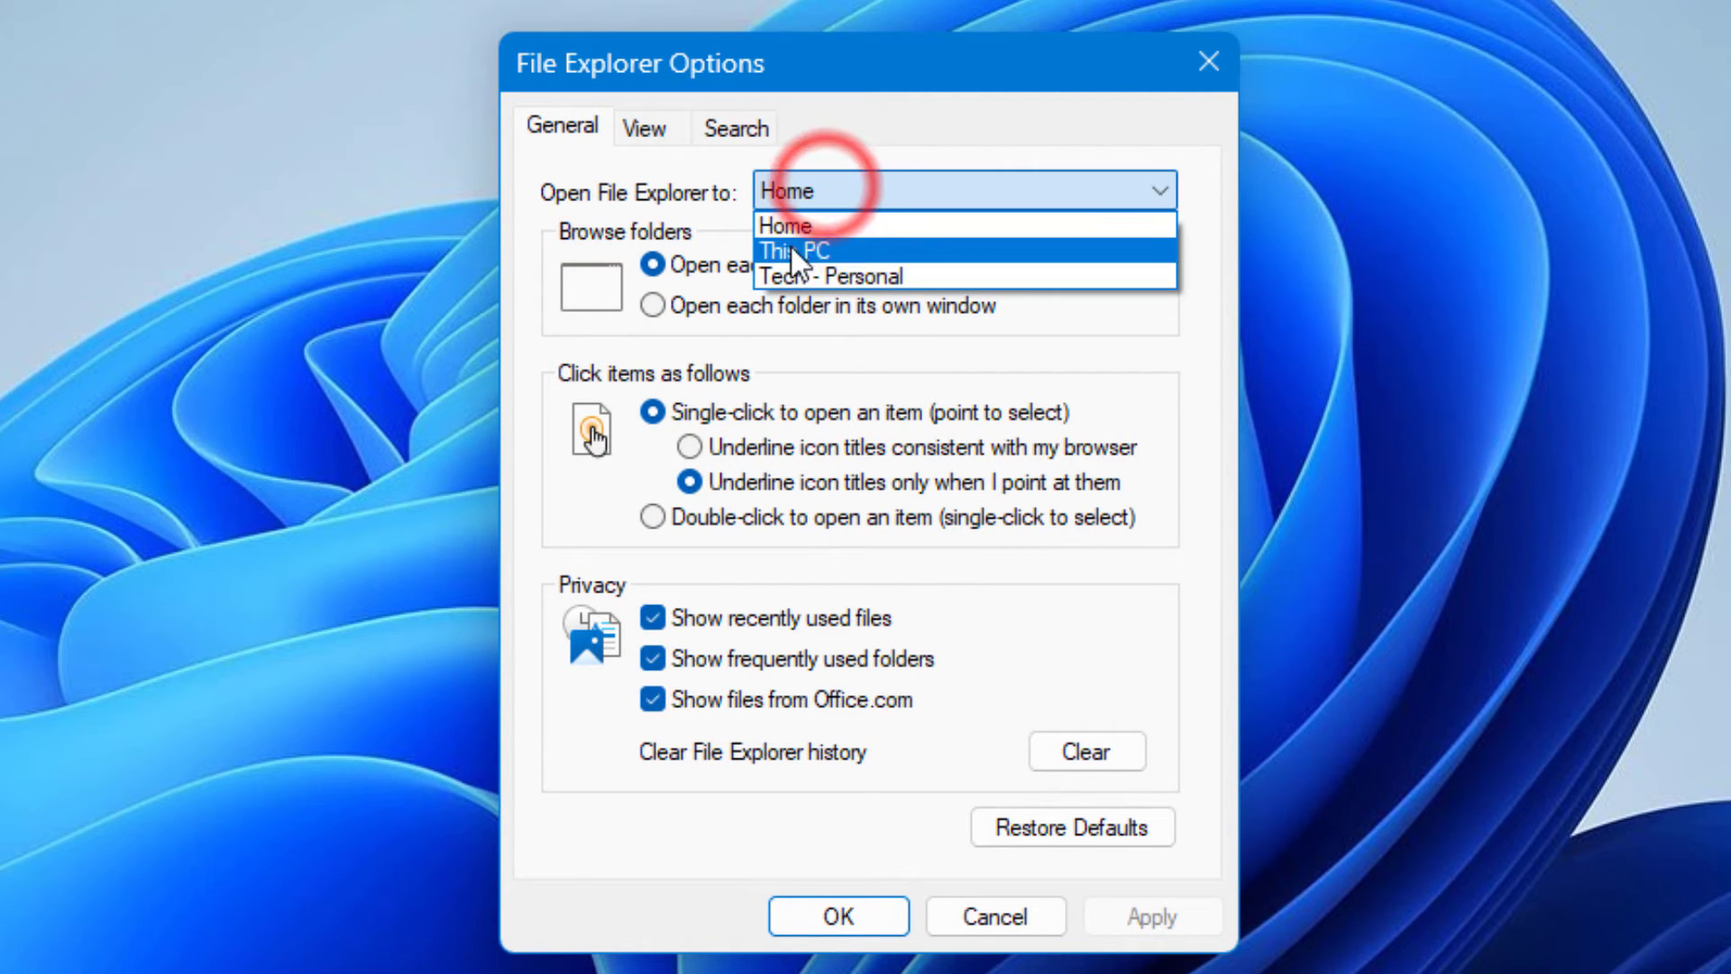
{"action": "left_click", "coordinate": [792, 250]}
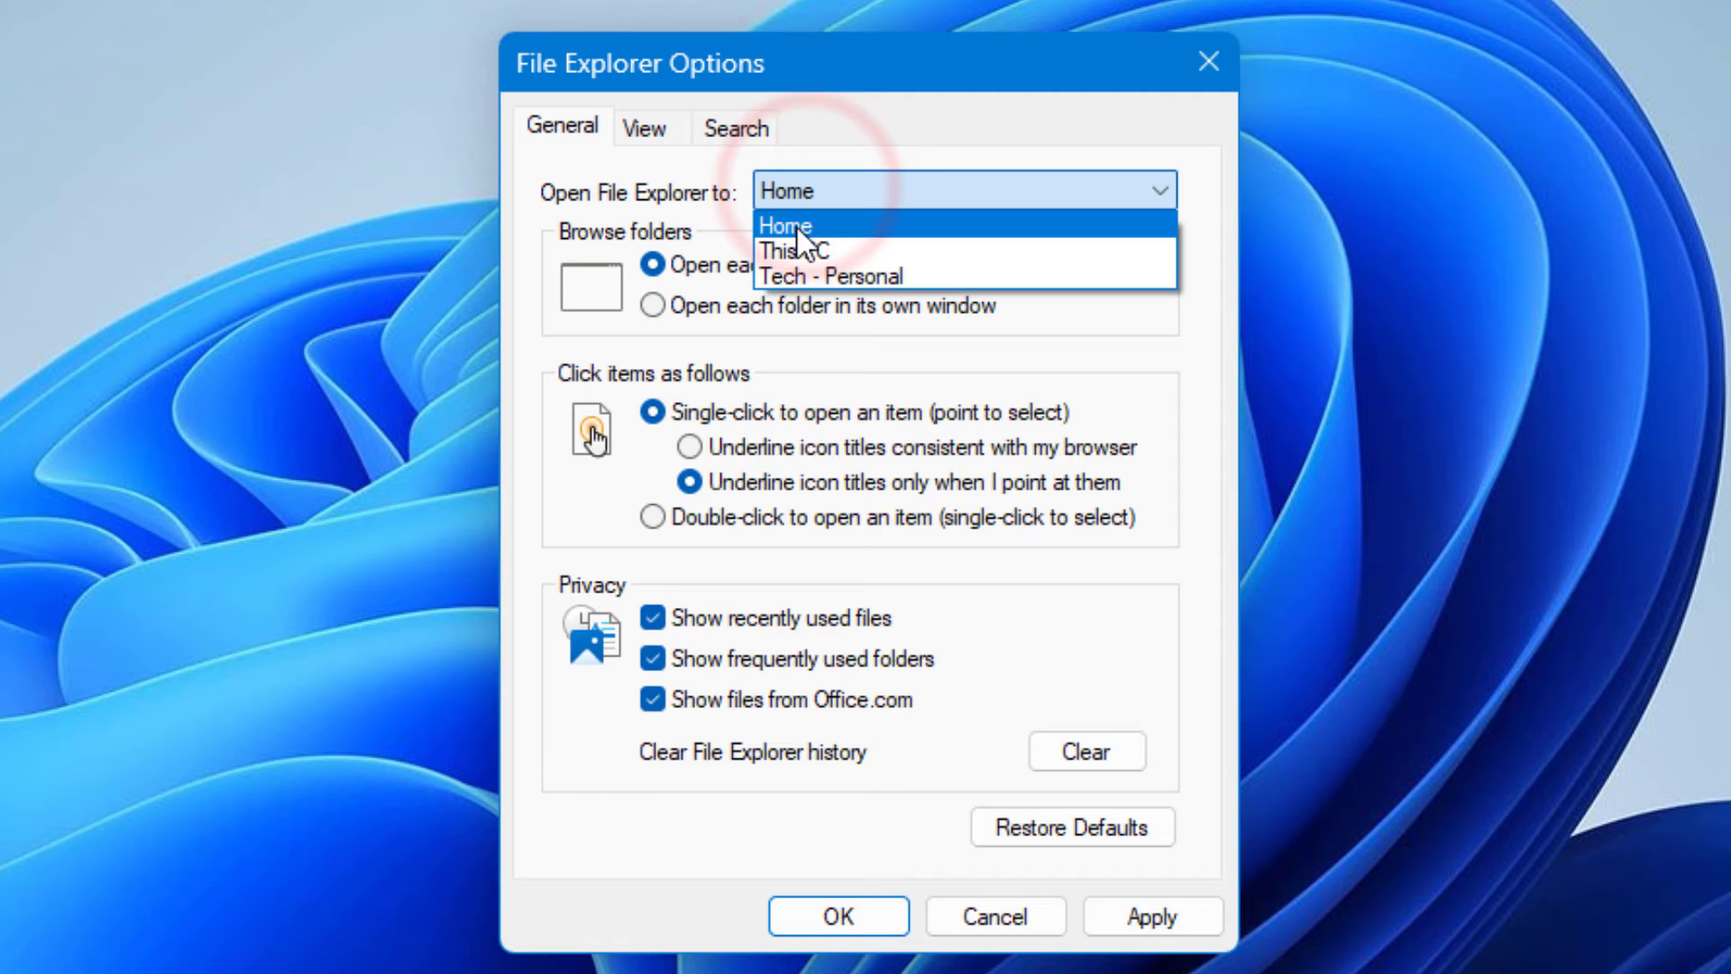
{"action": "left_click", "coordinate": [796, 245]}
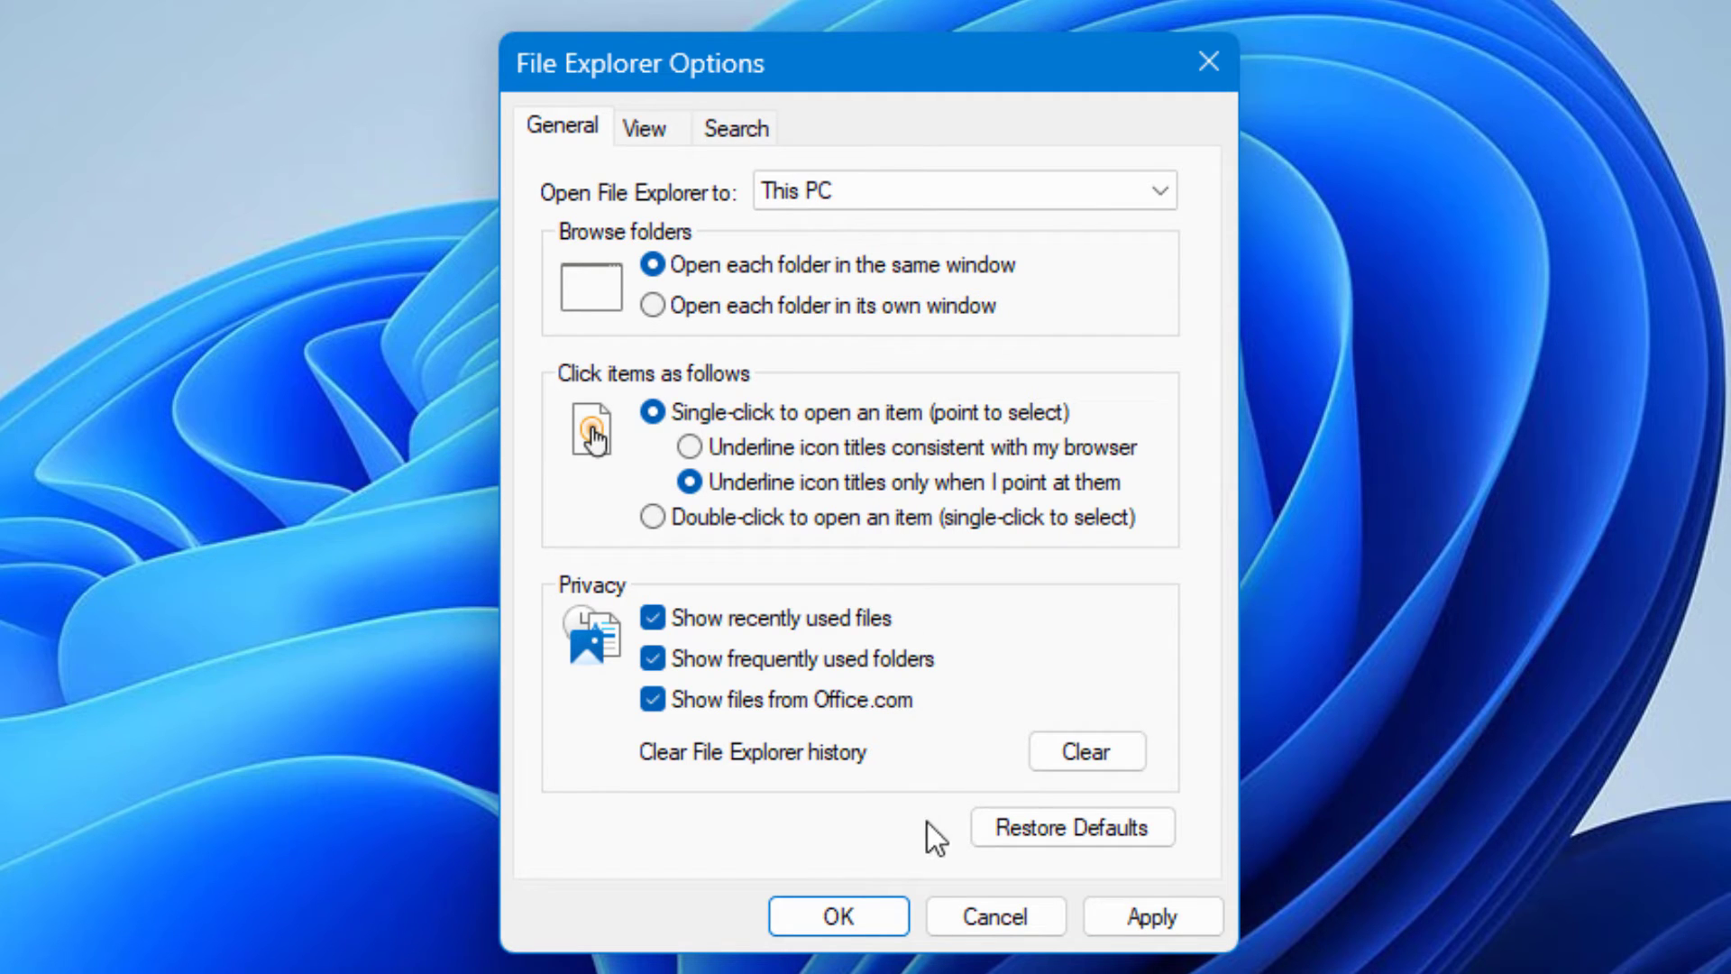
{"action": "mouse_move", "coordinate": [1085, 752]}
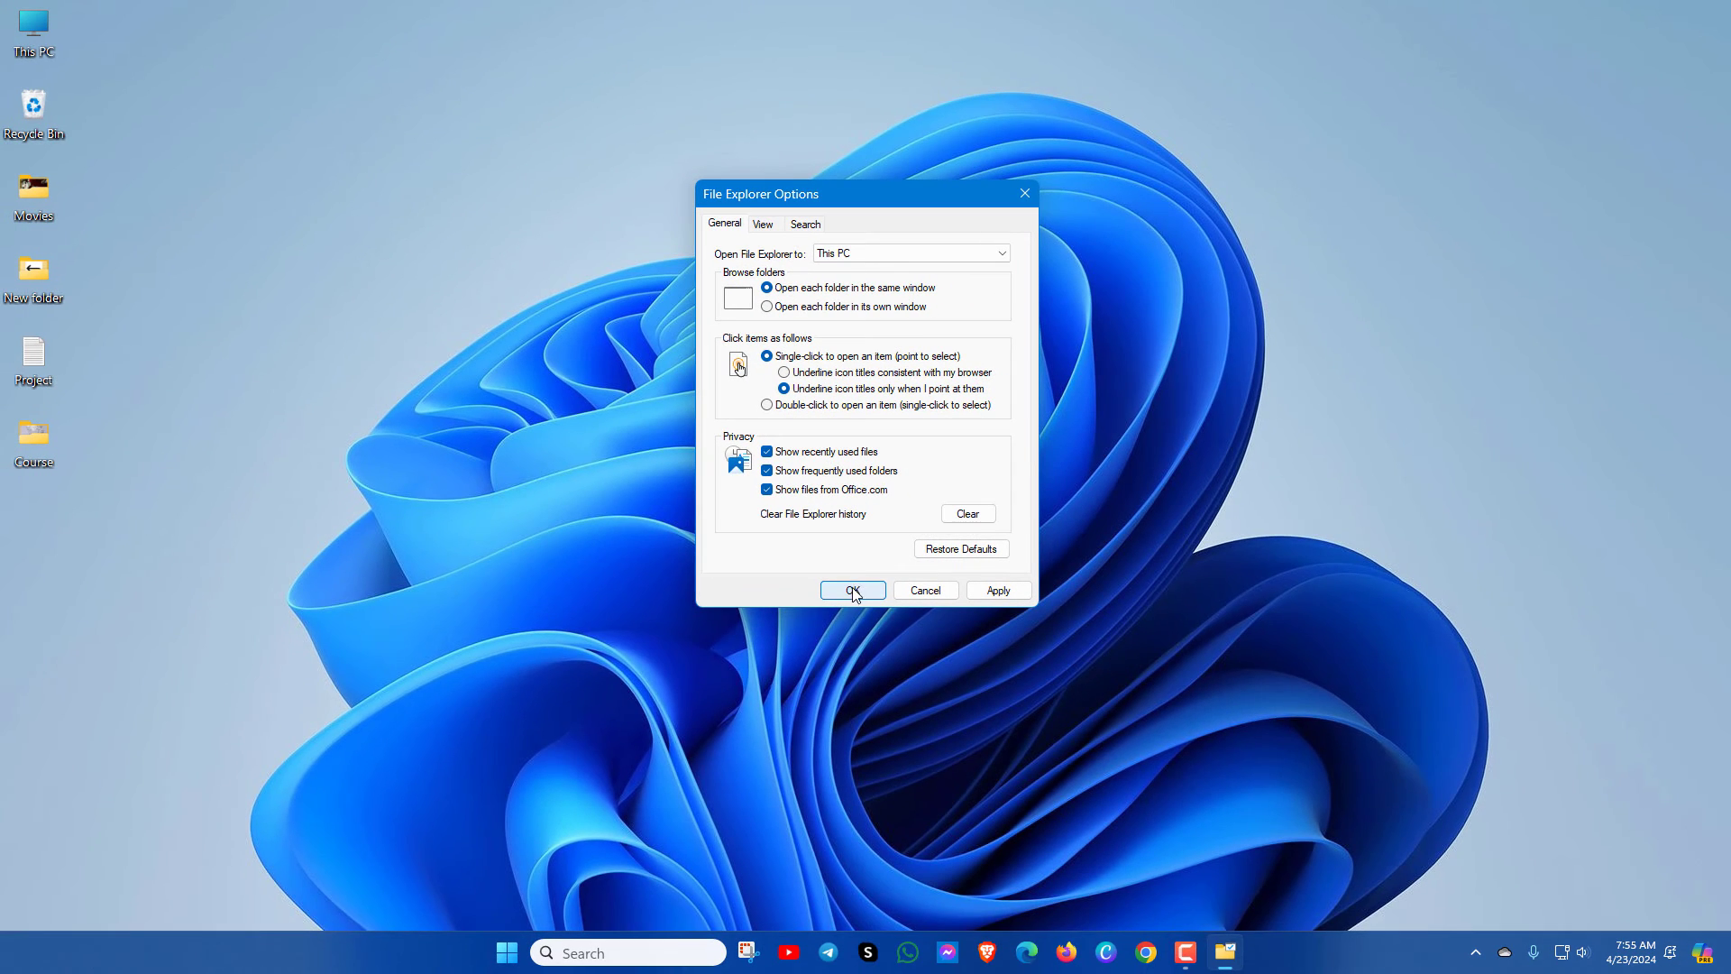
{"action": "left_click", "coordinate": [851, 590]}
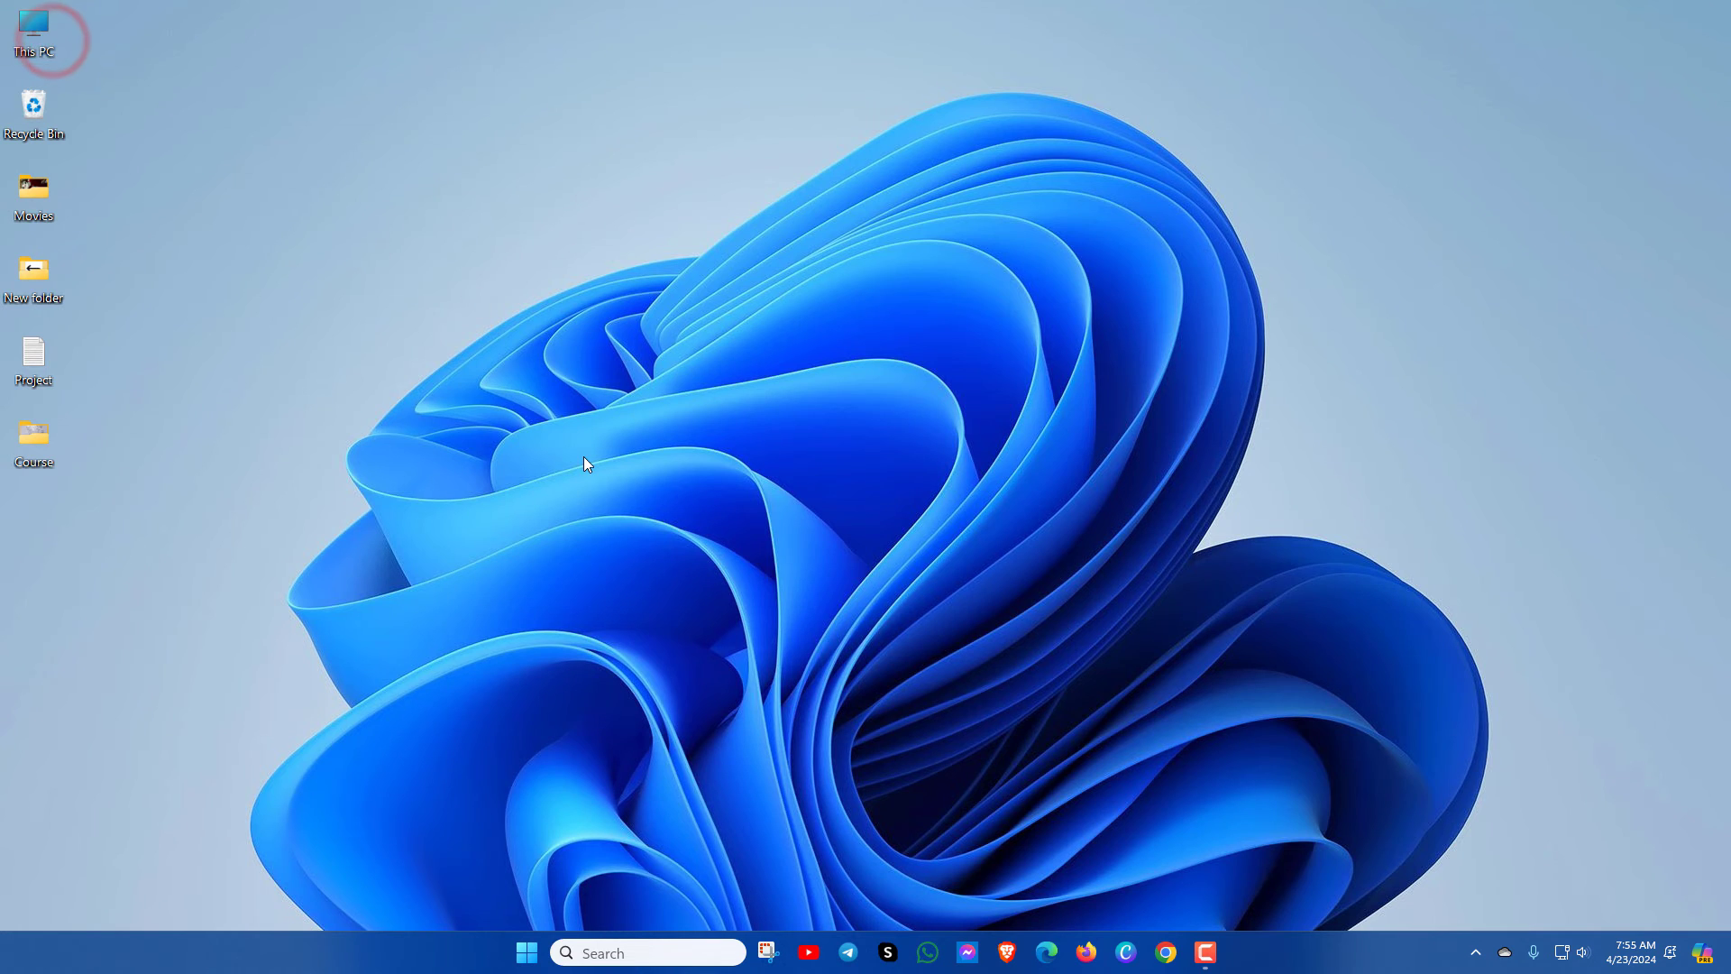
Open This PC and turn on the details pane.
{"action": "double_click", "coordinate": [33, 39]}
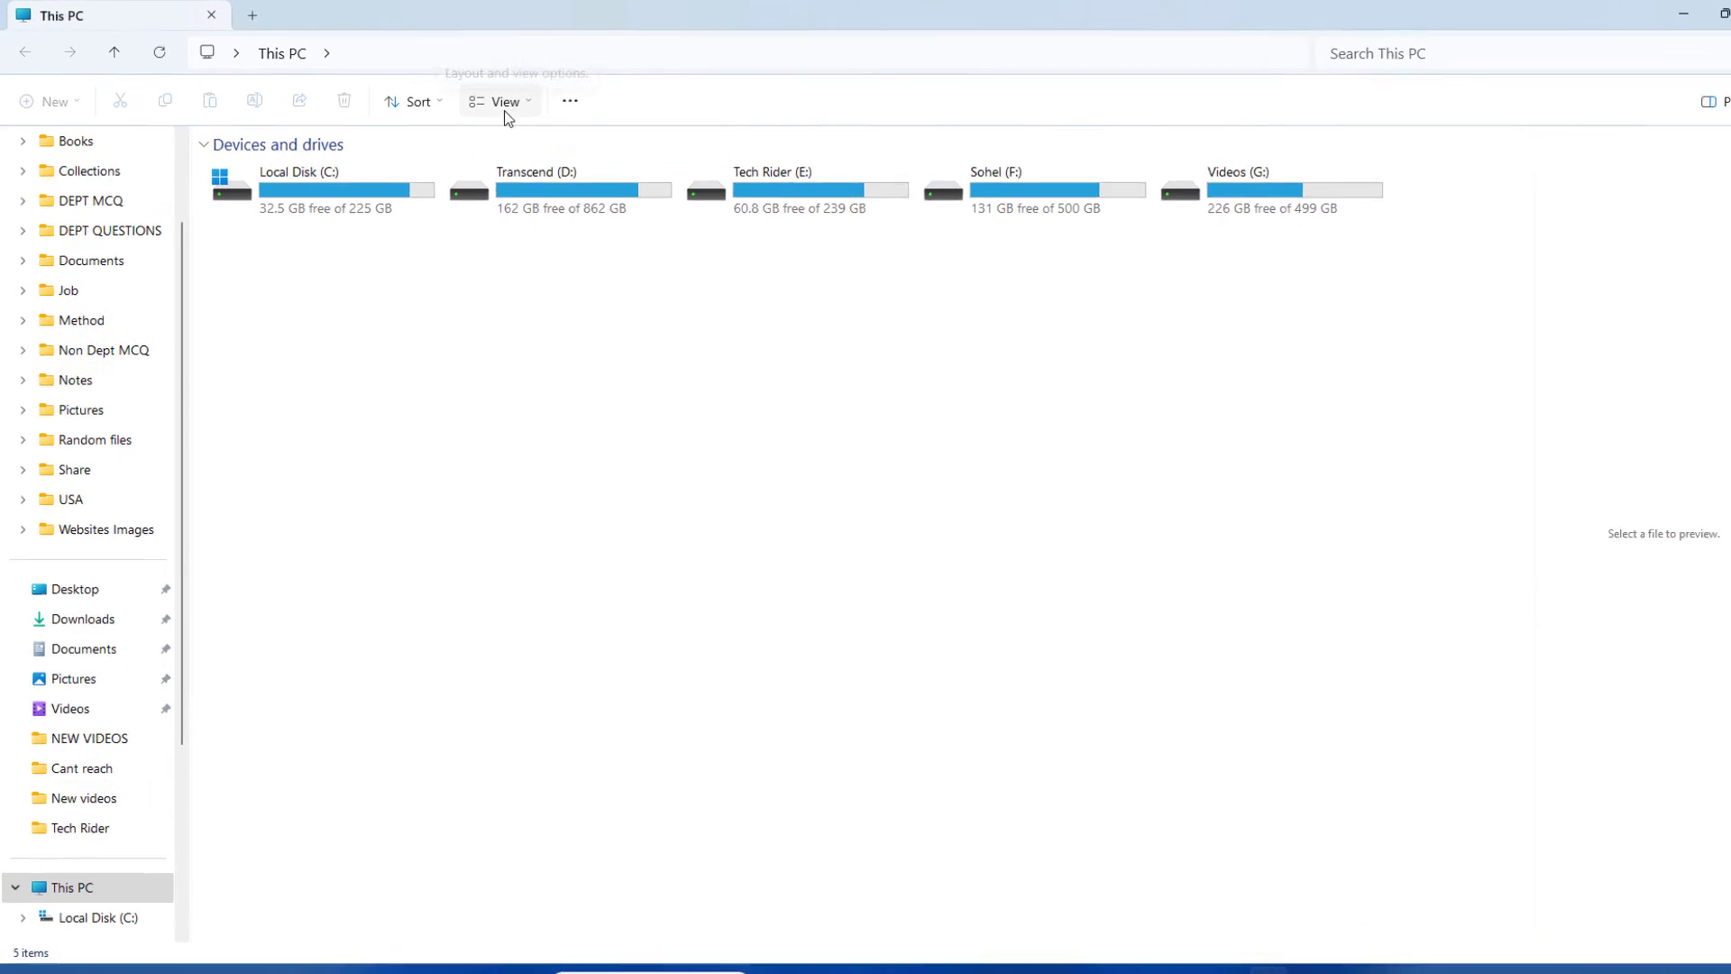
{"action": "left_click", "coordinate": [504, 100]}
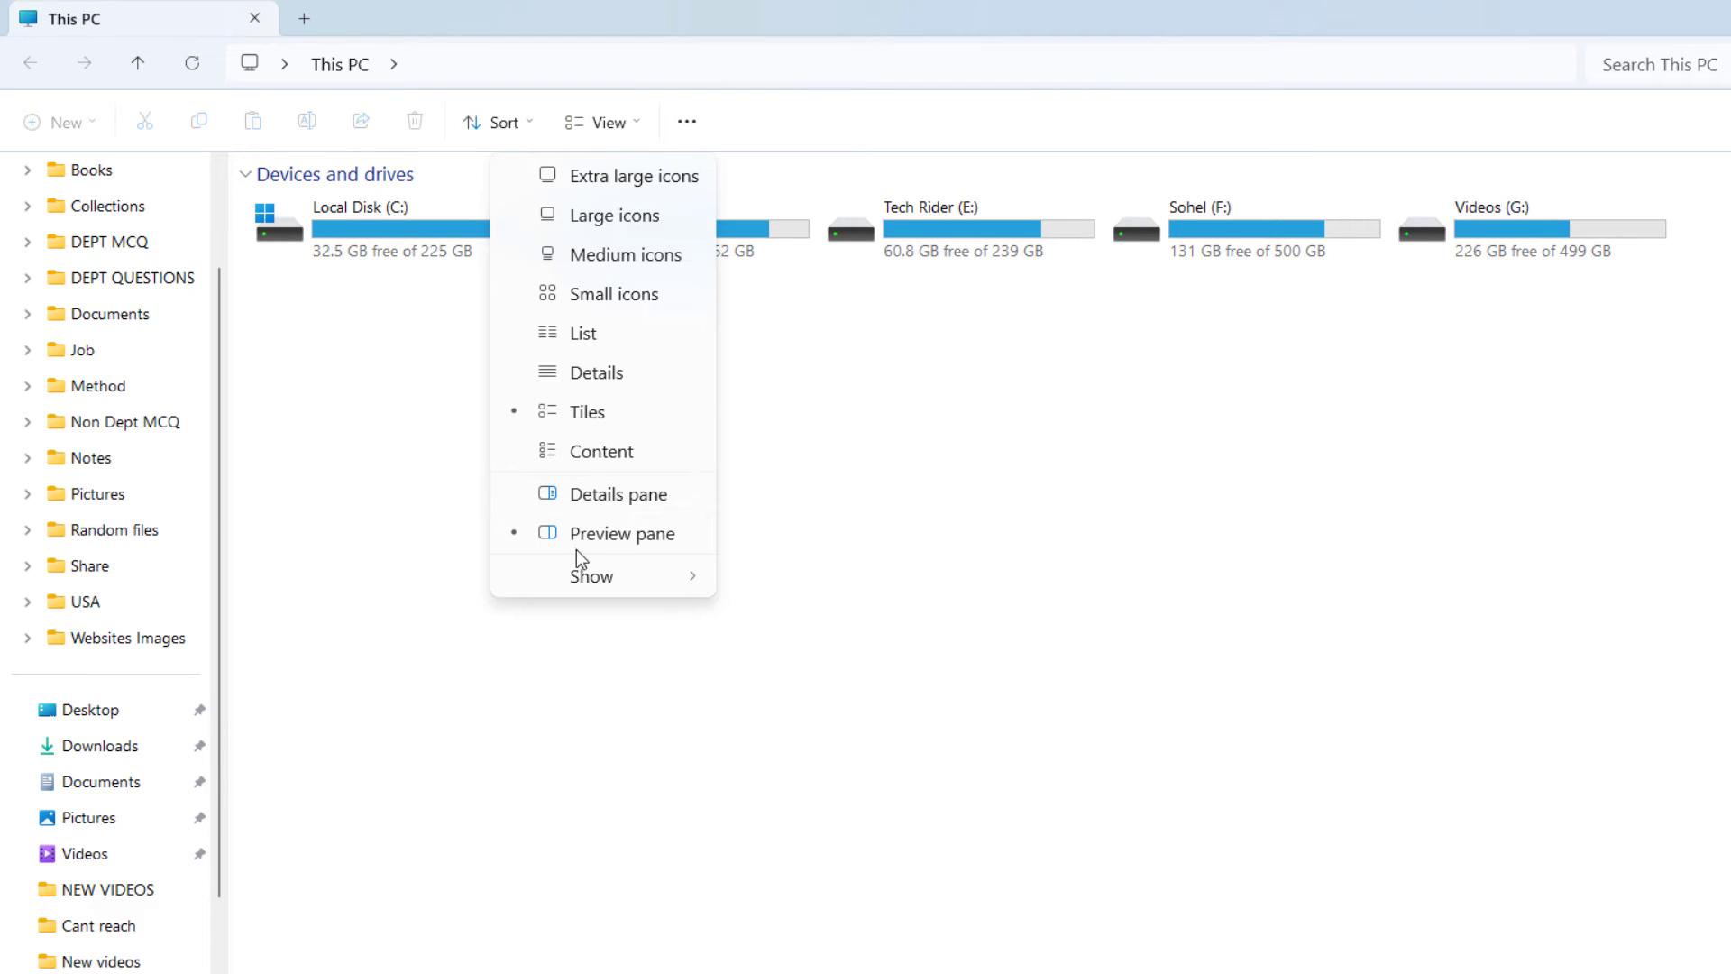
{"action": "mouse_move", "coordinate": [586, 532]}
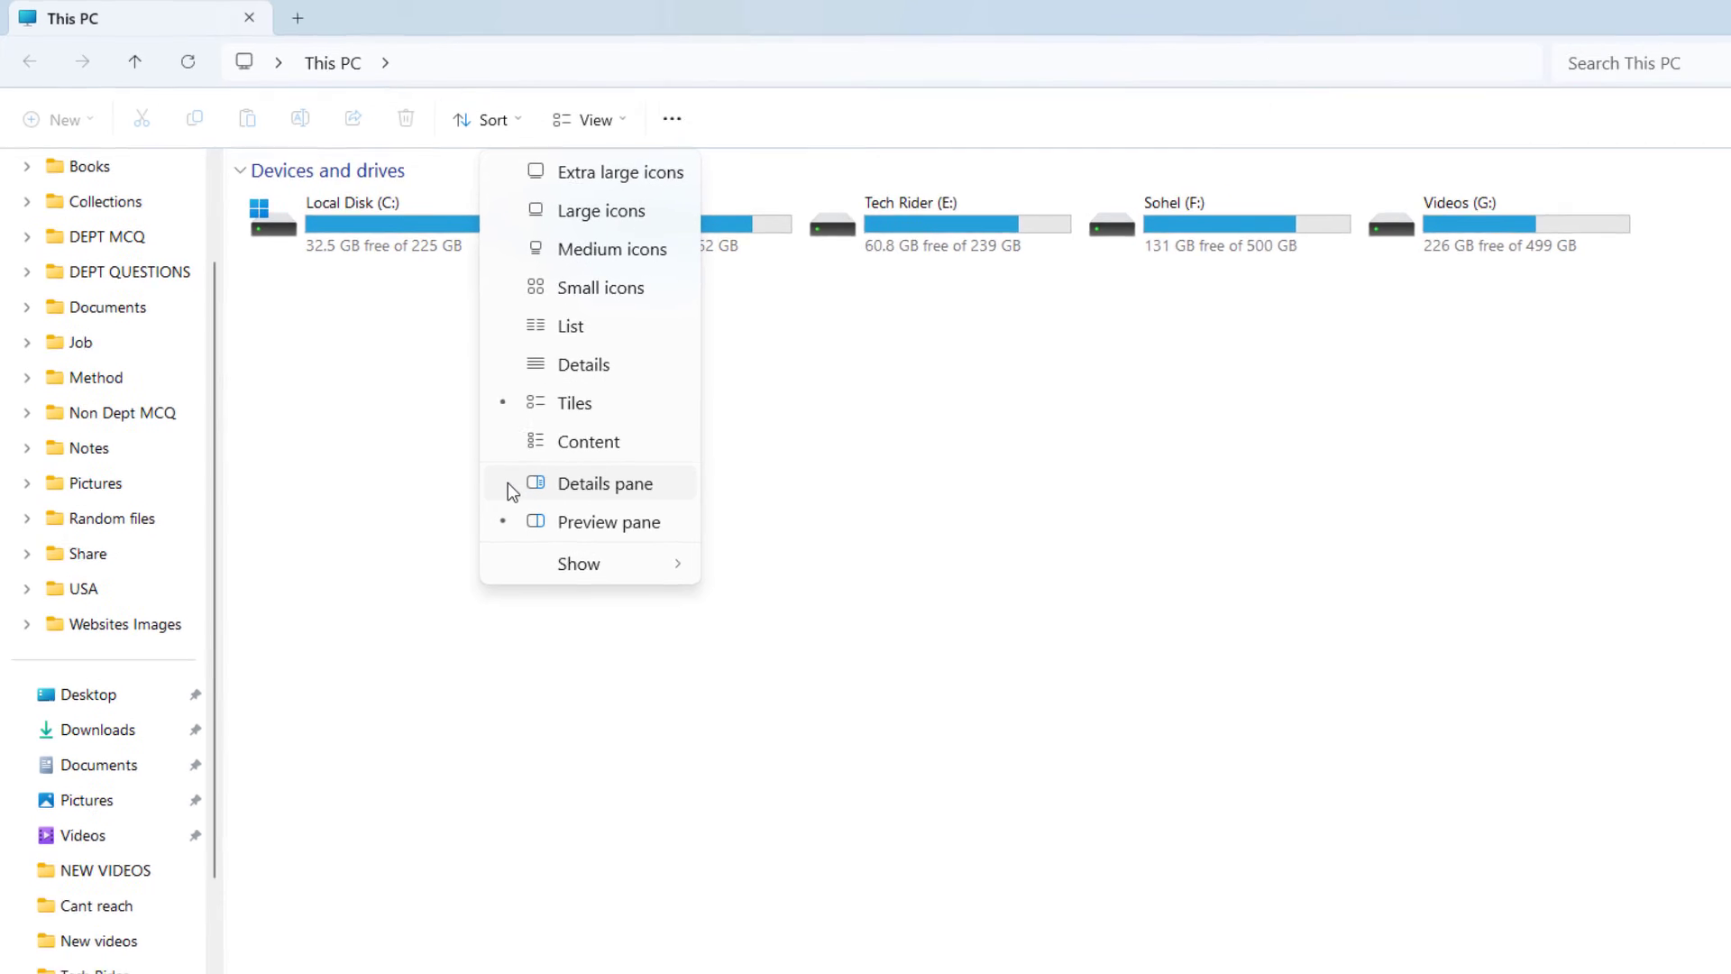
{"action": "left_click", "coordinate": [601, 482]}
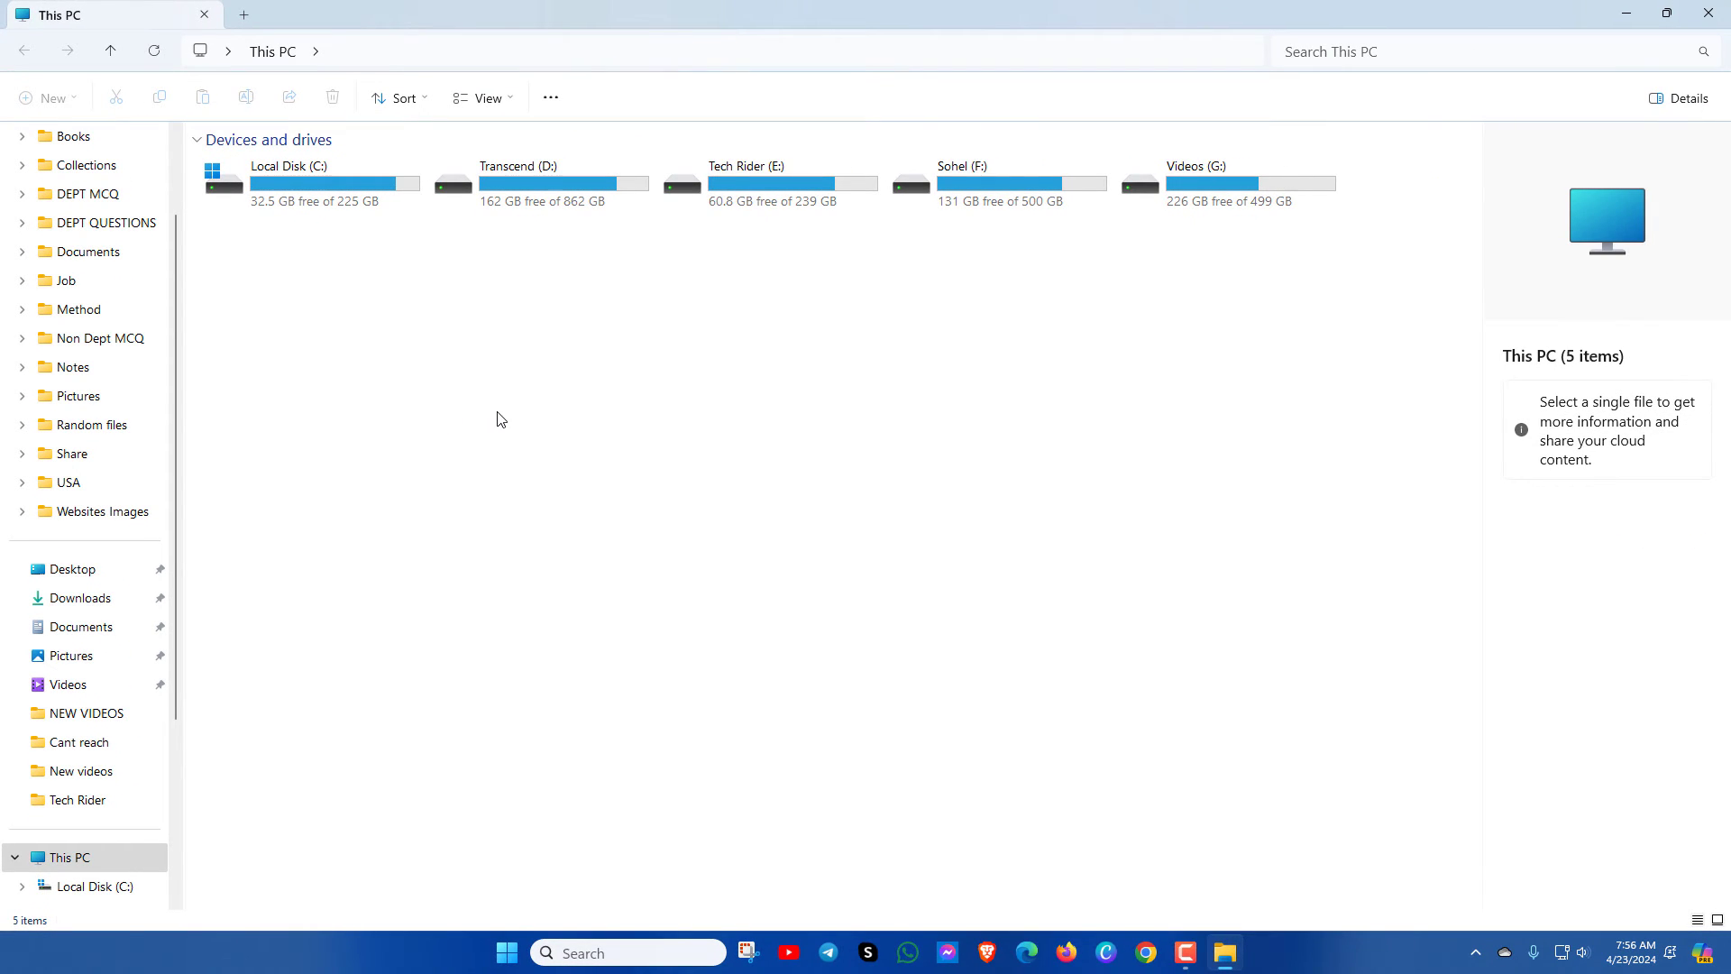
{"action": "mouse_move", "coordinate": [498, 119]}
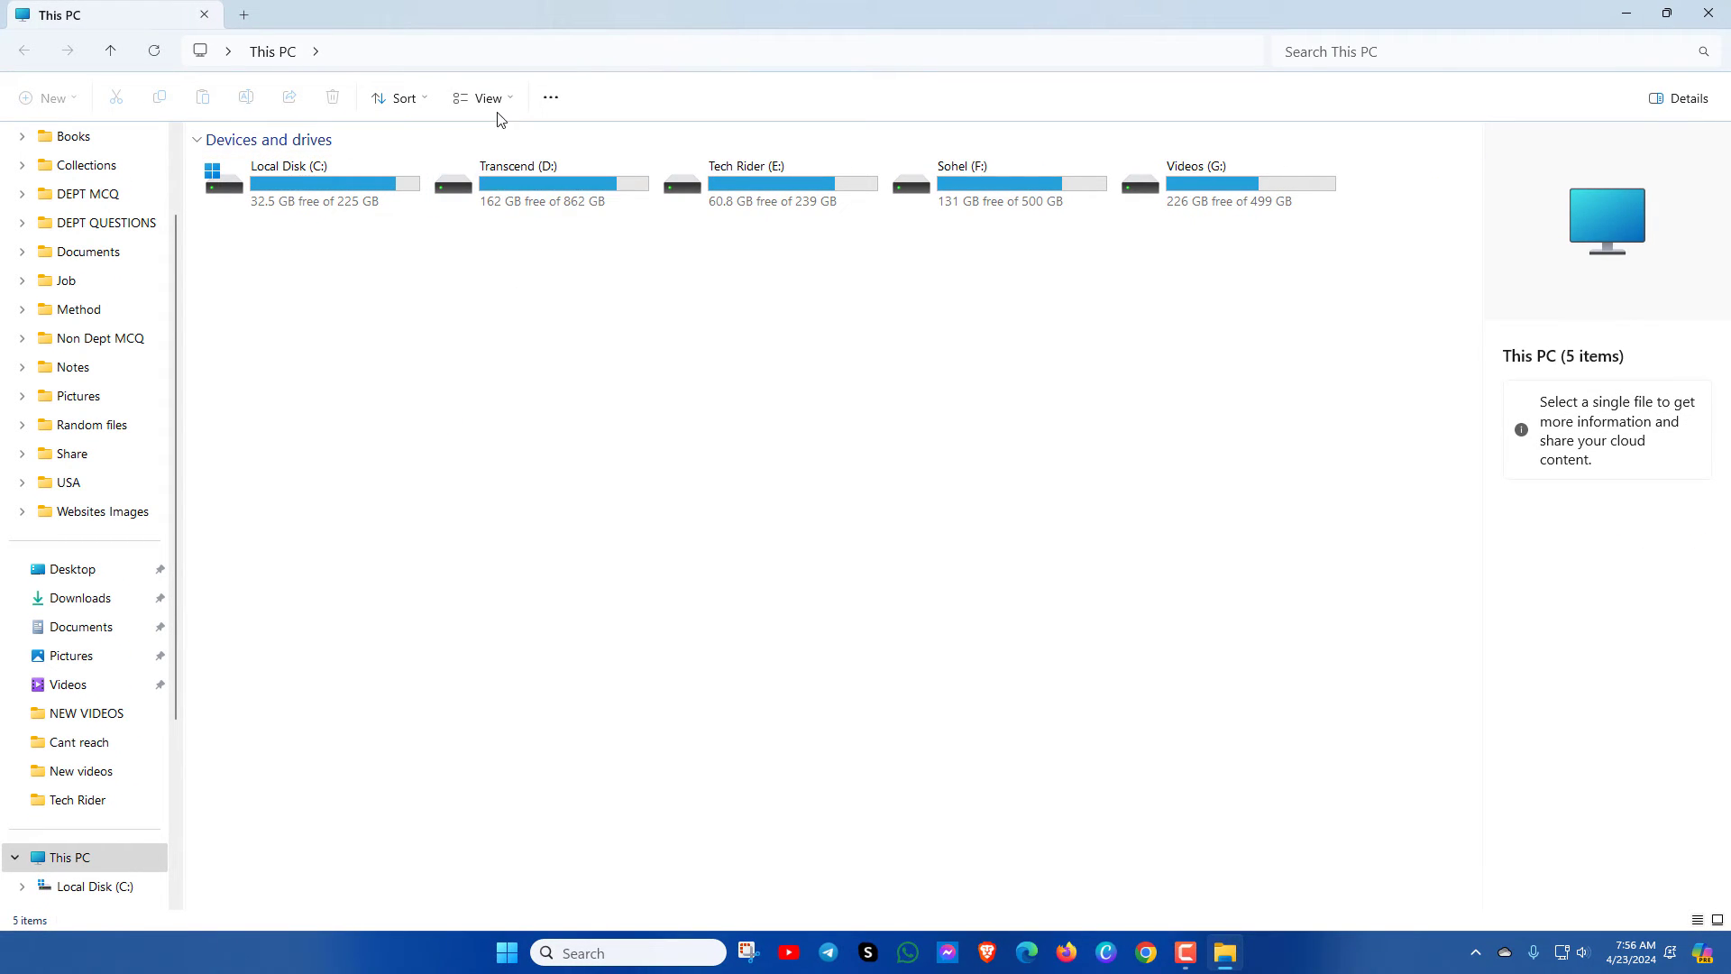
Switch to the preview pane and close the This PC window.
{"action": "left_click", "coordinate": [483, 98]}
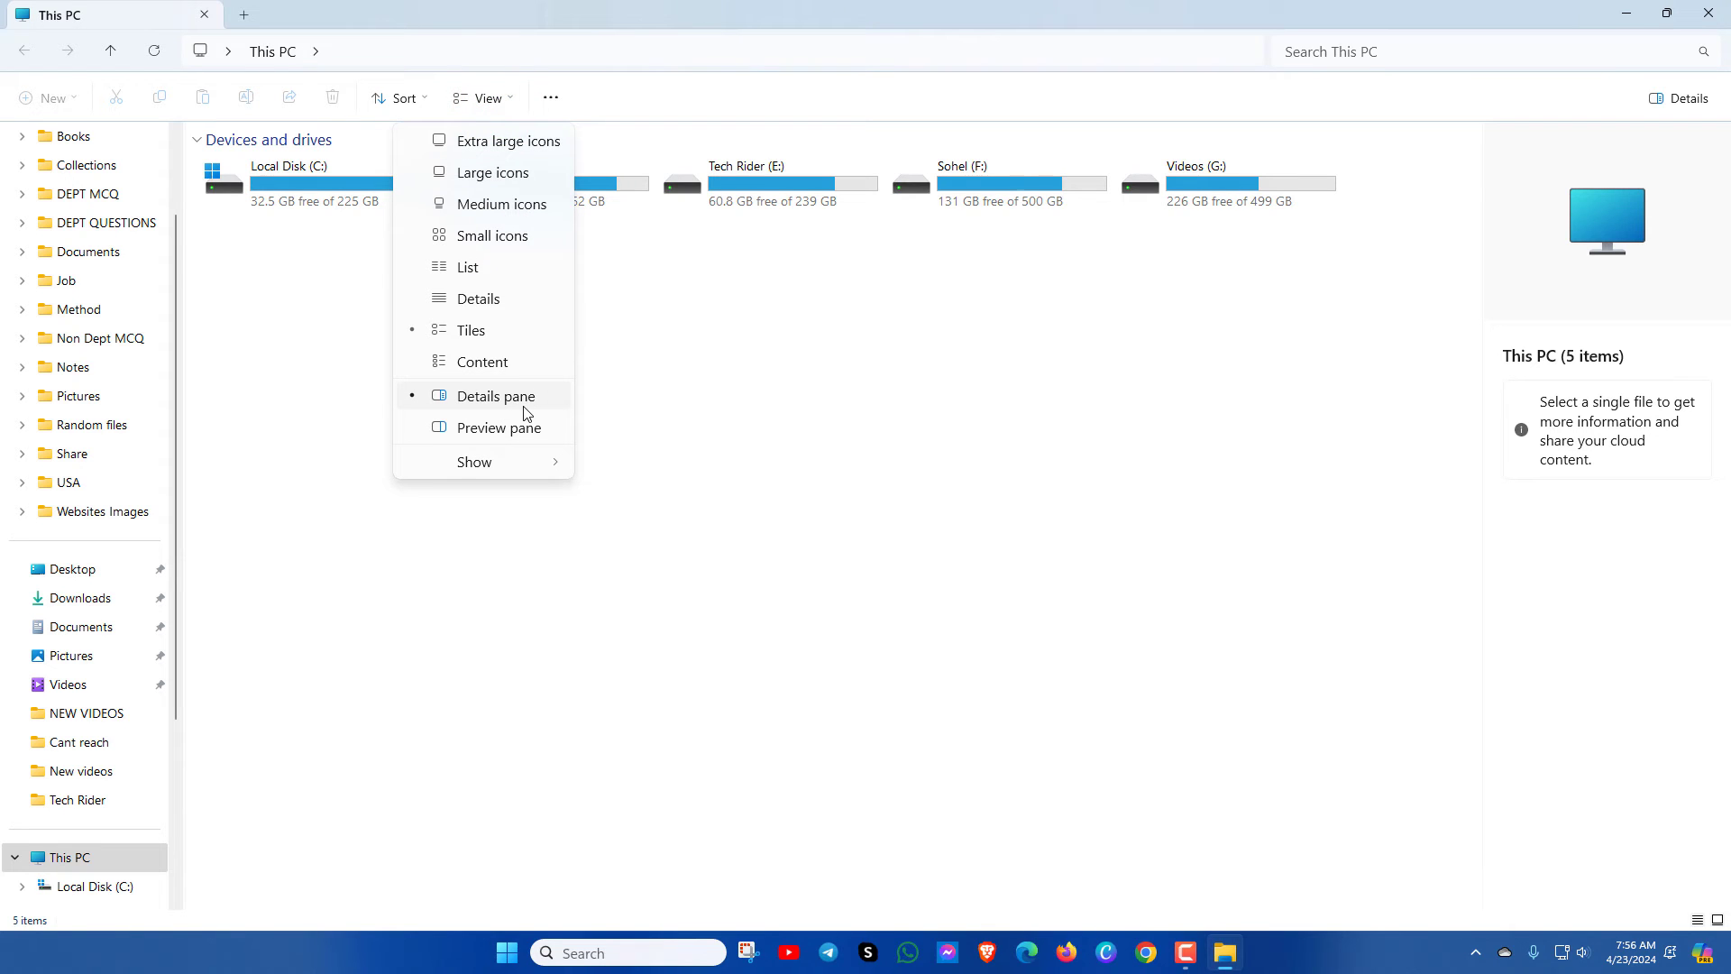
{"action": "mouse_move", "coordinate": [497, 428]}
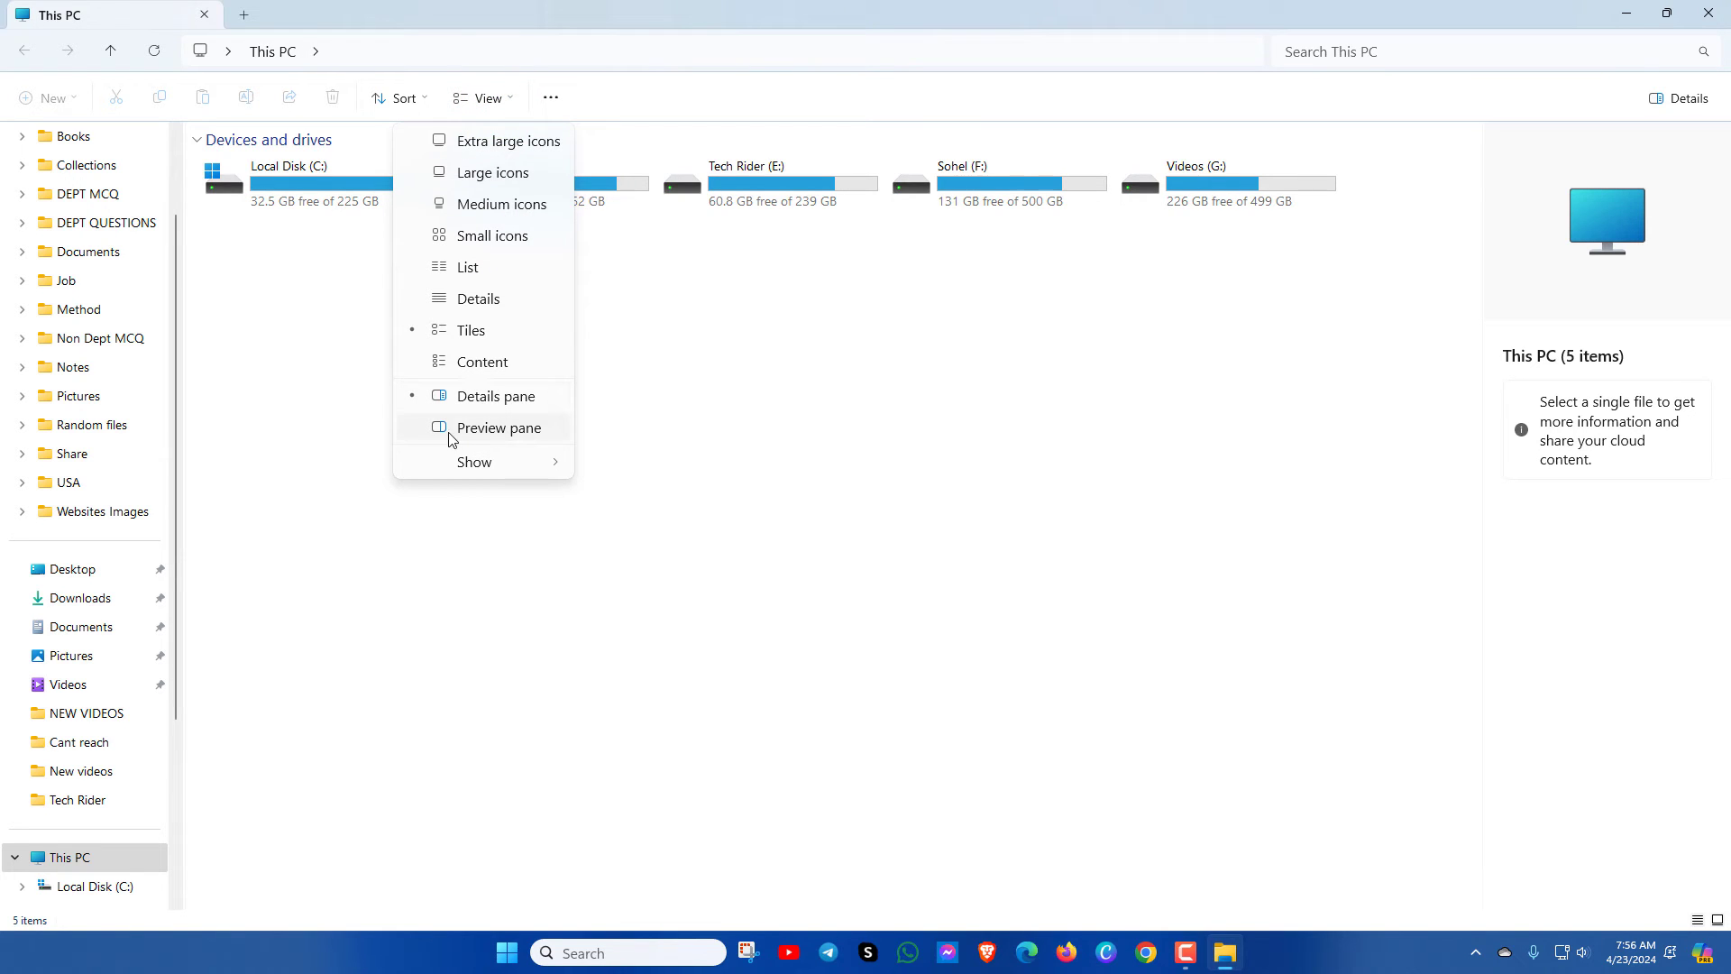
{"action": "left_click", "coordinate": [498, 428]}
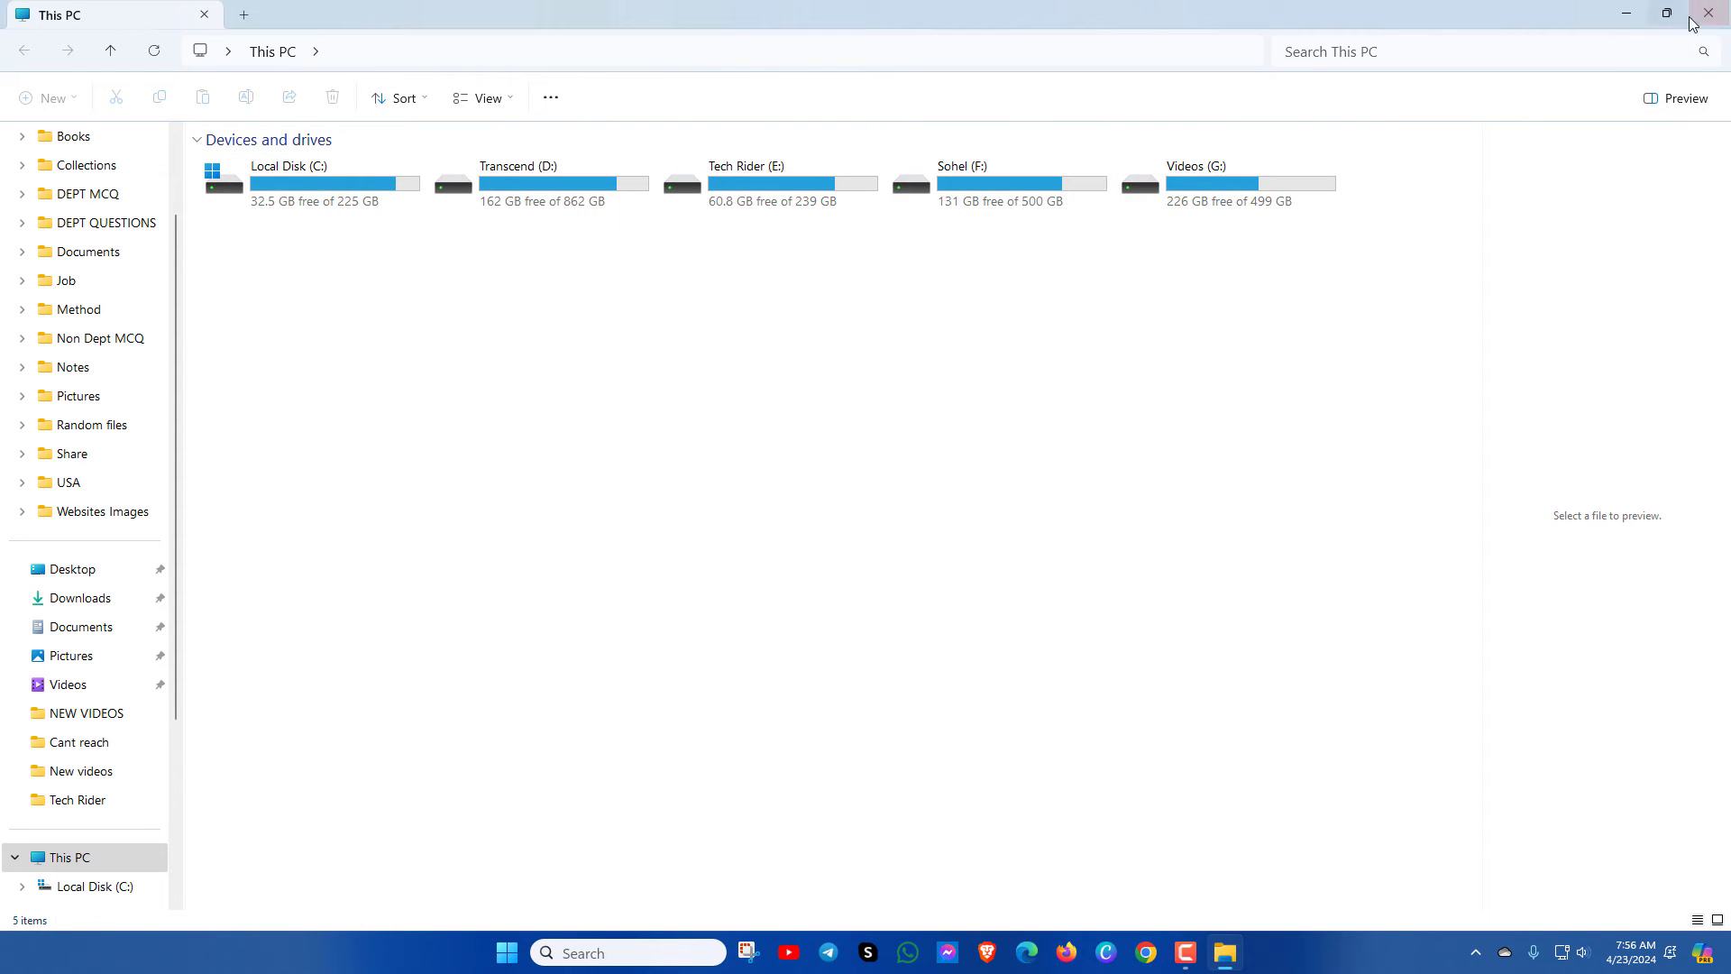
{"action": "left_click", "coordinate": [1706, 14]}
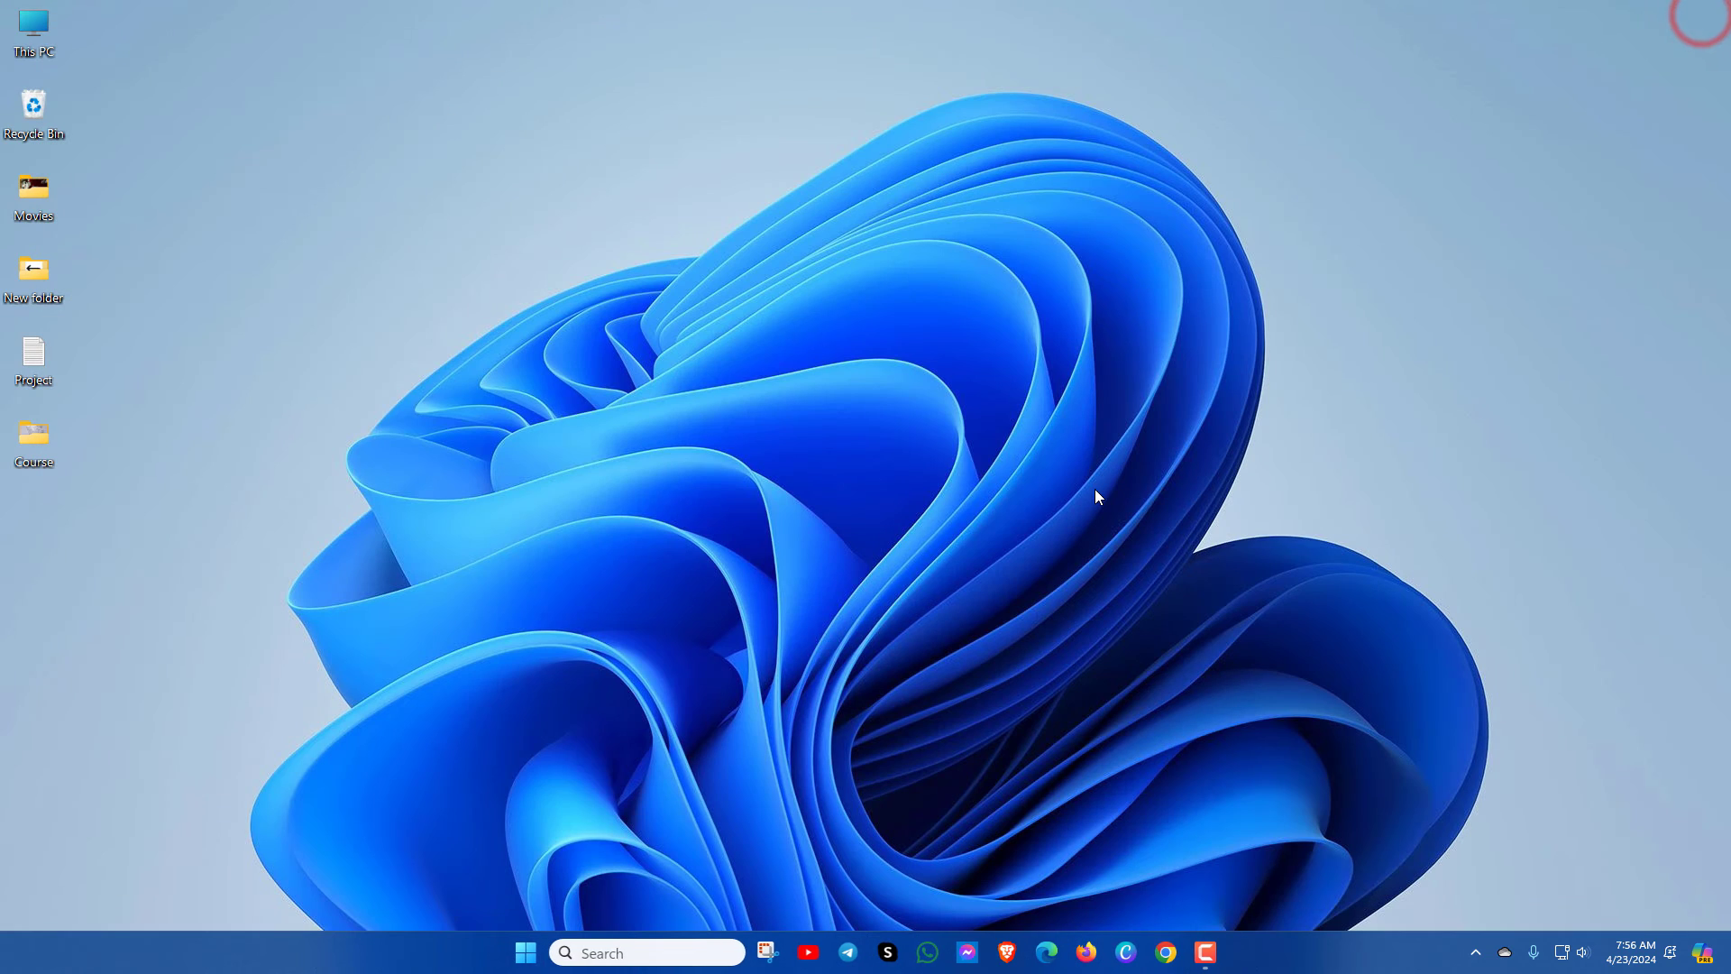
Open Command Prompt as administrator and run sfc /scannow.
{"action": "left_click", "coordinate": [646, 952]}
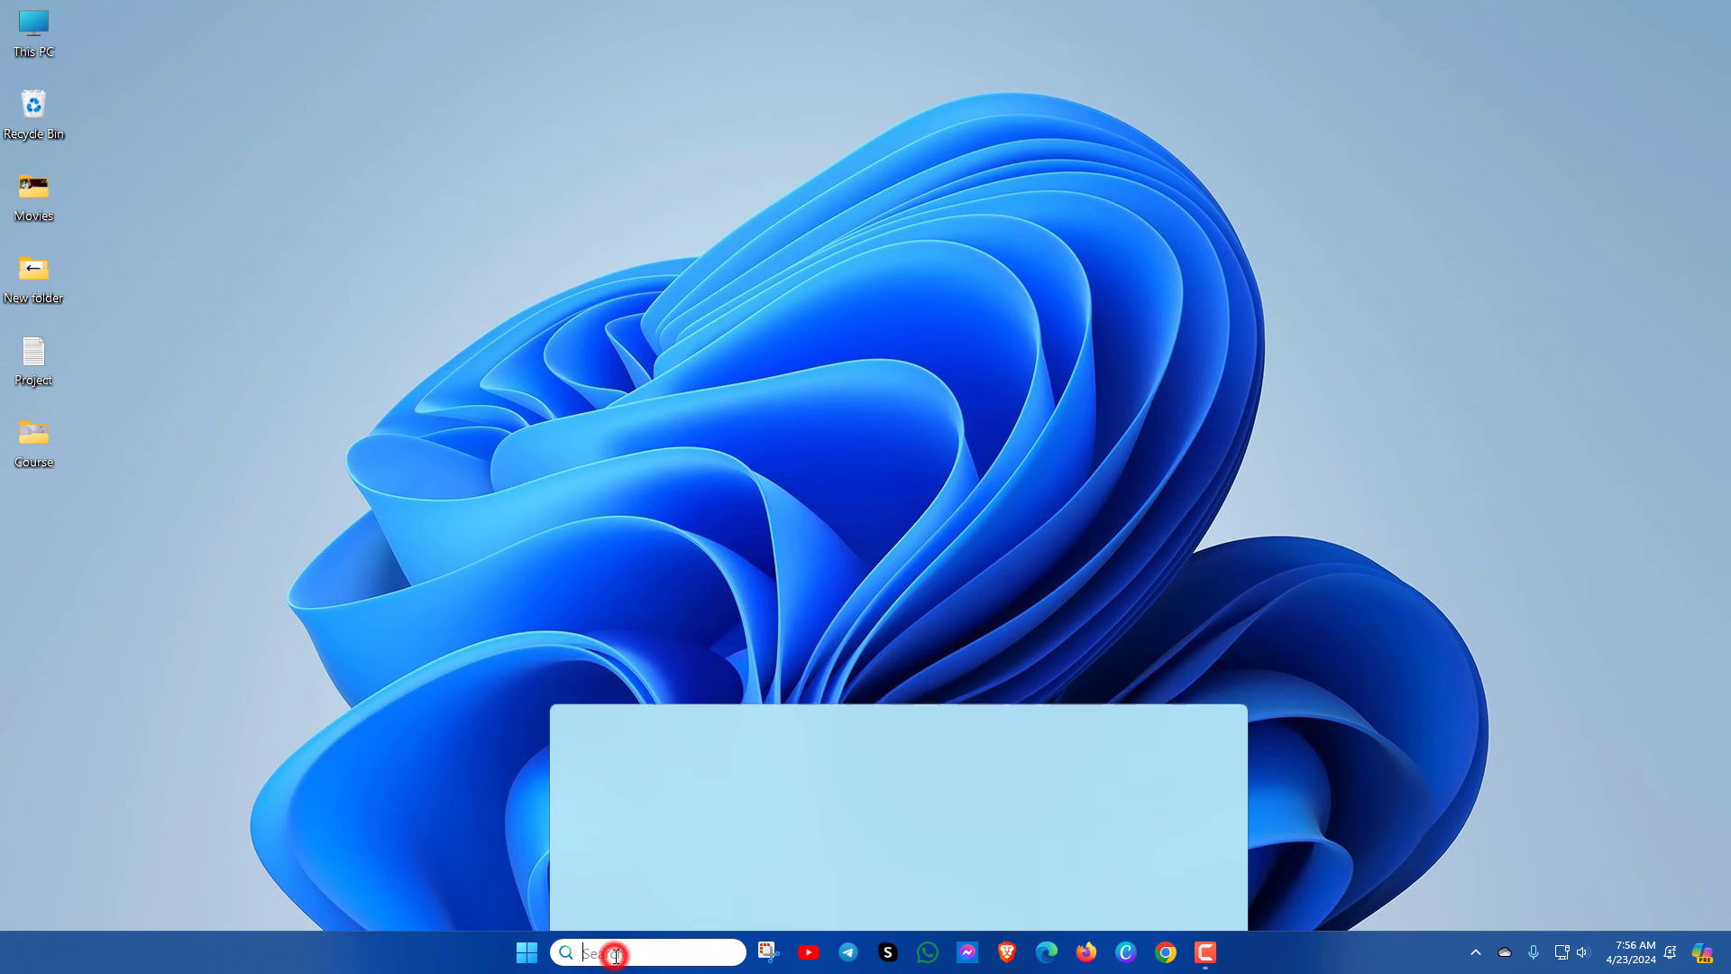
{"action": "type", "text": "cmd"}
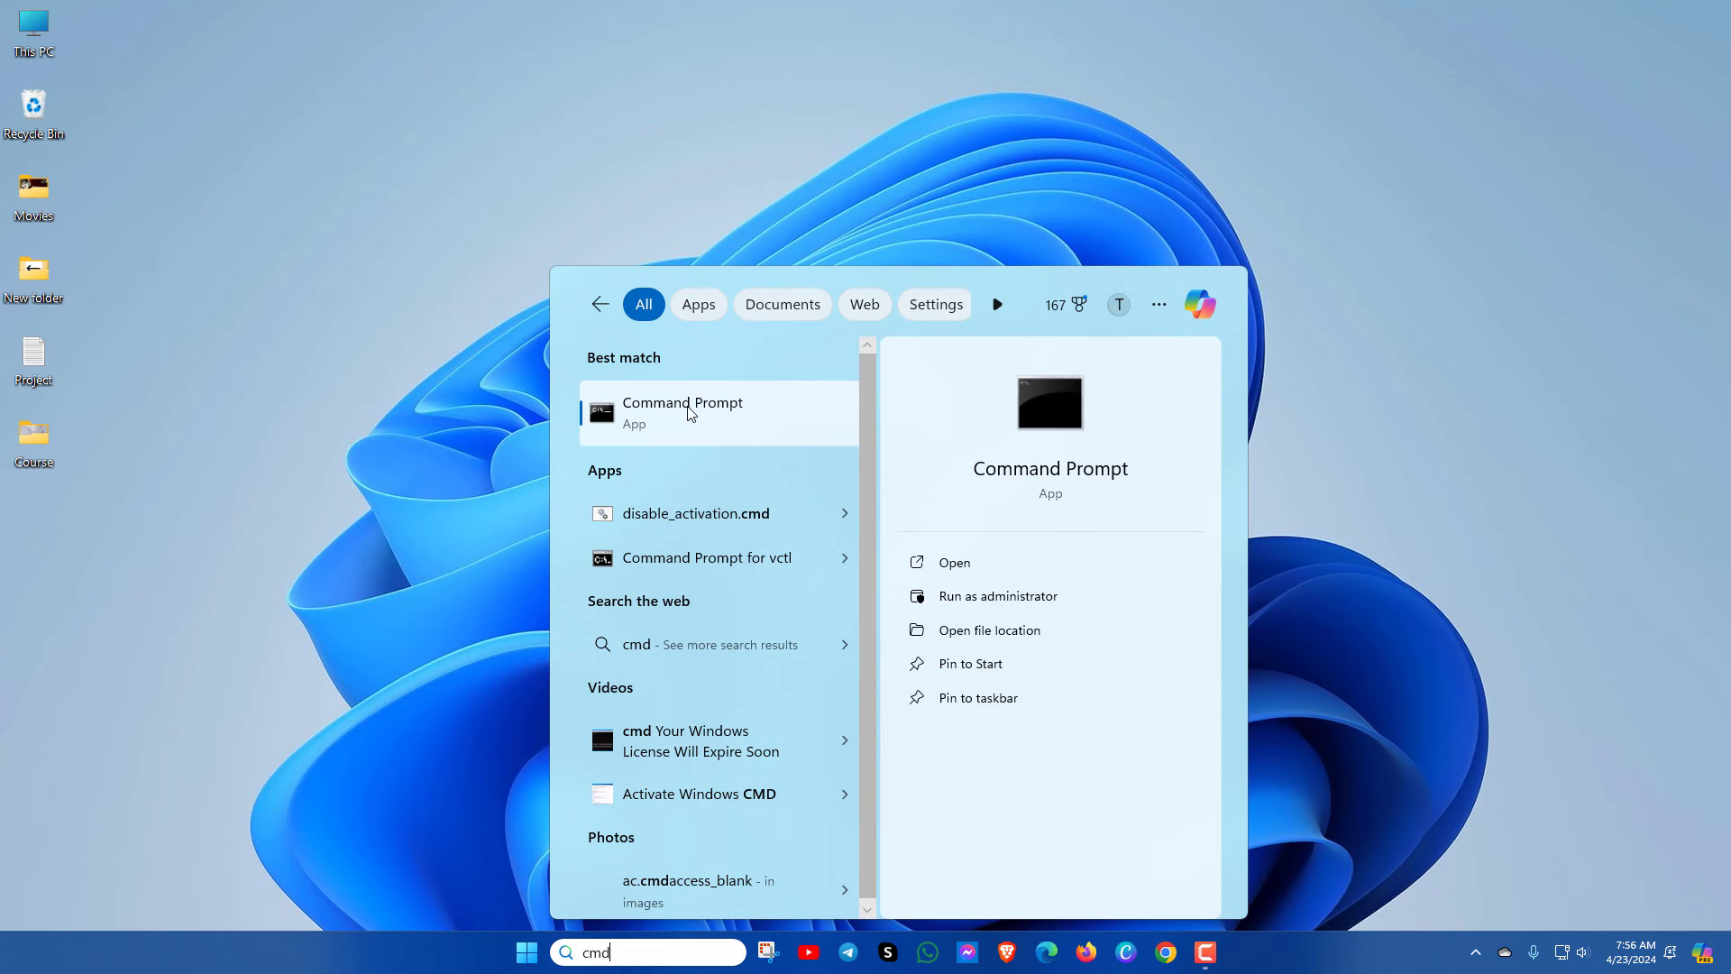
{"action": "right_click", "coordinate": [683, 413]}
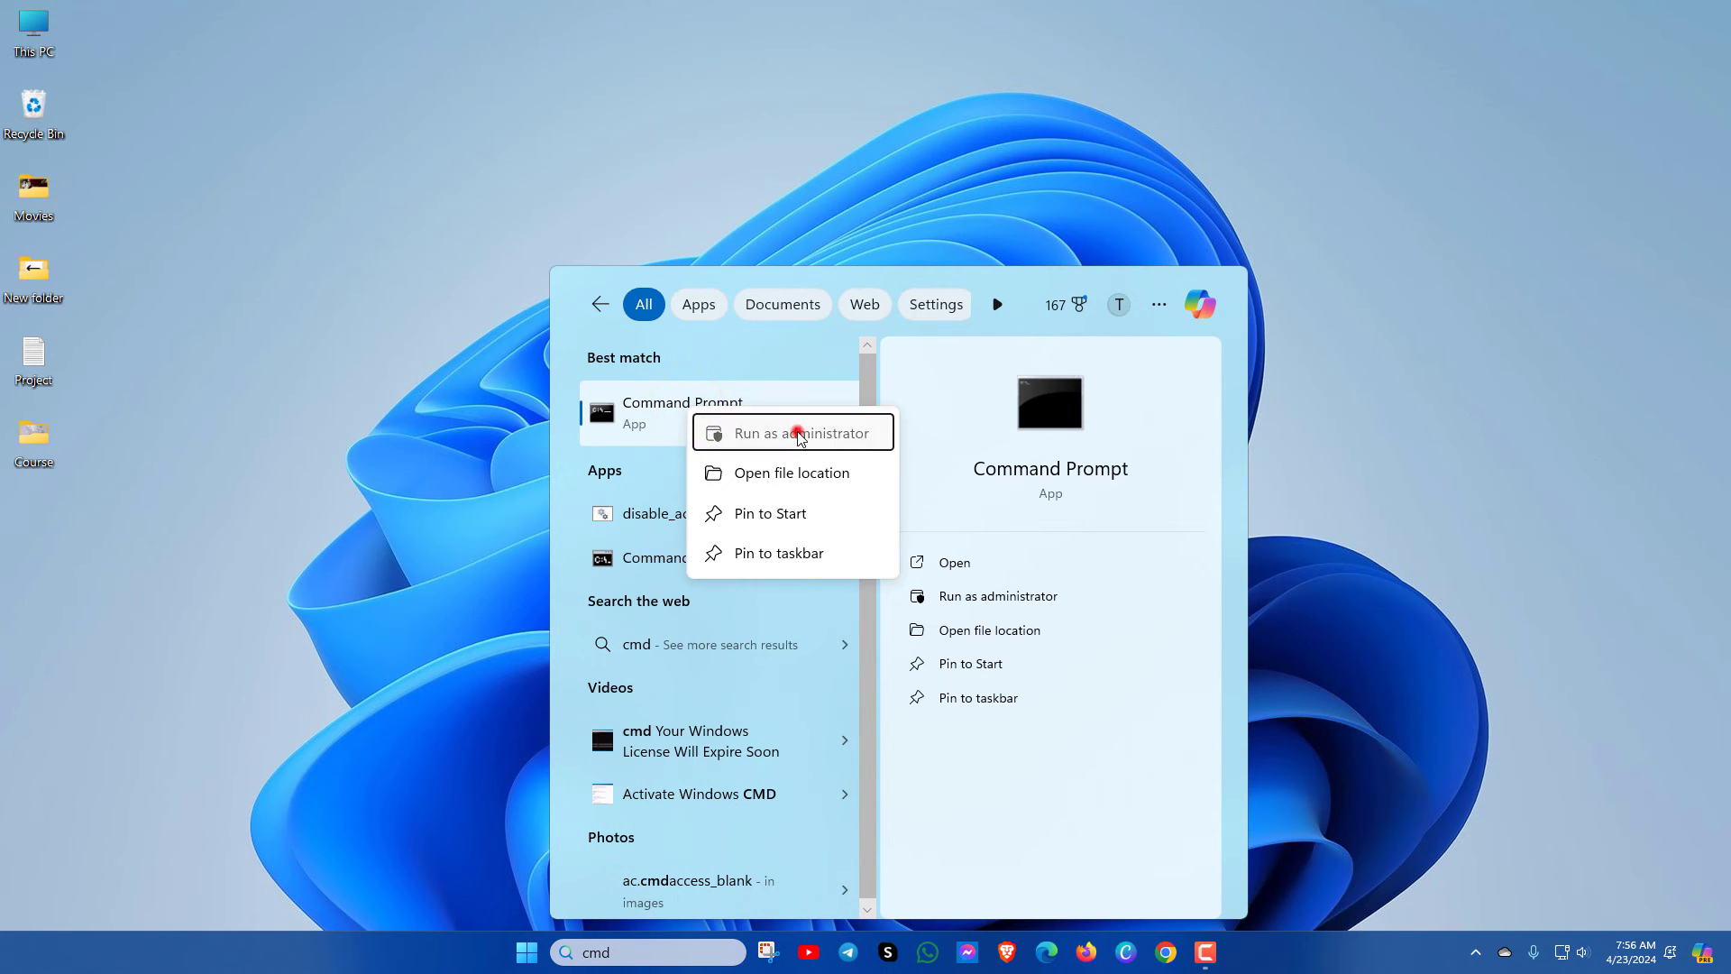
{"action": "left_click", "coordinate": [793, 432]}
{"action": "type", "text": "sfc /s"}
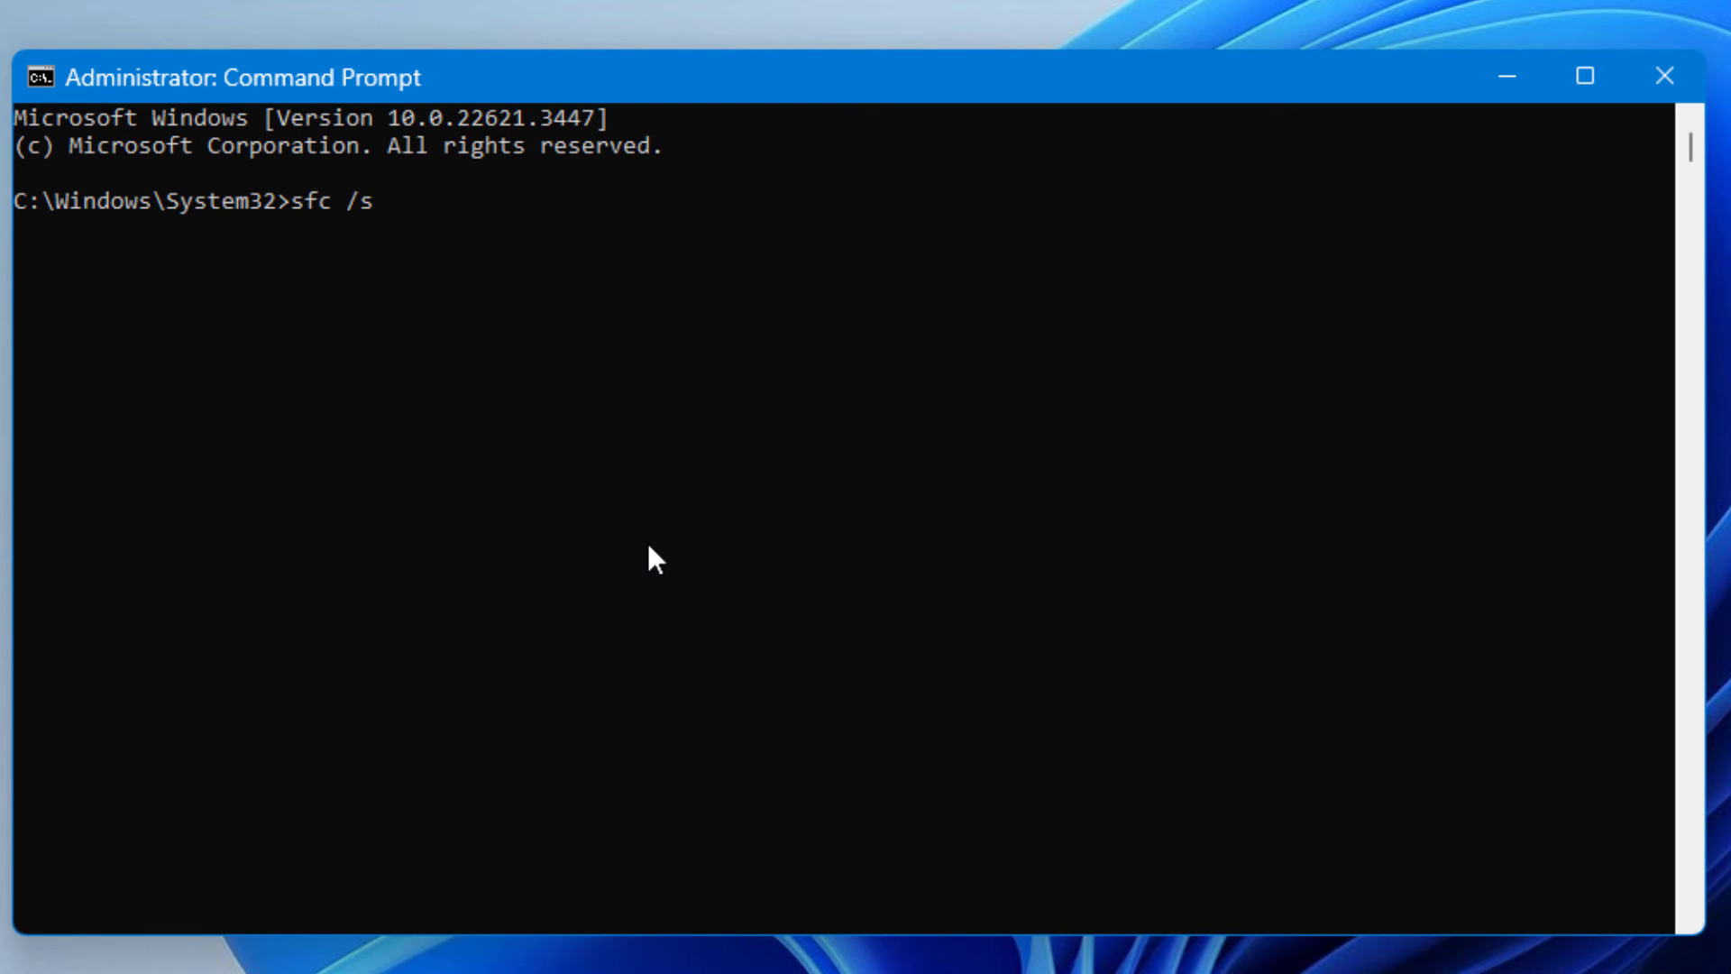
{"action": "type", "text": "cannow"}
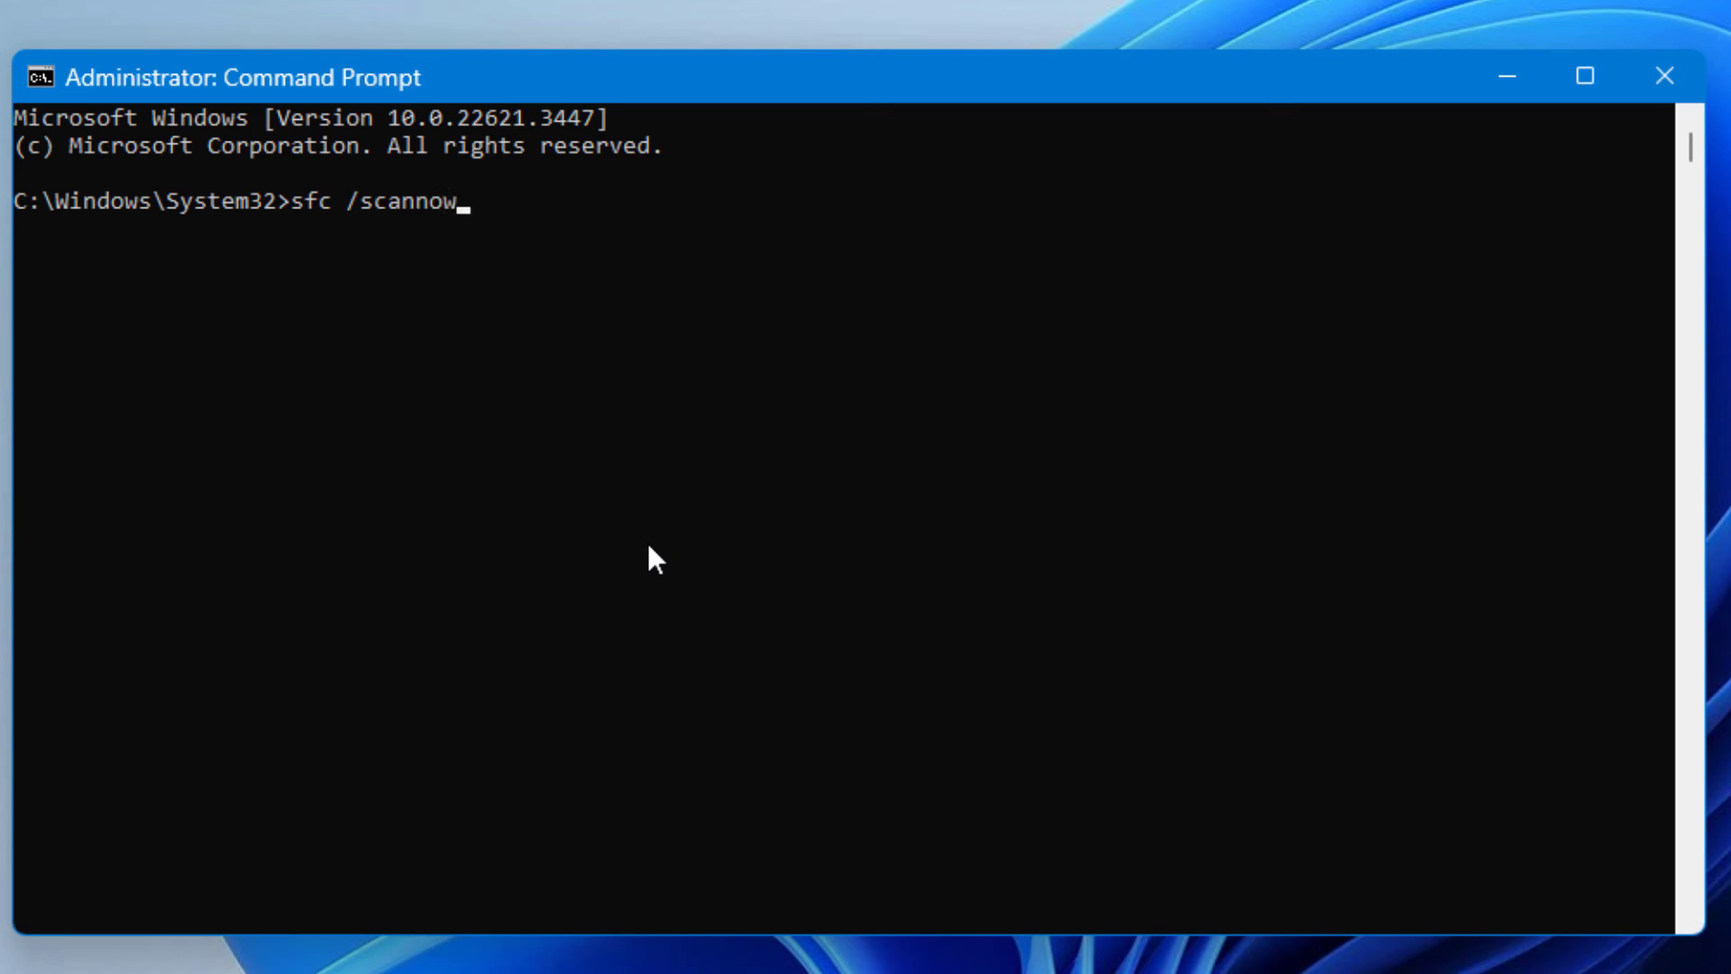
{"action": "key", "text": "Enter"}
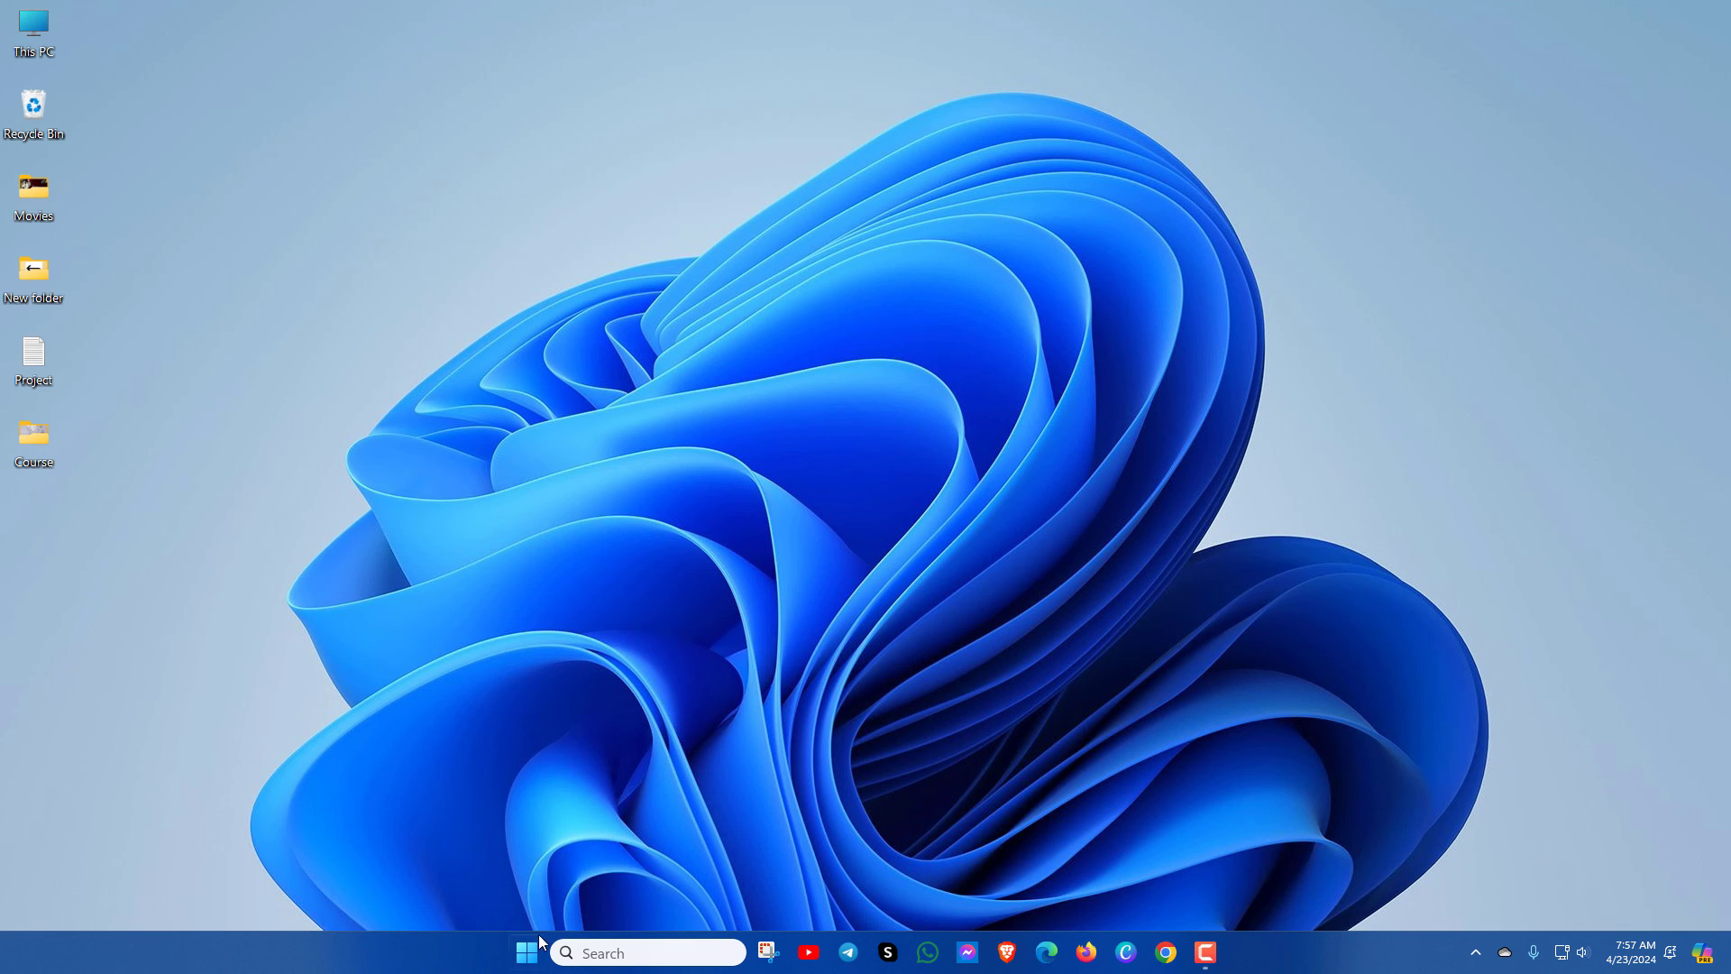
Open Windows Settings from the Start button's quick-link menu.
{"action": "right_click", "coordinate": [526, 952]}
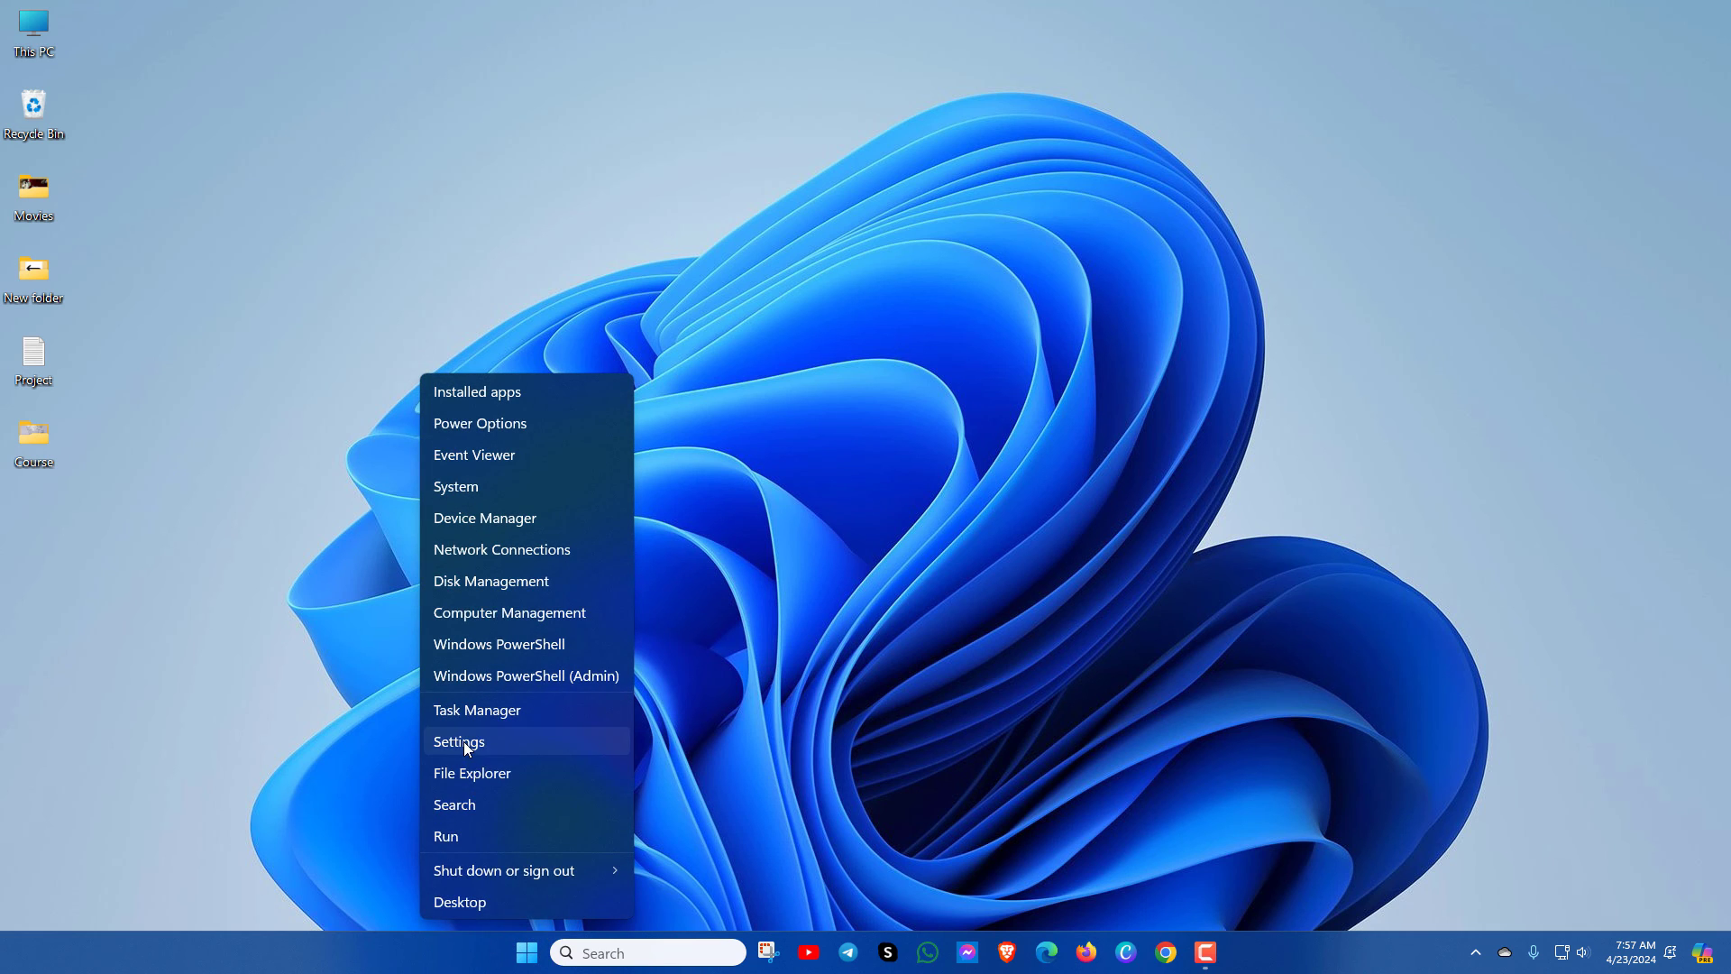
{"action": "left_click", "coordinate": [458, 741]}
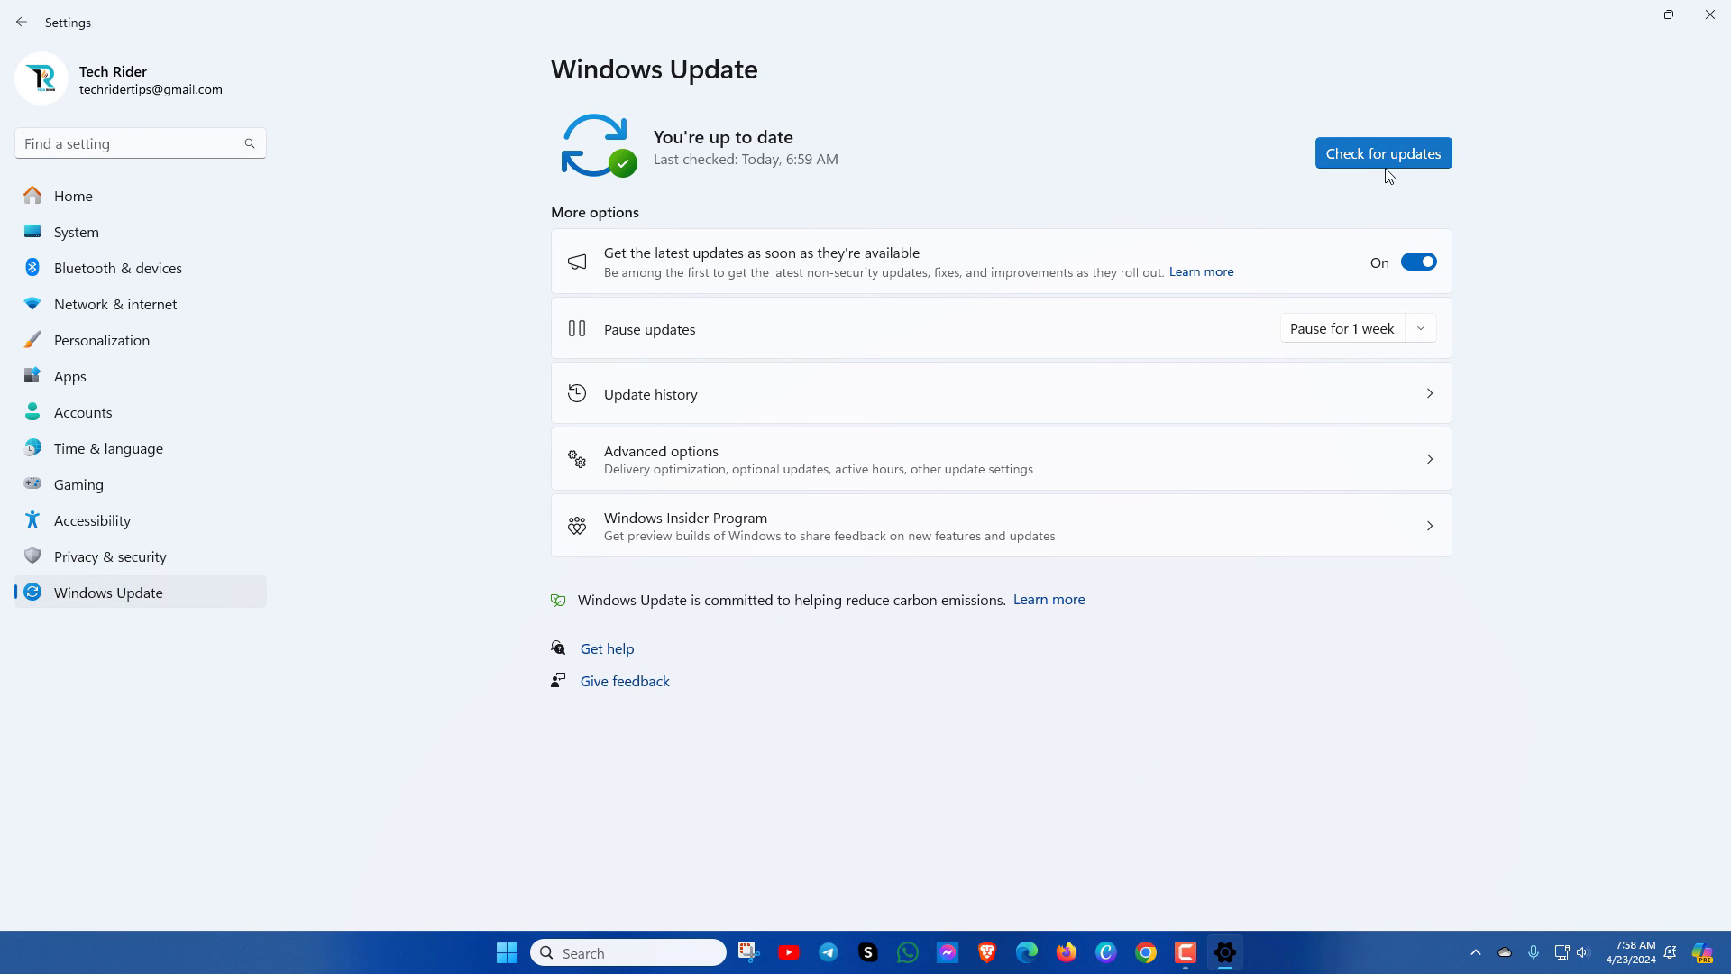
{"action": "mouse_move", "coordinate": [1208, 191]}
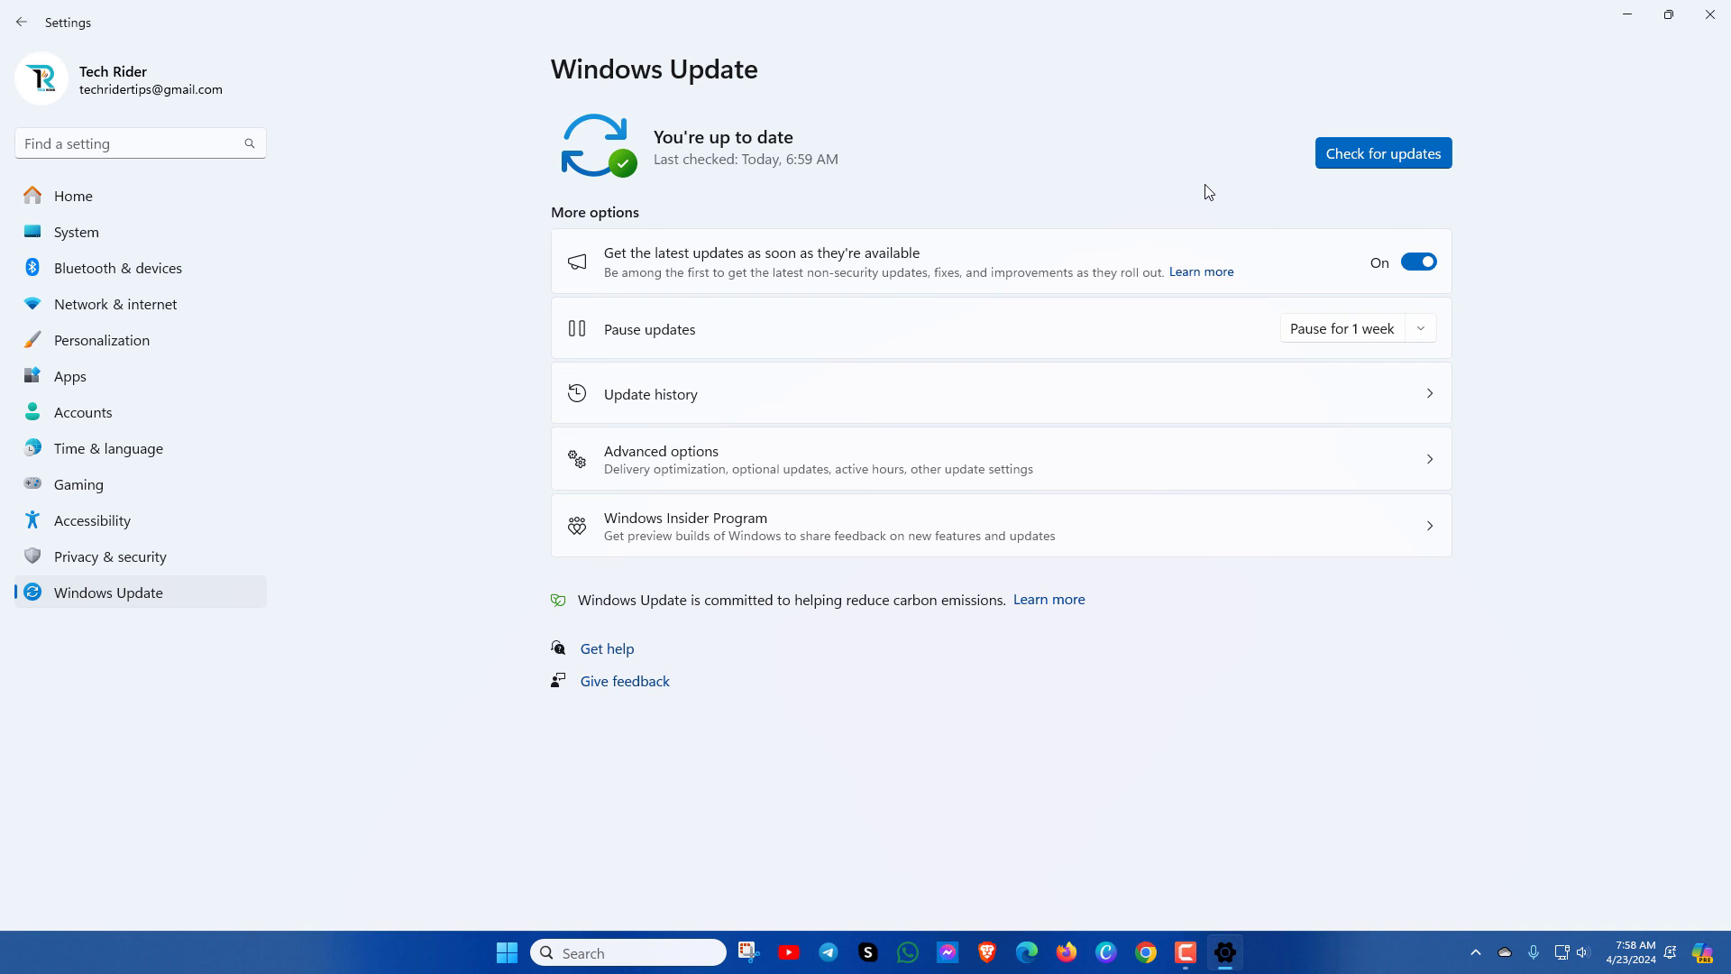
{"action": "mouse_move", "coordinate": [1614, 74]}
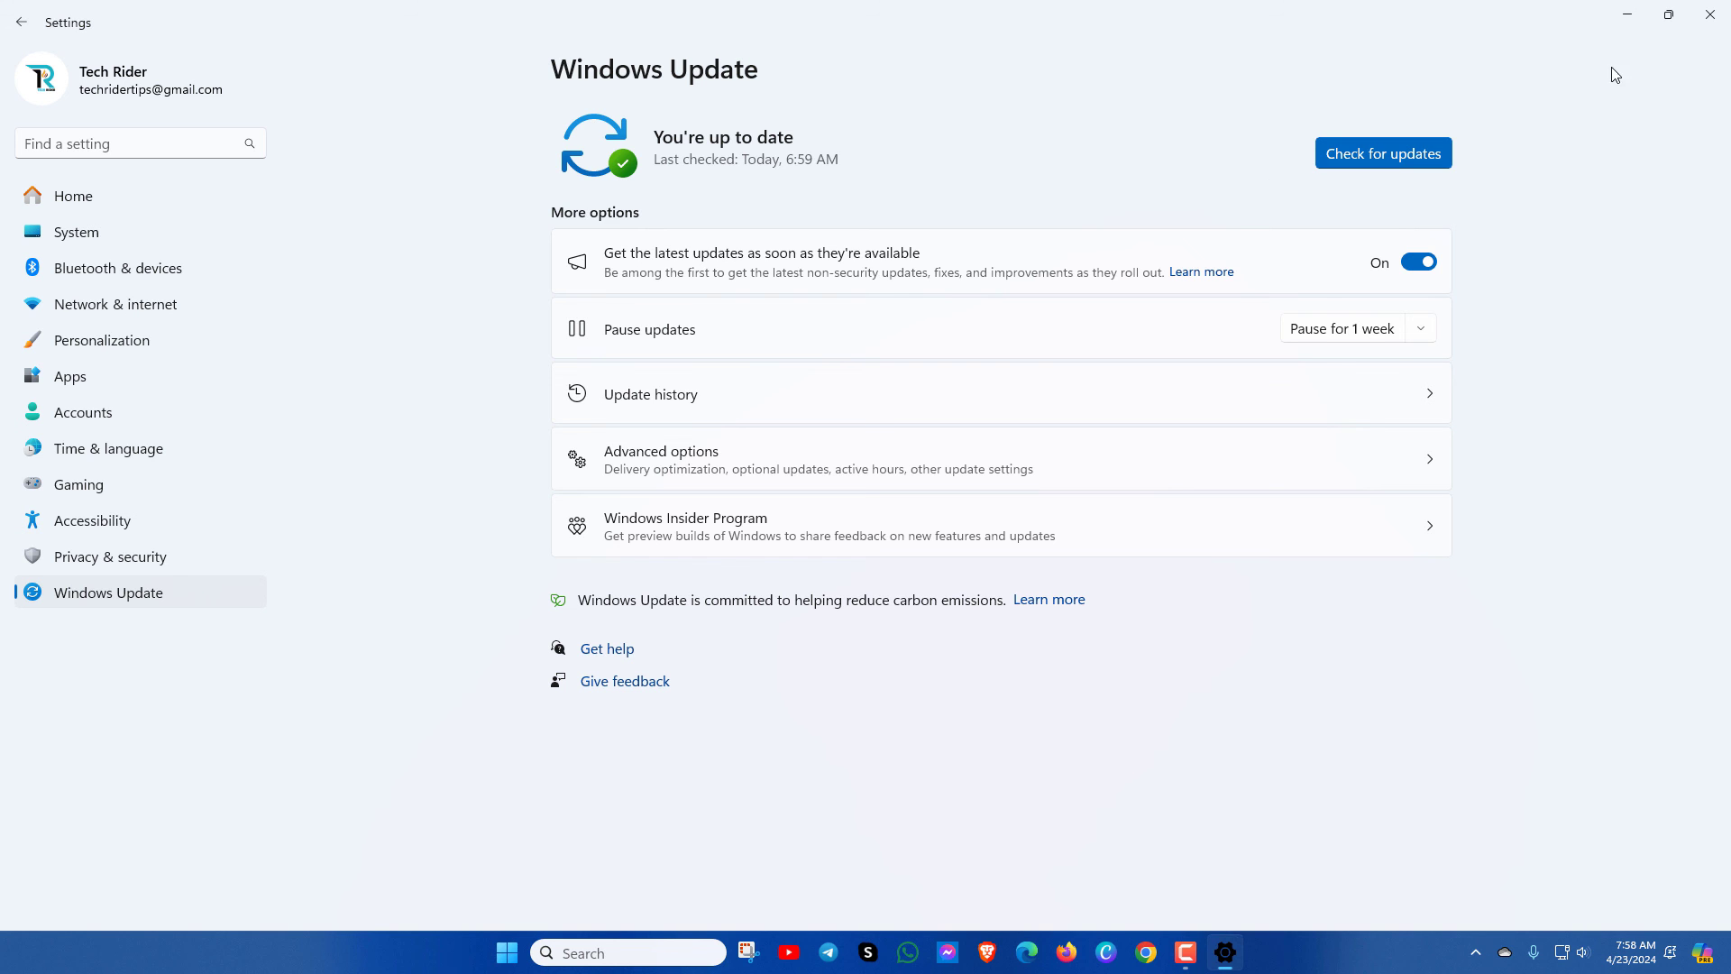